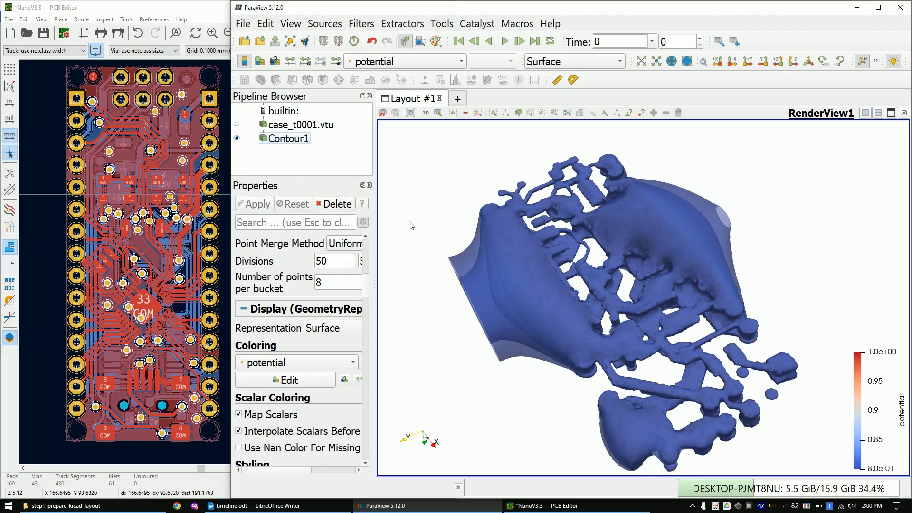
Open NanoV3.3.kicad_pcb from the step1-prepare-kicad-layout folder in File Explorer
{"action": "key", "text": "shift"}
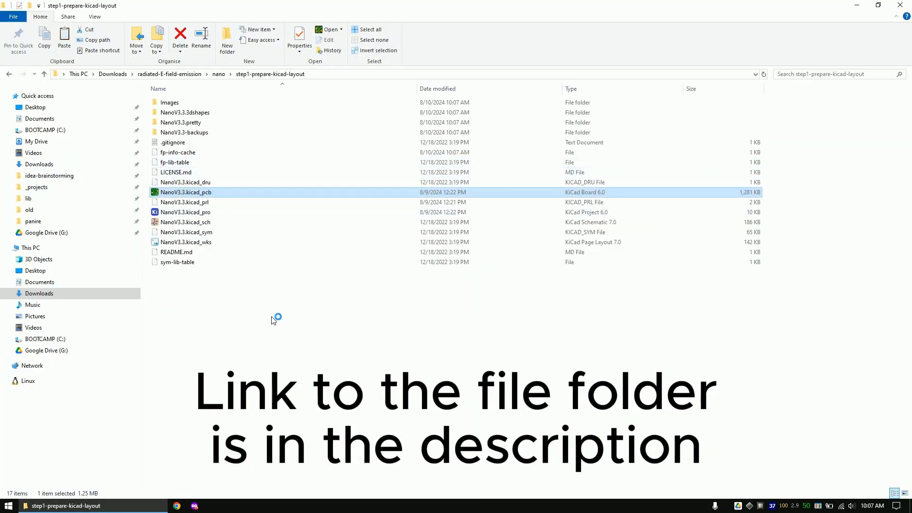
{"action": "double_click", "coordinate": [186, 192]}
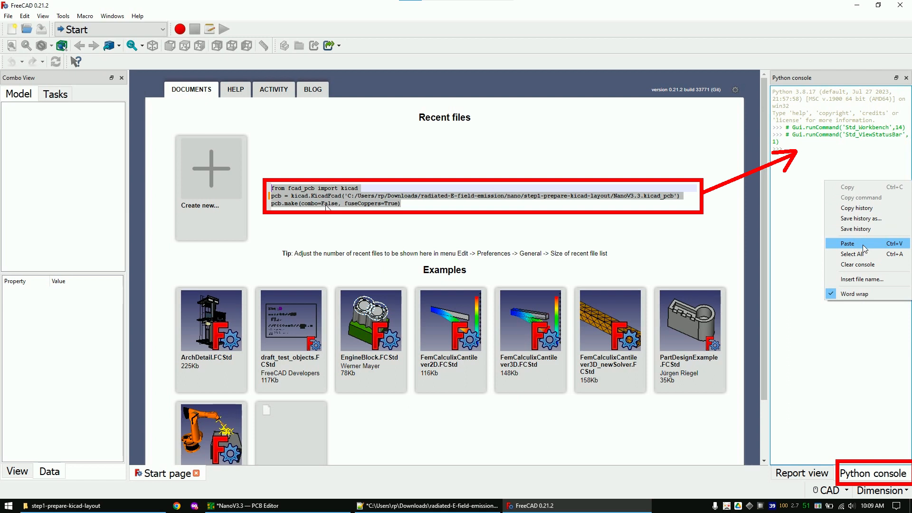
Paste and run the fcad_pcb script importing NanoV3.3 with fuseCoppers=True
{"action": "left_click", "coordinate": [43, 16]}
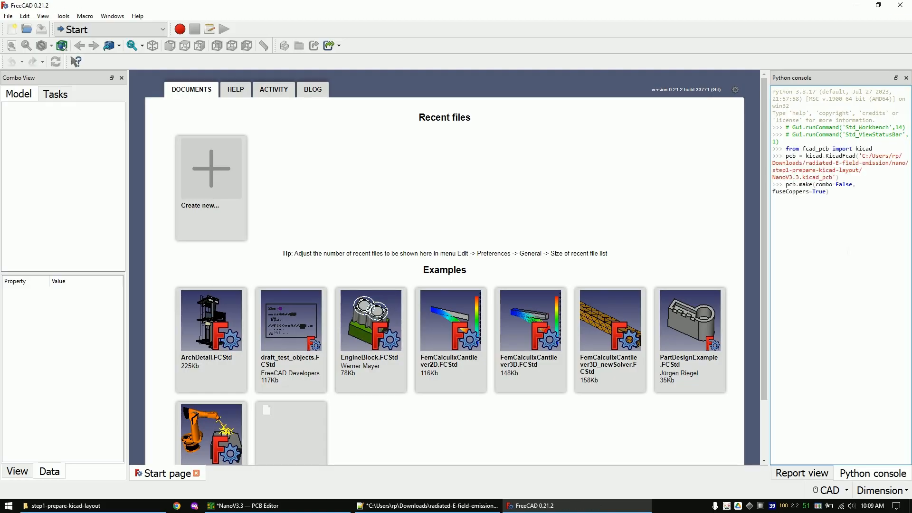
{"action": "left_click", "coordinate": [84, 16]}
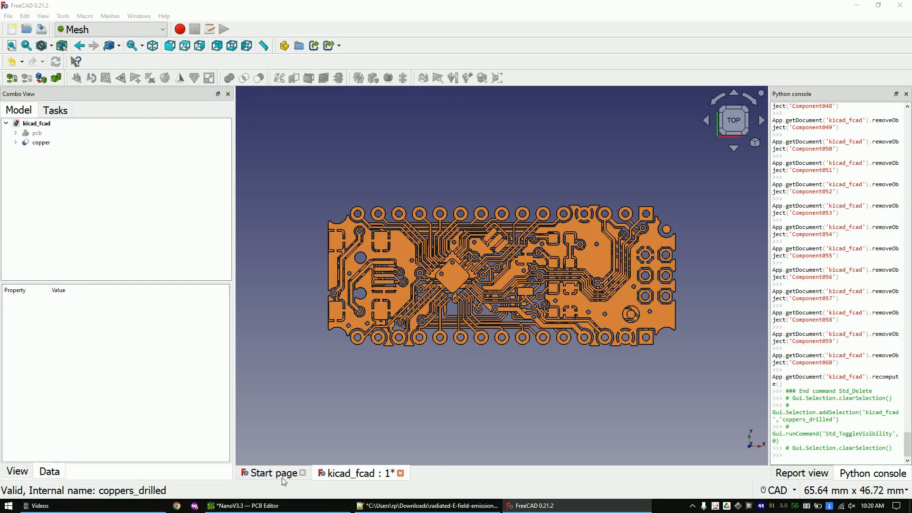
Export the board's copper object as copper.stl into the step2 folder
{"action": "left_click", "coordinate": [41, 143]}
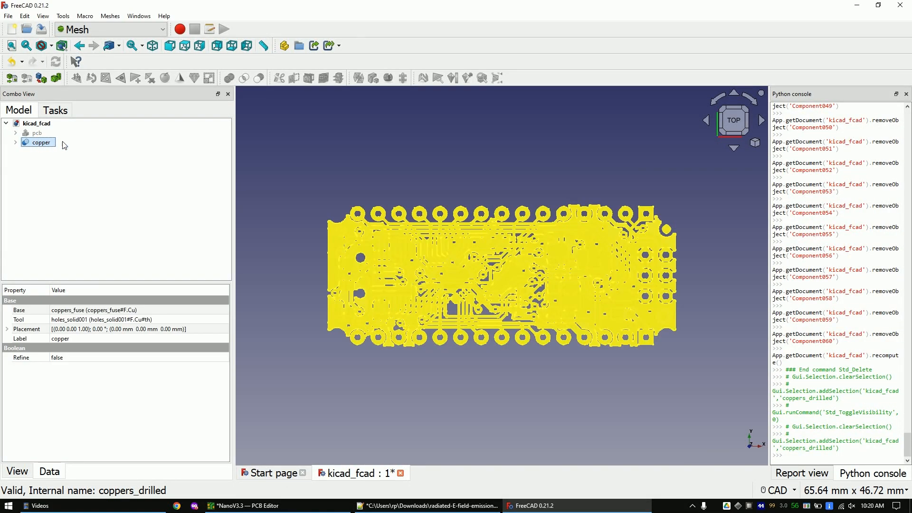
{"action": "left_click", "coordinate": [8, 15]}
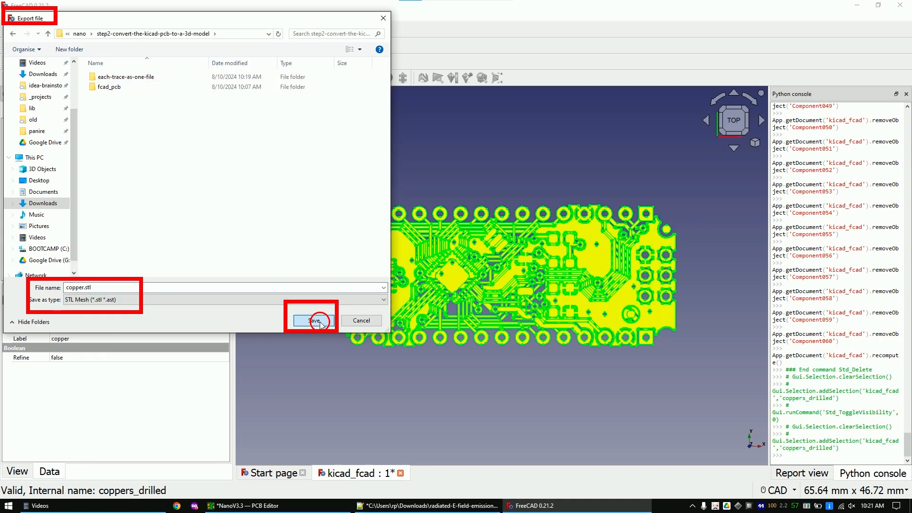
{"action": "left_click", "coordinate": [313, 321]}
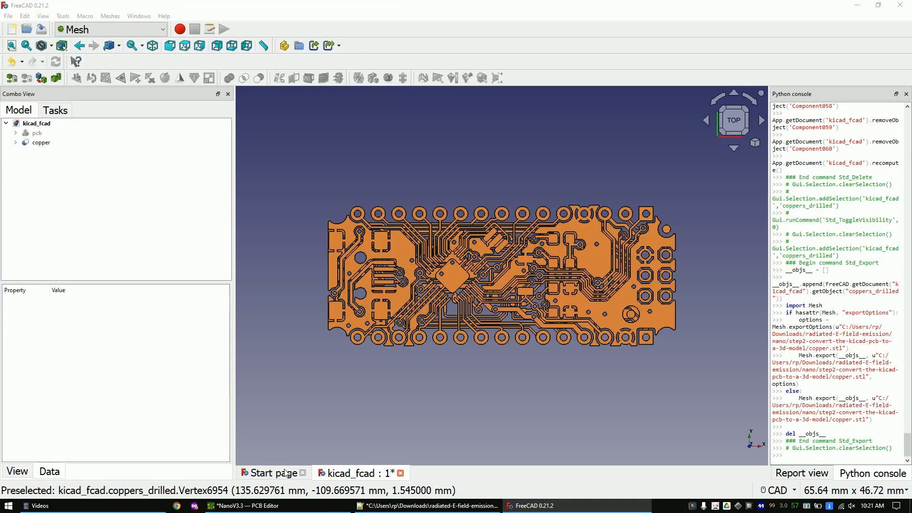
{"action": "left_click", "coordinate": [8, 505]}
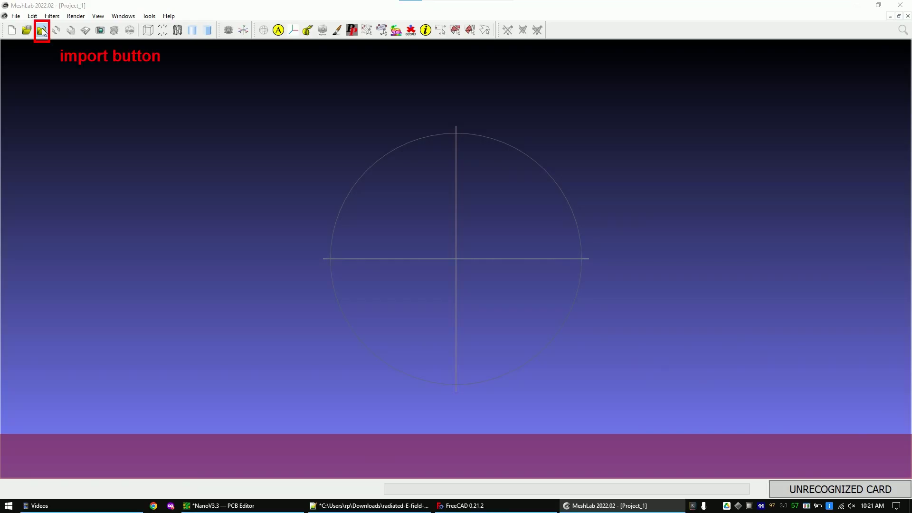
Import copper.stl and merge close vertices at distance 0.03, leaving 27,892 vertices
{"action": "left_click", "coordinate": [41, 30]}
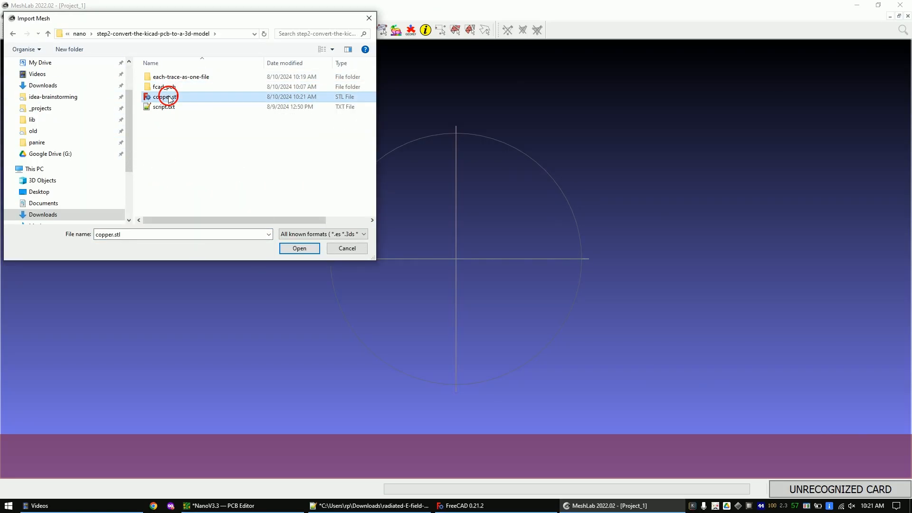
{"action": "left_click", "coordinate": [298, 248]}
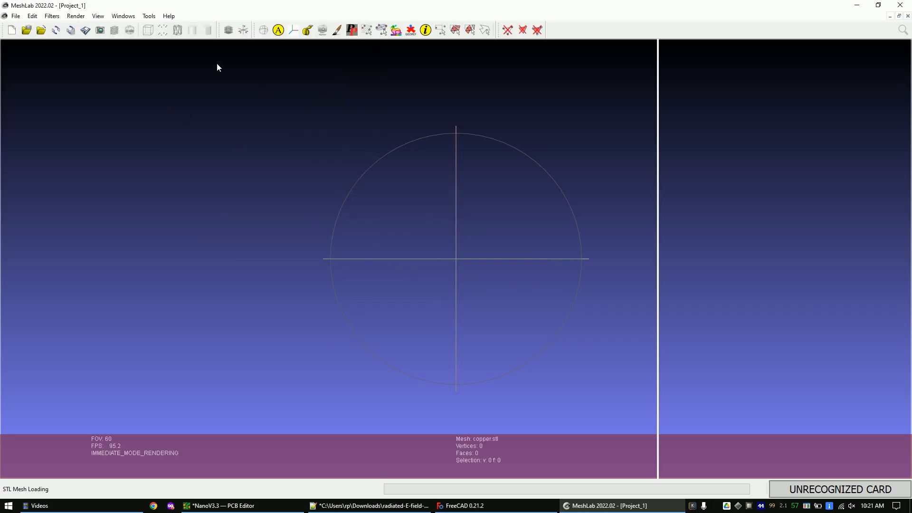
{"action": "left_click", "coordinate": [51, 15]}
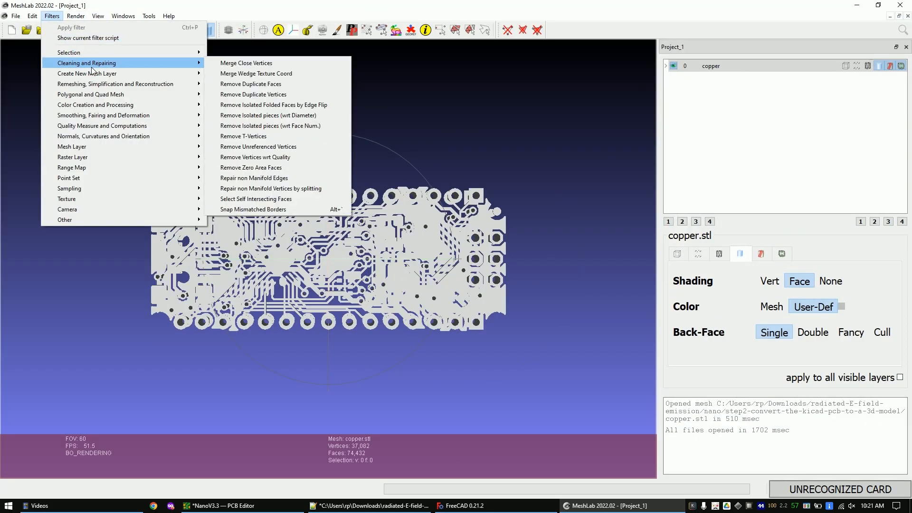
{"action": "mouse_move", "coordinate": [246, 63]}
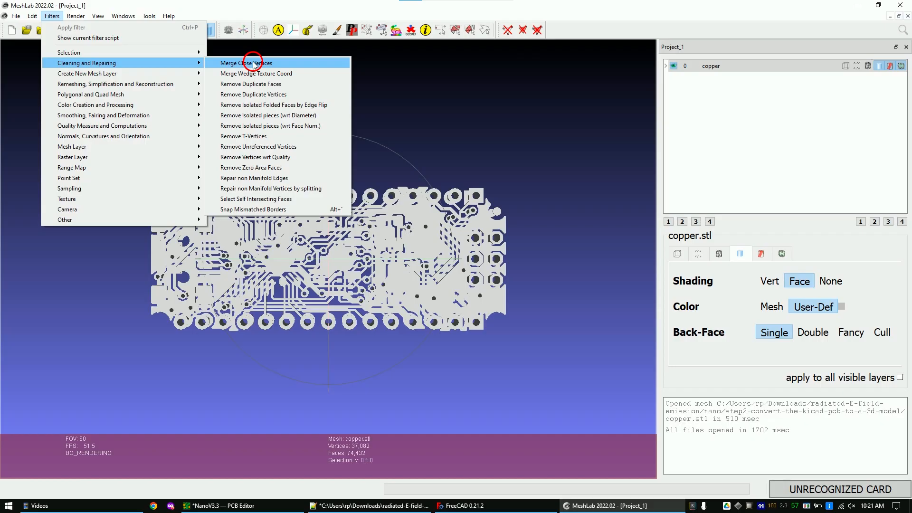
{"action": "left_click", "coordinate": [246, 63]}
{"action": "type", "text": "0.03"}
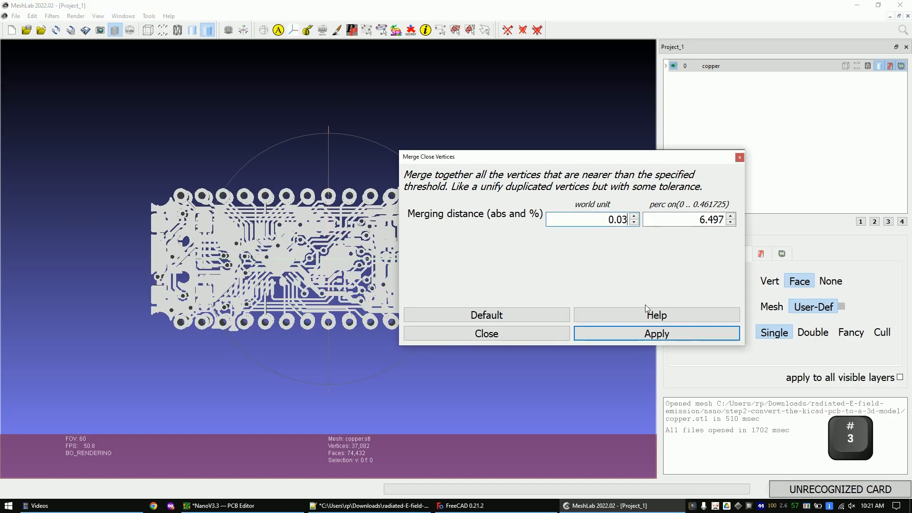
{"action": "left_click", "coordinate": [655, 333]}
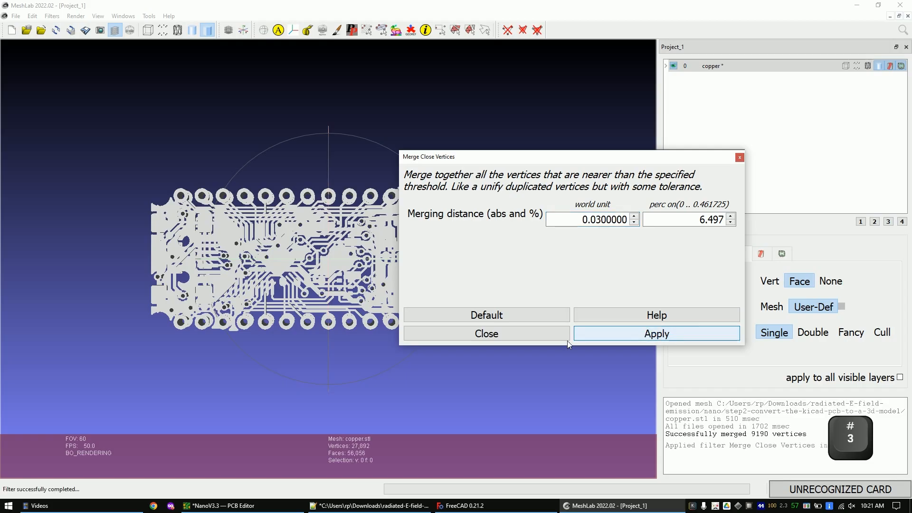
{"action": "left_click", "coordinate": [15, 16]}
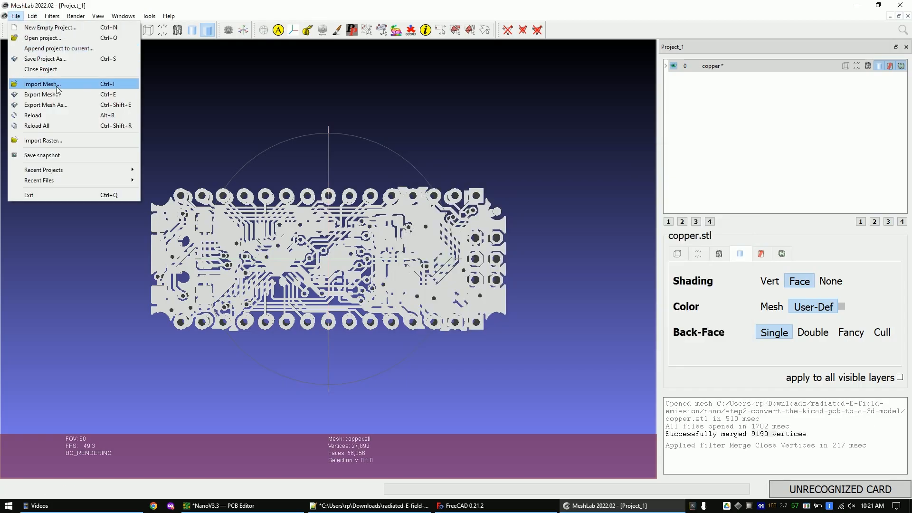
Export the merged mesh as copper0k03.stl, accepting the default STL saving options
{"action": "left_click", "coordinate": [39, 94]}
{"action": "type", "text": "copper0k03.stl"}
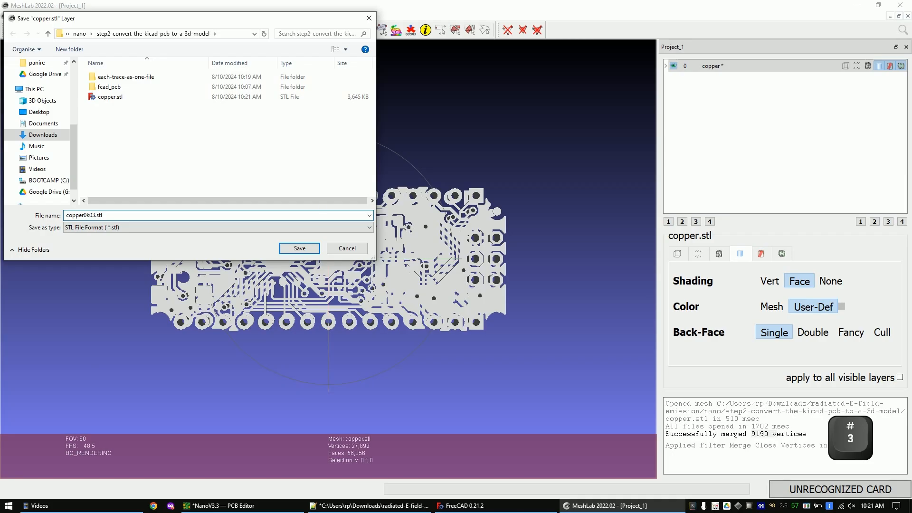
{"action": "left_click", "coordinate": [299, 248]}
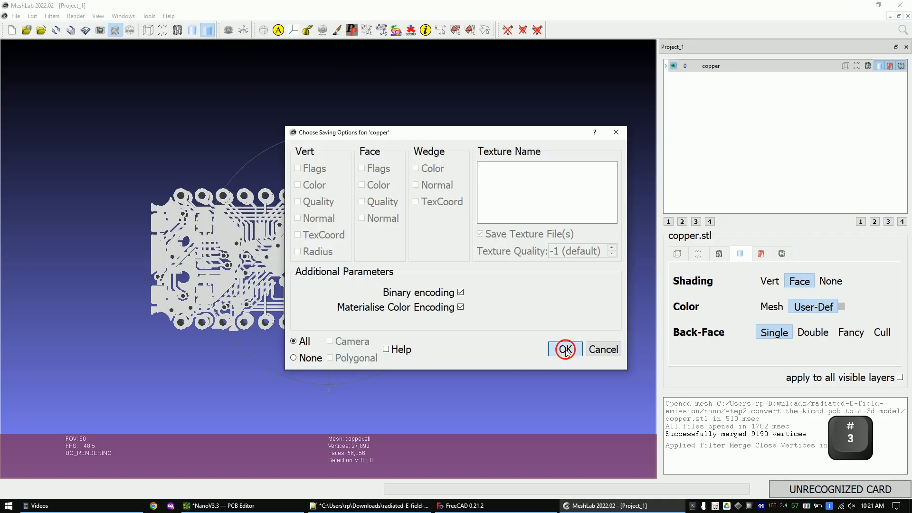
{"action": "left_click", "coordinate": [563, 350]}
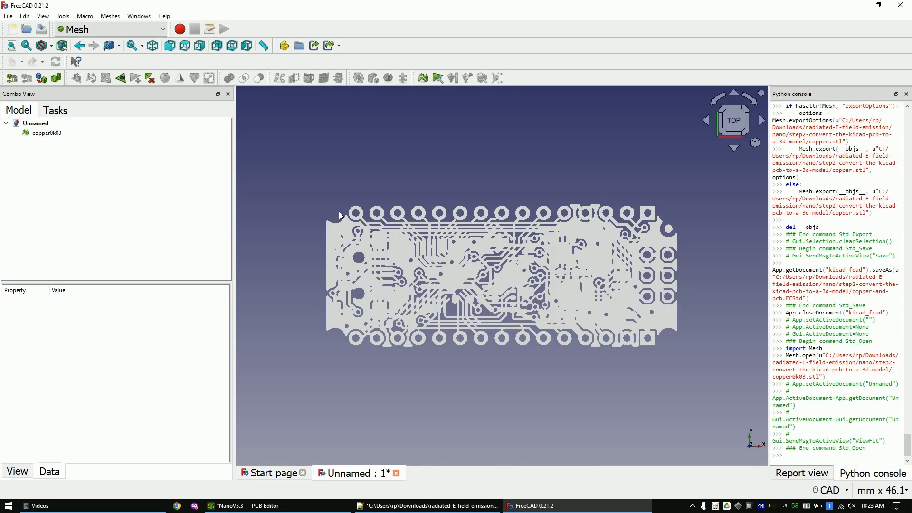
Select the copper0k03 mesh and split it into separate trace components
{"action": "left_click", "coordinate": [47, 132]}
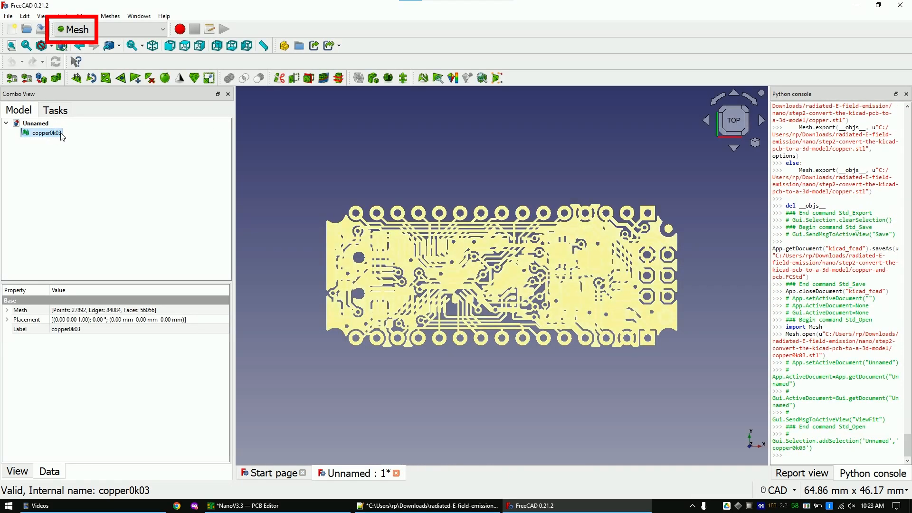
{"action": "left_click", "coordinate": [45, 133]}
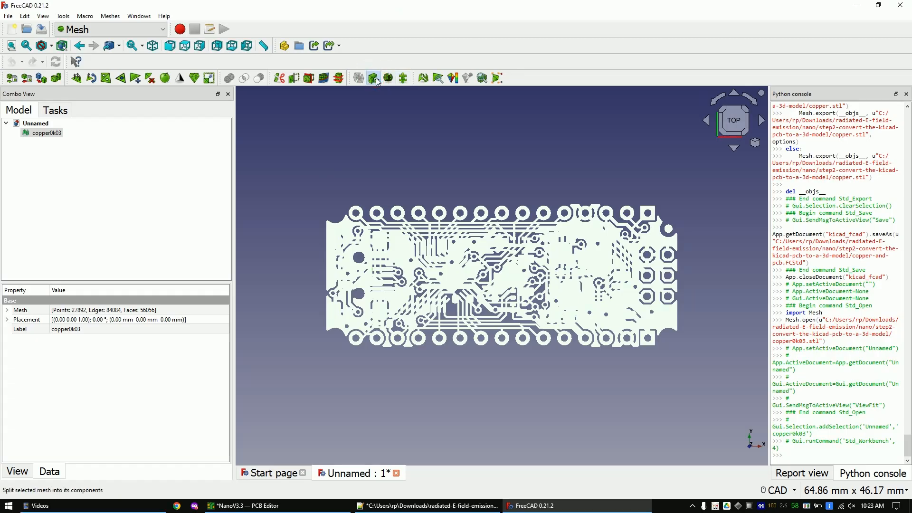
{"action": "left_click", "coordinate": [374, 78]}
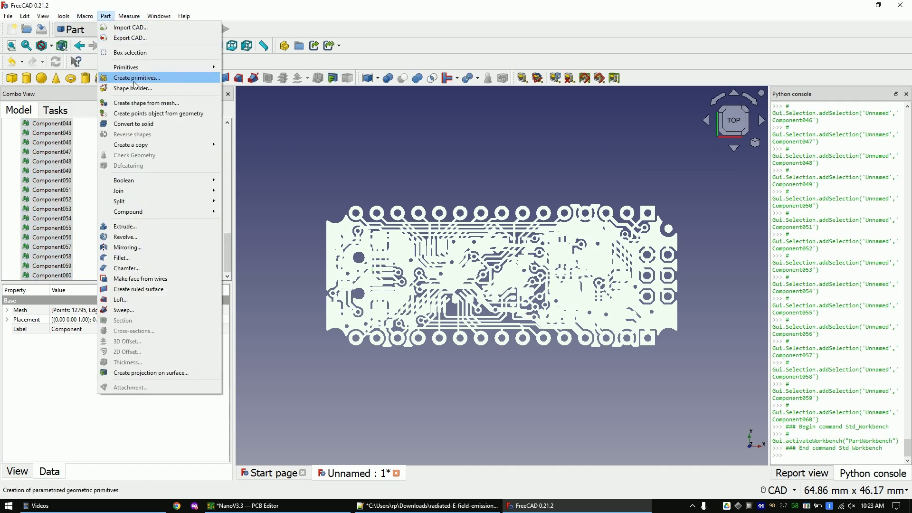
Convert the split trace meshes into Part shapes with Sew shape left unchecked
{"action": "left_click", "coordinate": [146, 102]}
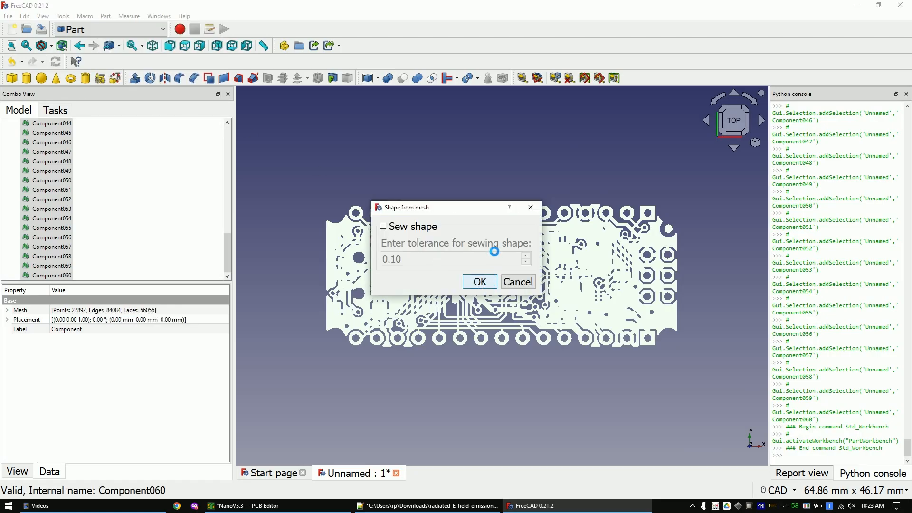
{"action": "left_click", "coordinate": [479, 281]}
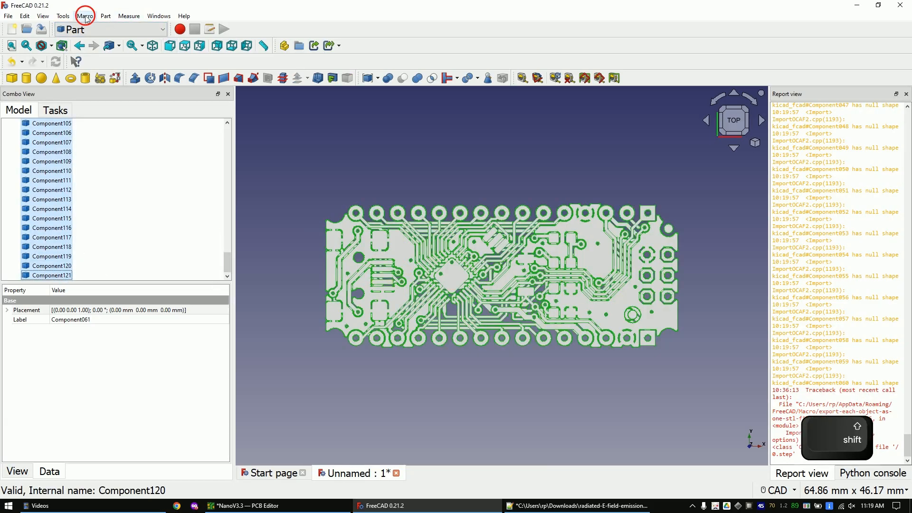
Inspect the export-each-object macro's code in the macro editor
{"action": "left_click", "coordinate": [85, 16]}
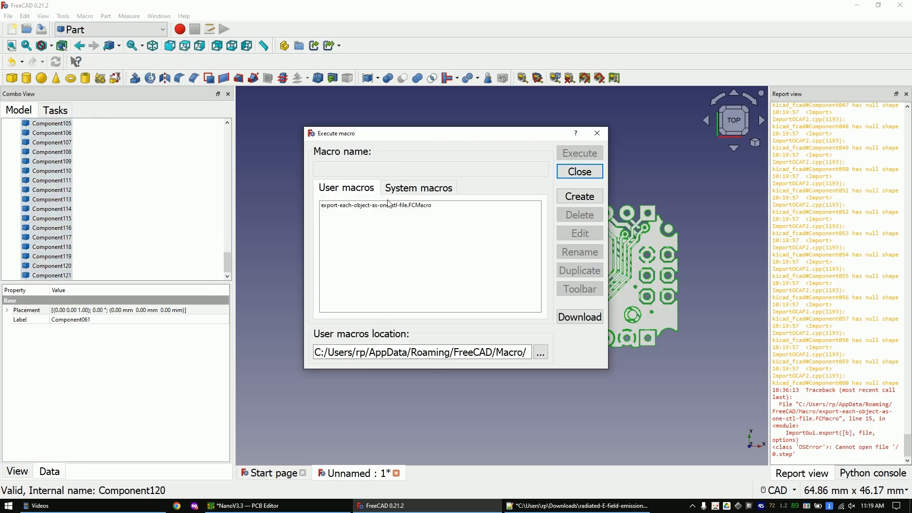
{"action": "left_click", "coordinate": [376, 205]}
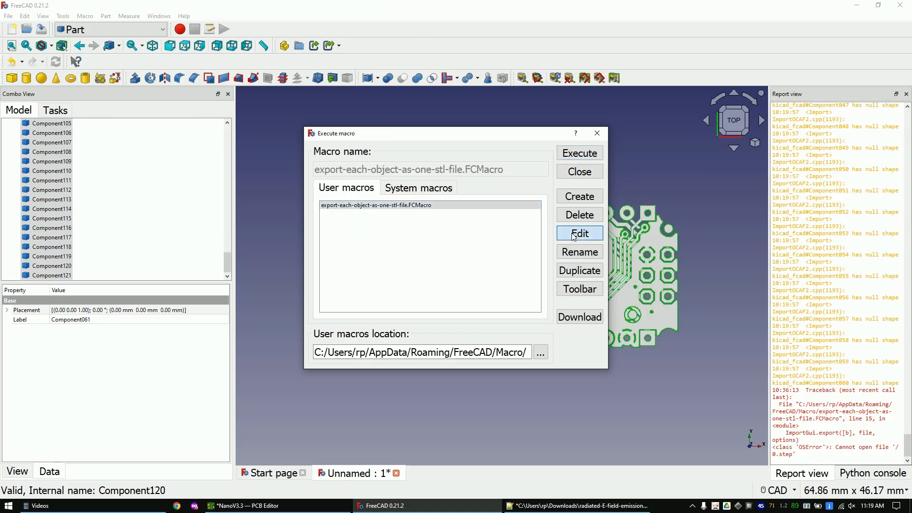
{"action": "left_click", "coordinate": [579, 234]}
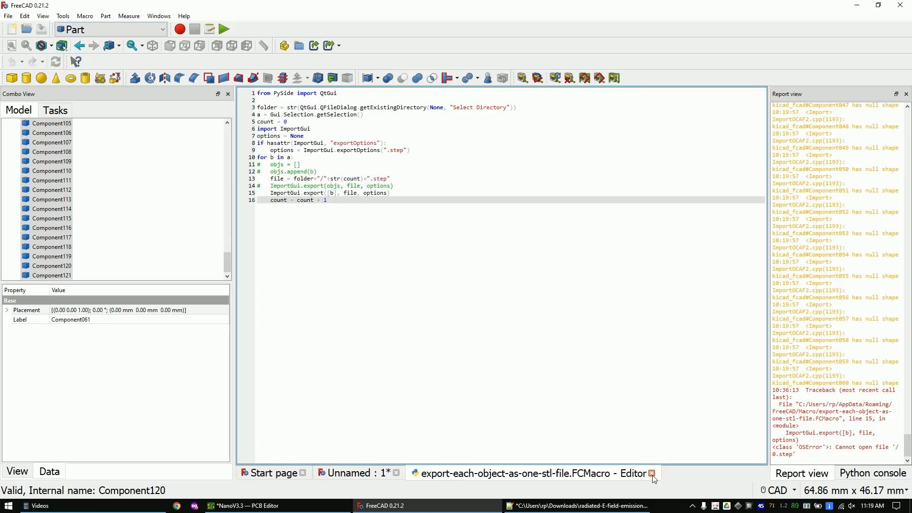
{"action": "left_click", "coordinate": [105, 15]}
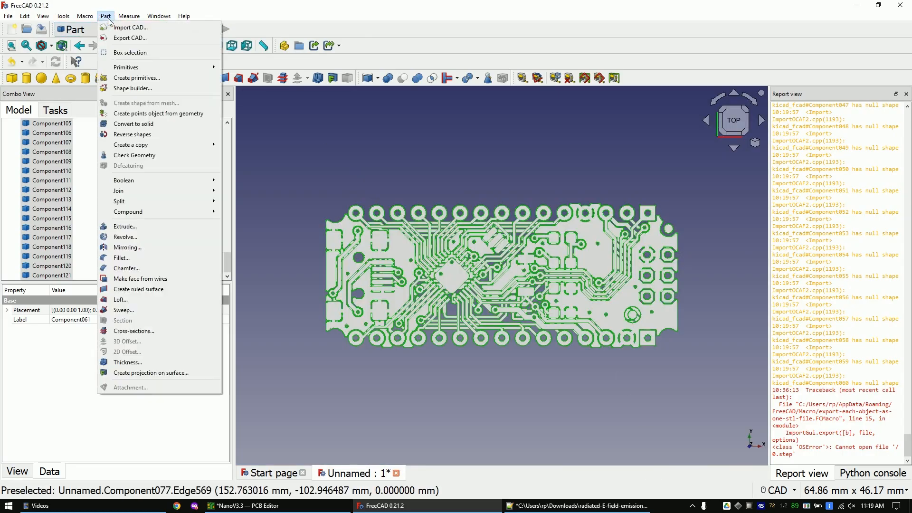
Run the export-each-object macro, outputting to the each-trace-as-one-file folder
{"action": "left_click", "coordinate": [84, 16]}
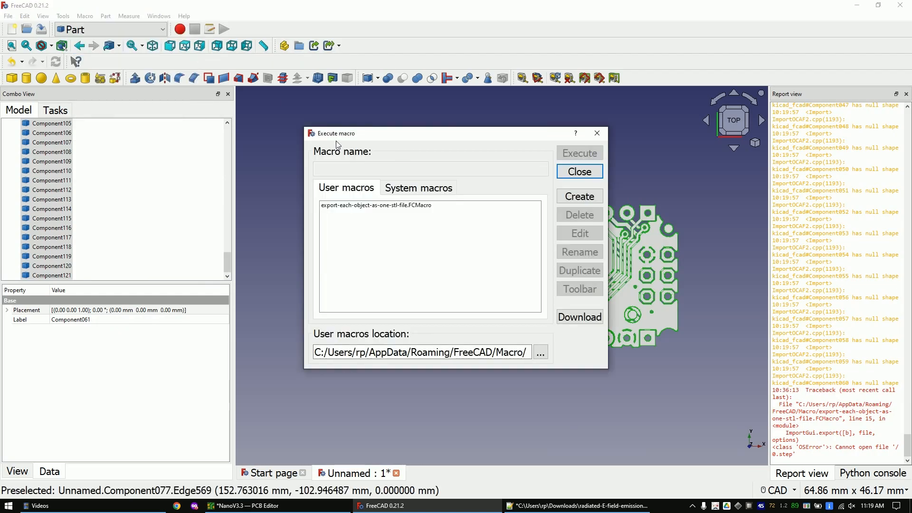
{"action": "left_click", "coordinate": [376, 204]}
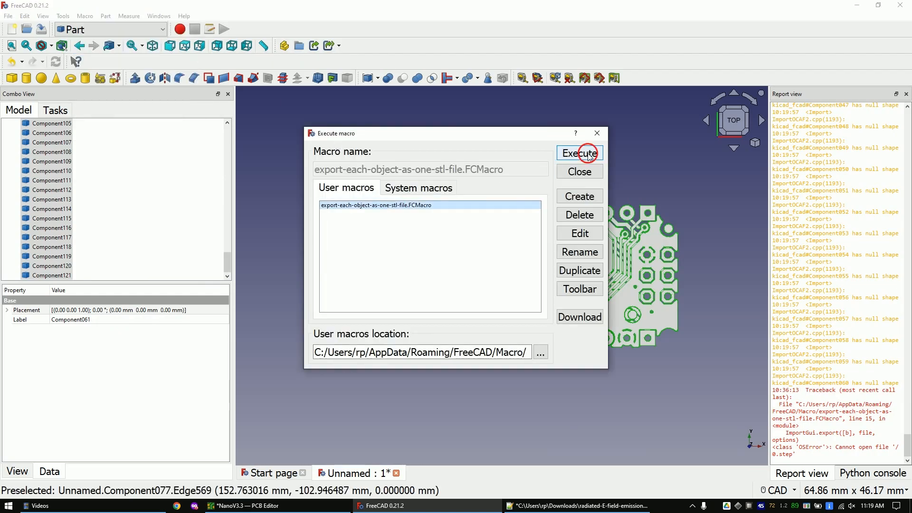
{"action": "left_click", "coordinate": [578, 153]}
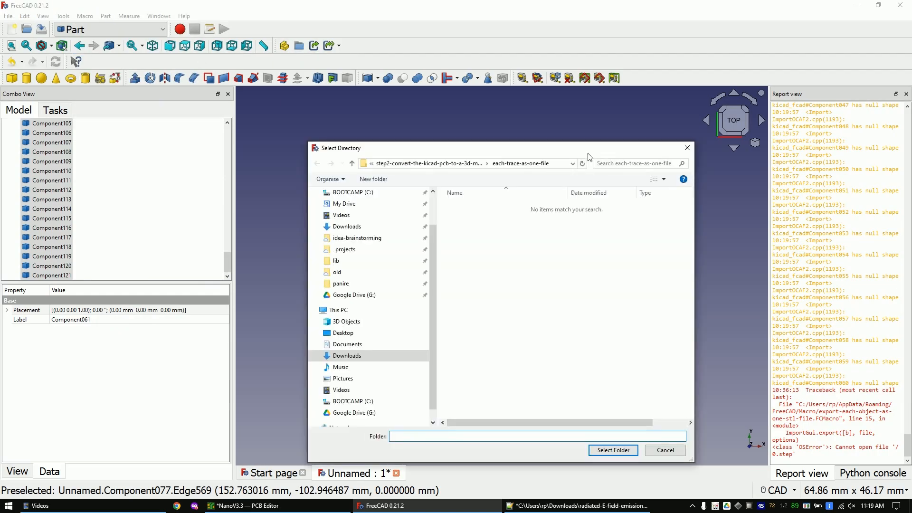
{"action": "left_click", "coordinate": [316, 163]}
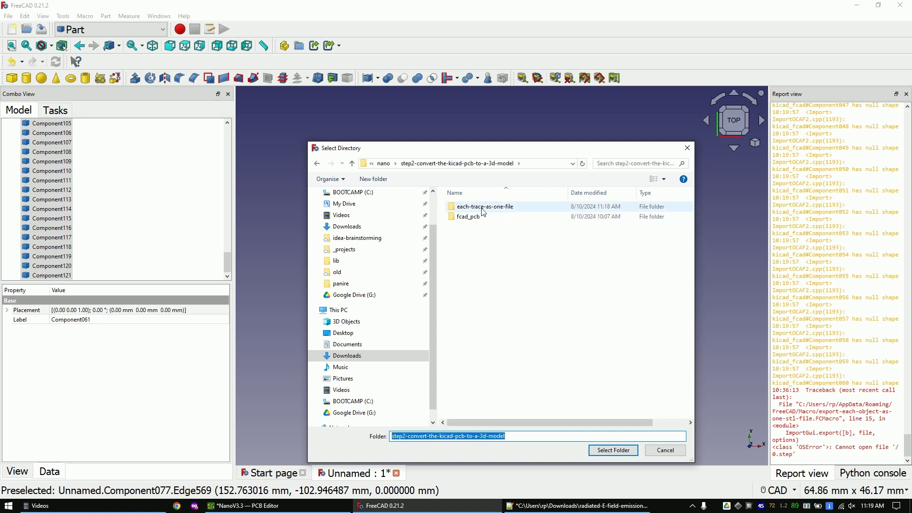
{"action": "double_click", "coordinate": [484, 206]}
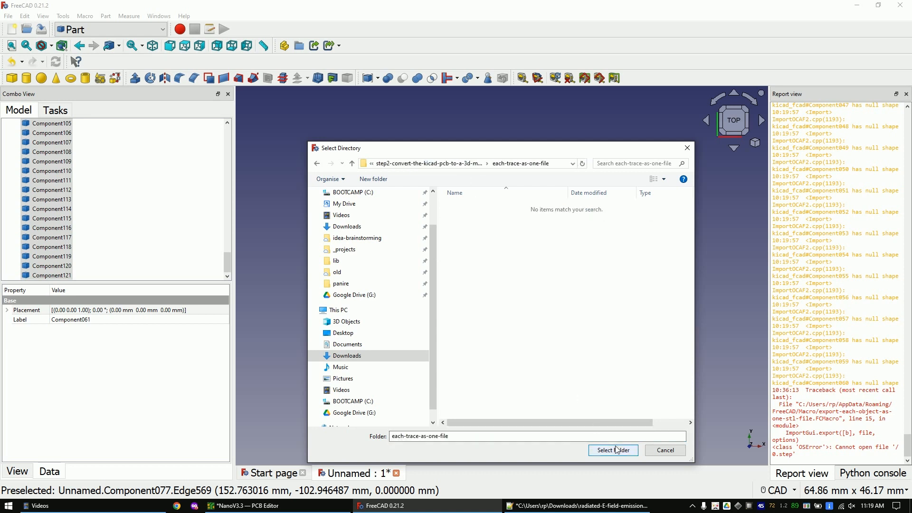
{"action": "left_click", "coordinate": [612, 450]}
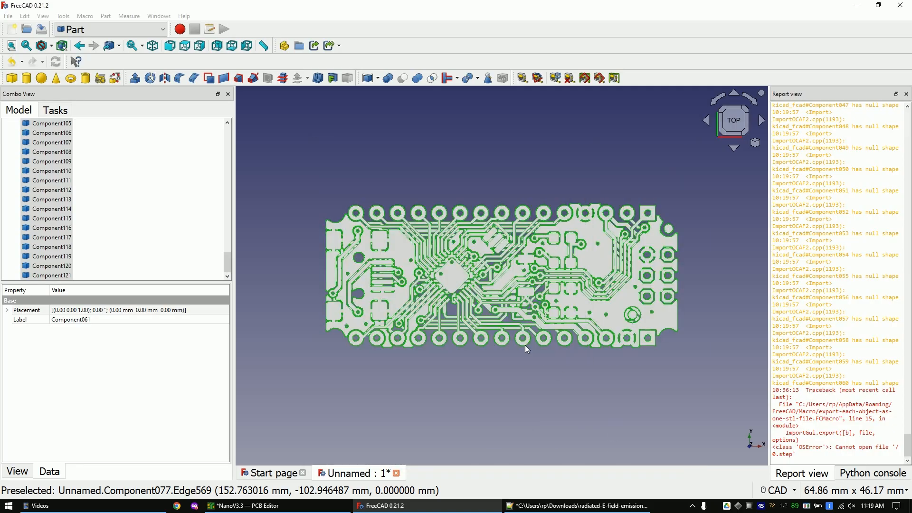
Create a new document and import trace files 1.step through 20.step
{"action": "left_click", "coordinate": [271, 473]}
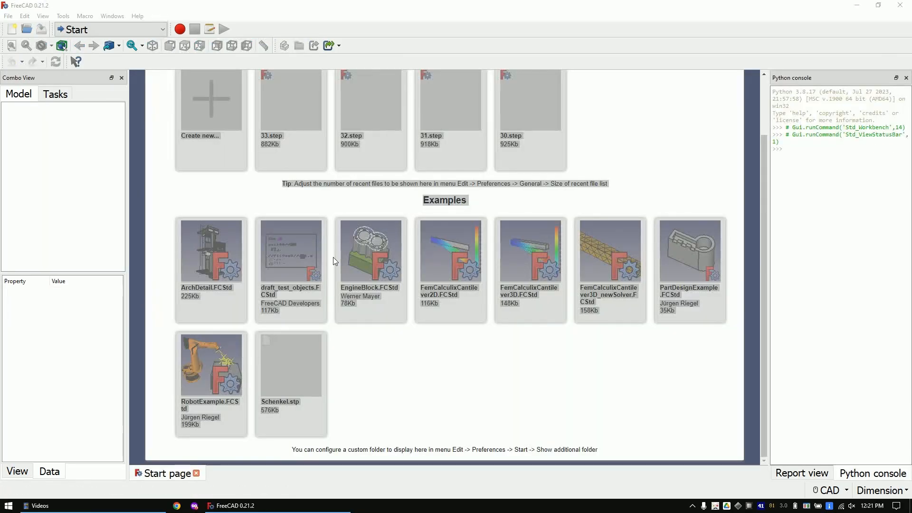
{"action": "scroll", "scroll_direction": "up", "scroll_amount": 3}
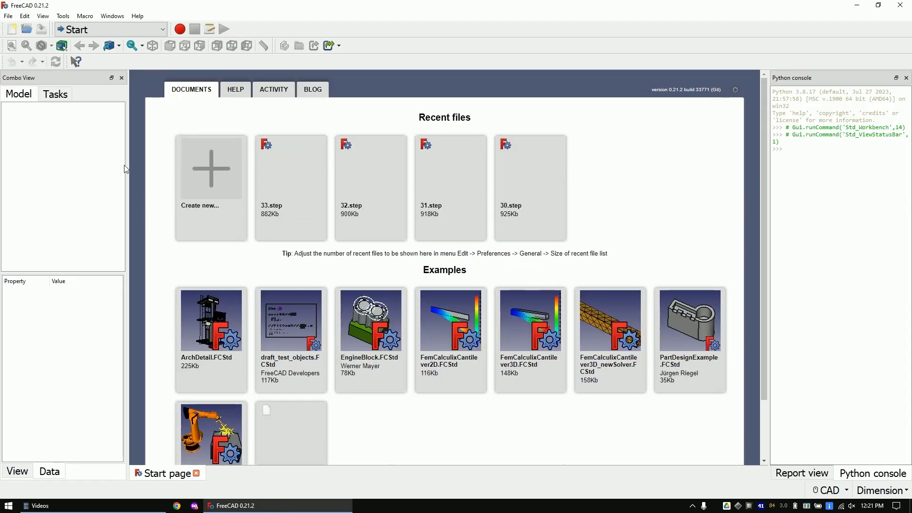
{"action": "left_click", "coordinate": [11, 29]}
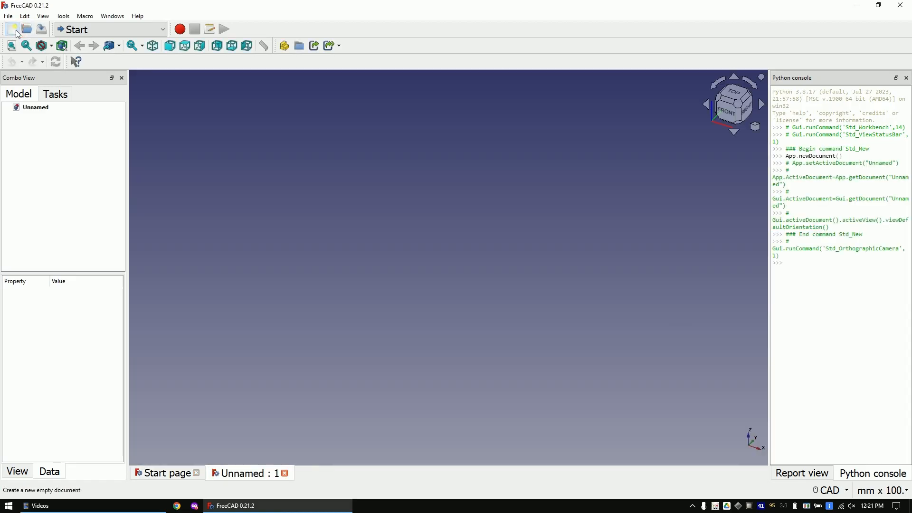
{"action": "left_click", "coordinate": [8, 16]}
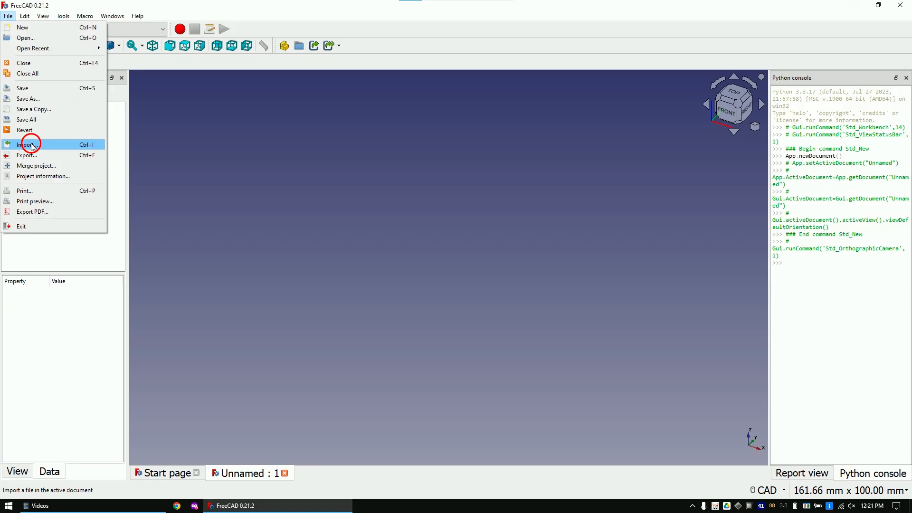
{"action": "left_click", "coordinate": [28, 144]}
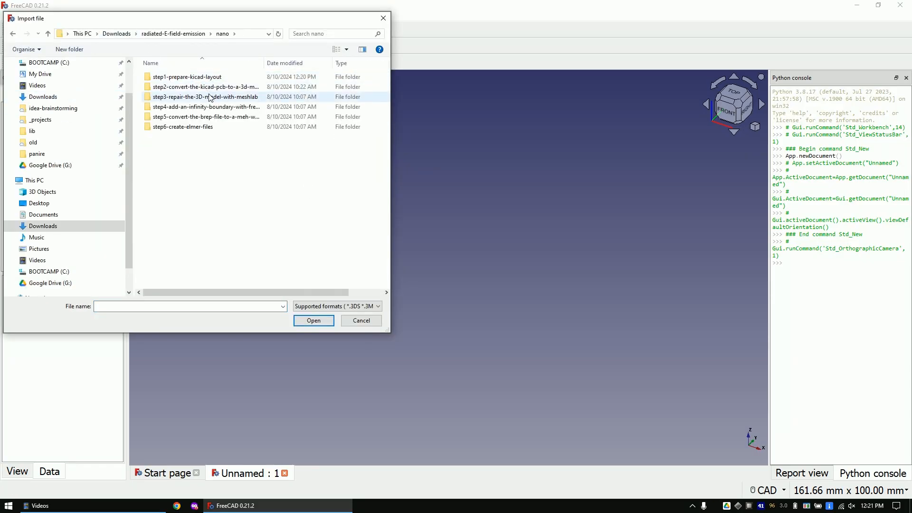
{"action": "double_click", "coordinate": [204, 96]}
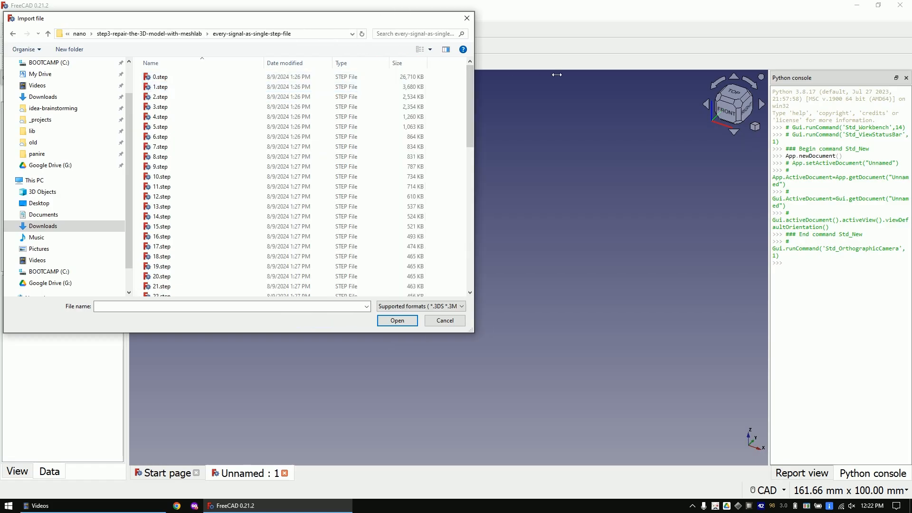
{"action": "left_click", "coordinate": [161, 86]}
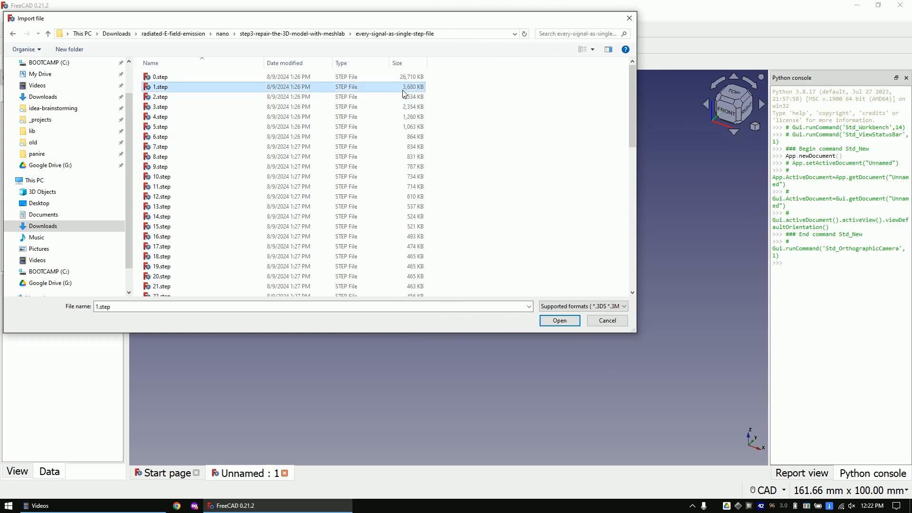
{"action": "left_click", "coordinate": [160, 276]}
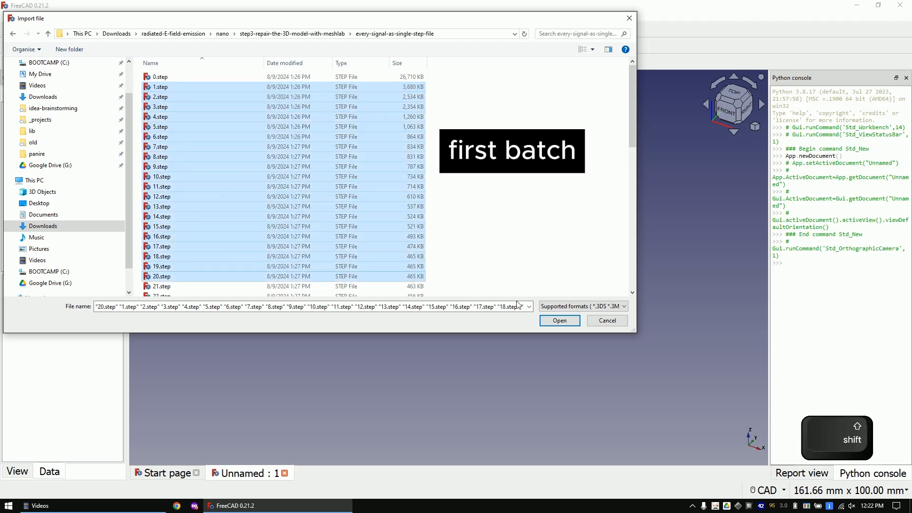
{"action": "left_click", "coordinate": [558, 321]}
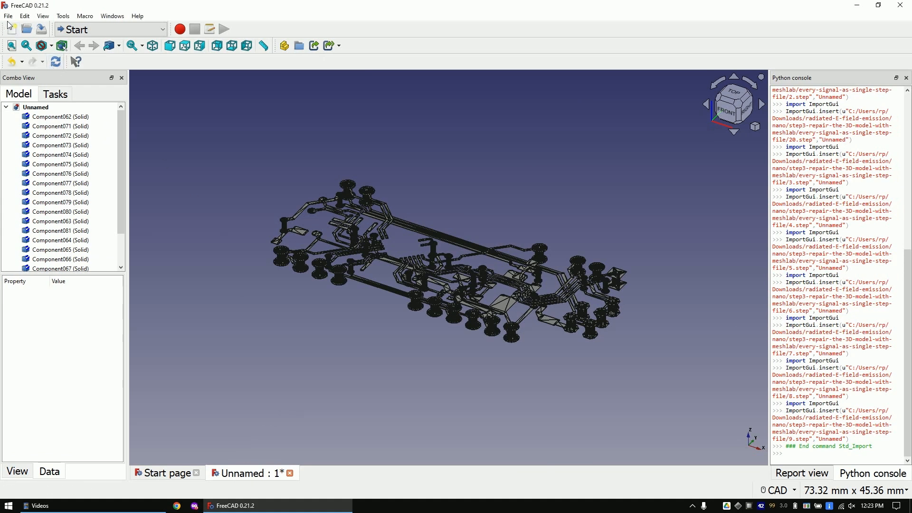
Import trace files 21.step through 60.step into the same document
{"action": "left_click", "coordinate": [8, 16]}
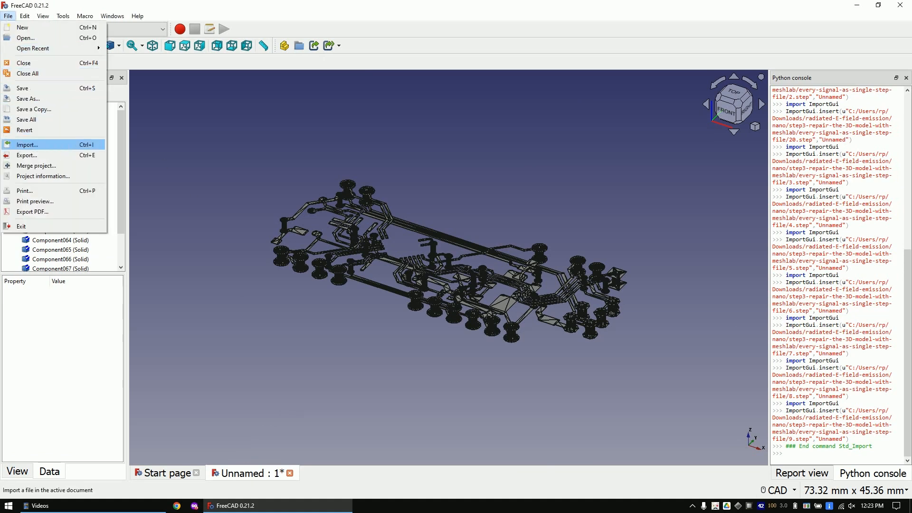
{"action": "left_click", "coordinate": [26, 144]}
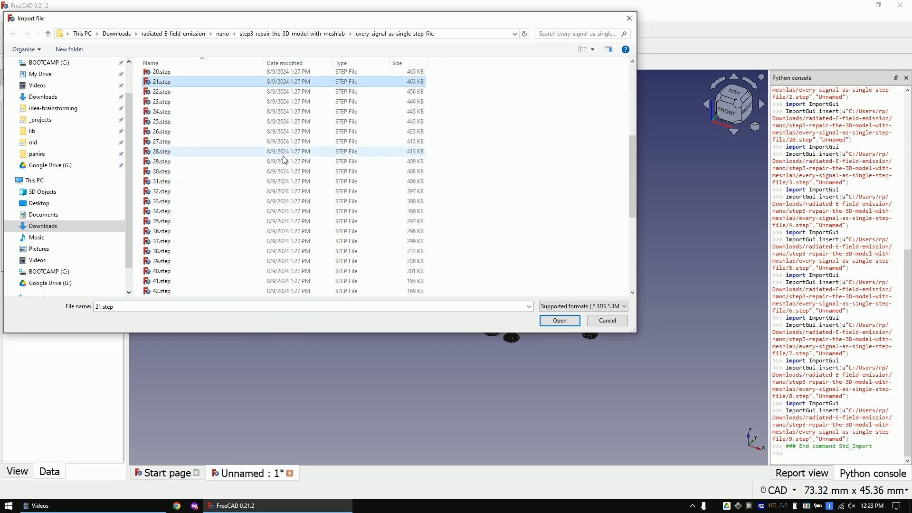
{"action": "left_click", "coordinate": [160, 290]}
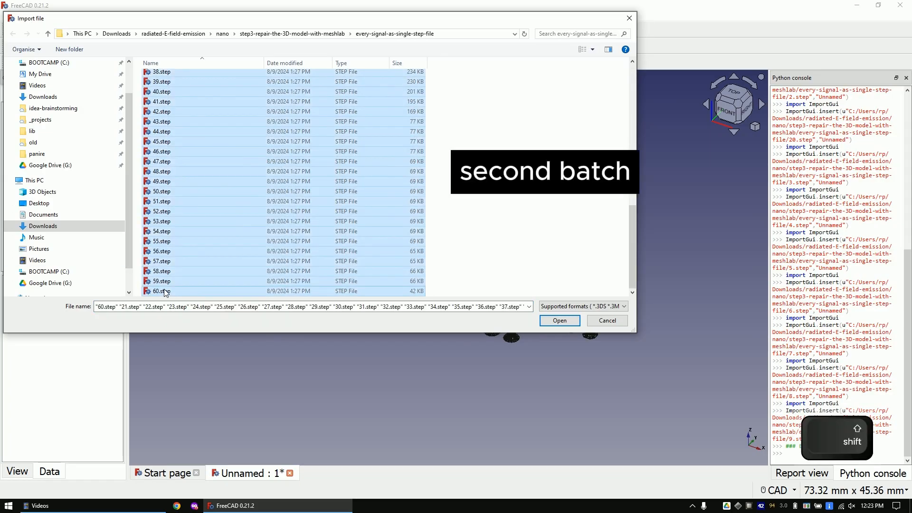
{"action": "left_click", "coordinate": [557, 320]}
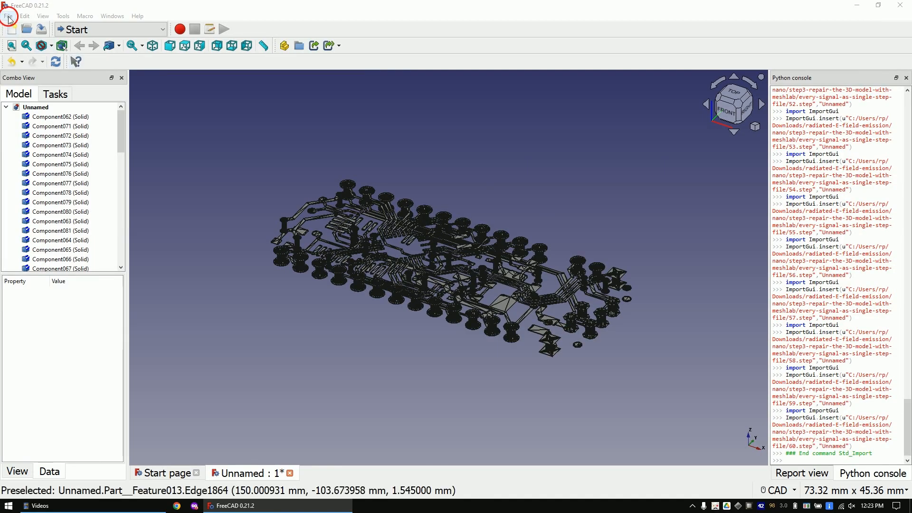
Import the remaining large 0.step trace file
{"action": "left_click", "coordinate": [8, 15]}
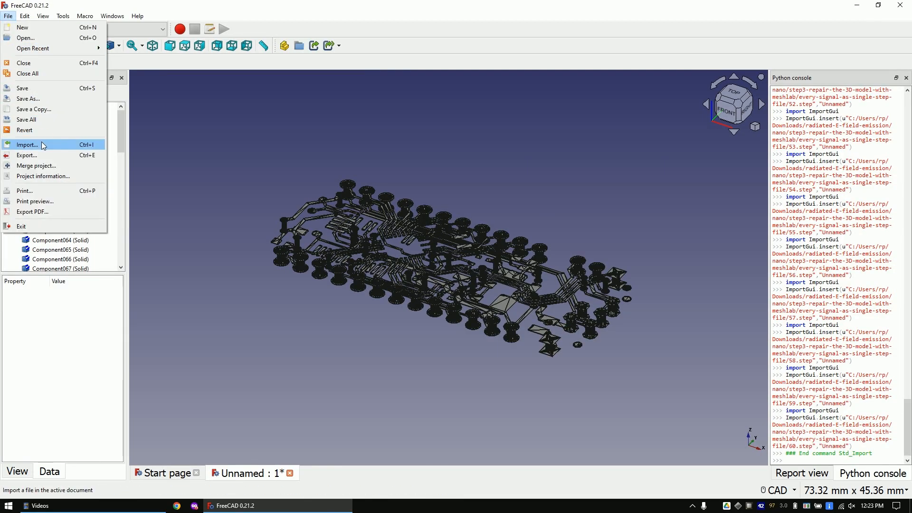
{"action": "left_click", "coordinate": [28, 145]}
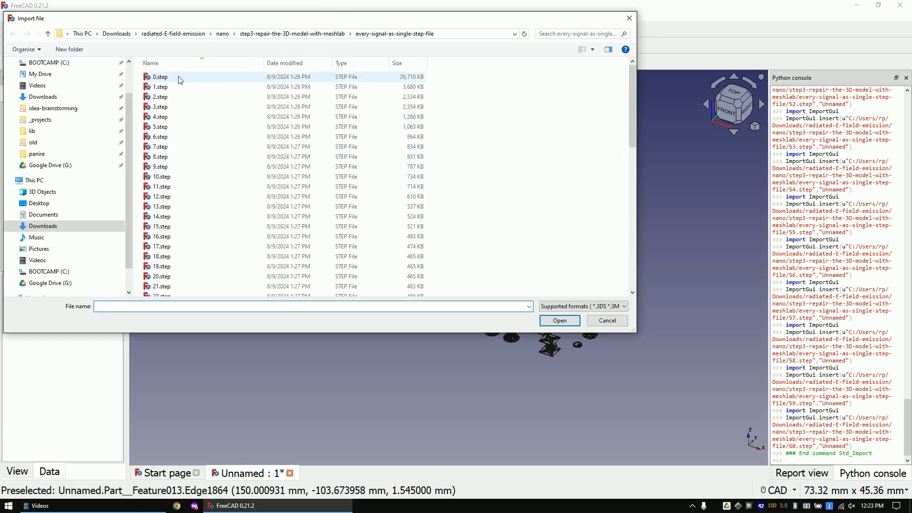
{"action": "left_click", "coordinate": [160, 76]}
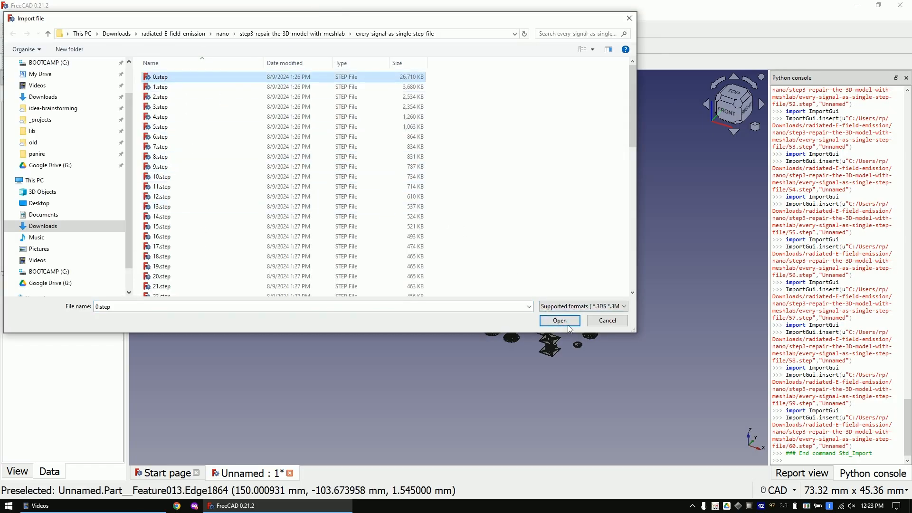
{"action": "left_click", "coordinate": [557, 321]}
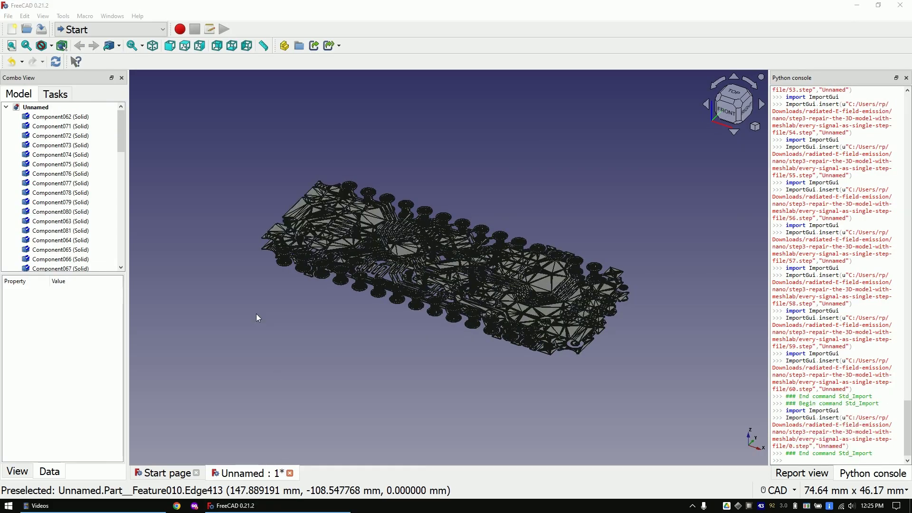
Select all imported traces and create refined copies using Part's Refine shape
{"action": "key", "text": "ctrl+a"}
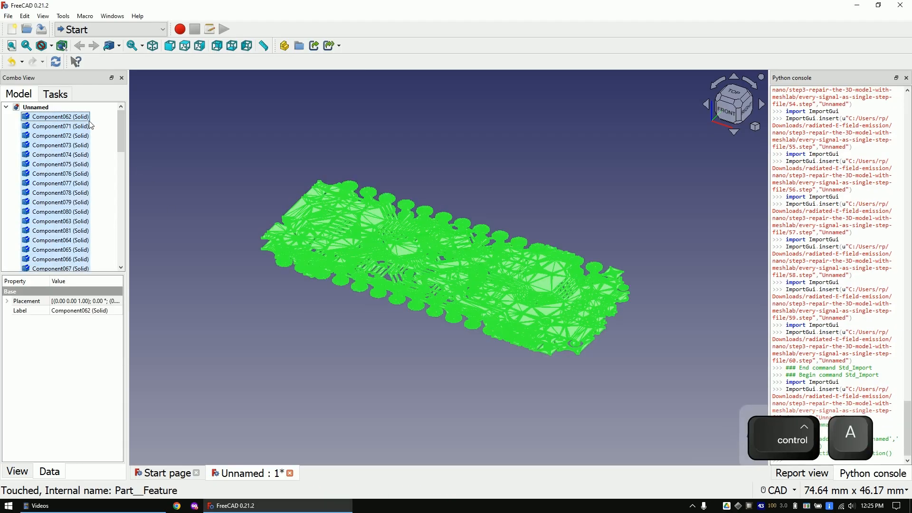
{"action": "left_click", "coordinate": [110, 30]}
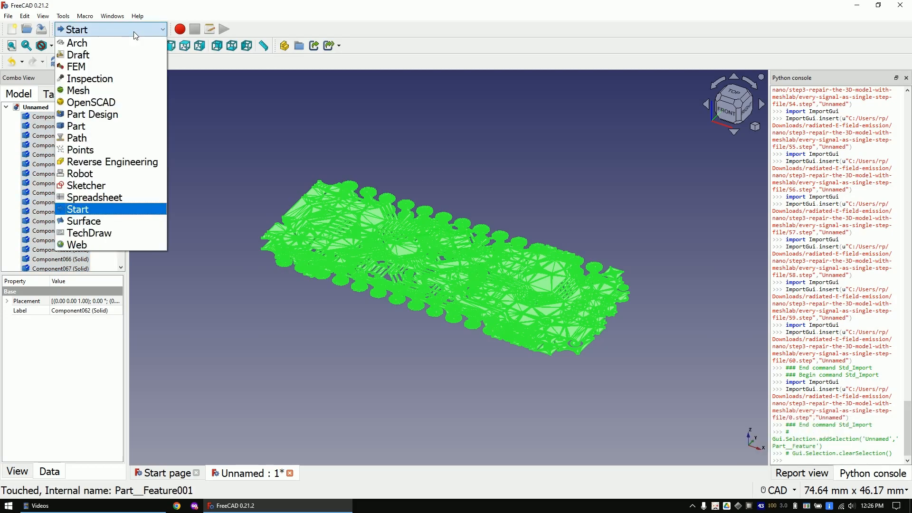
{"action": "left_click", "coordinate": [76, 210]}
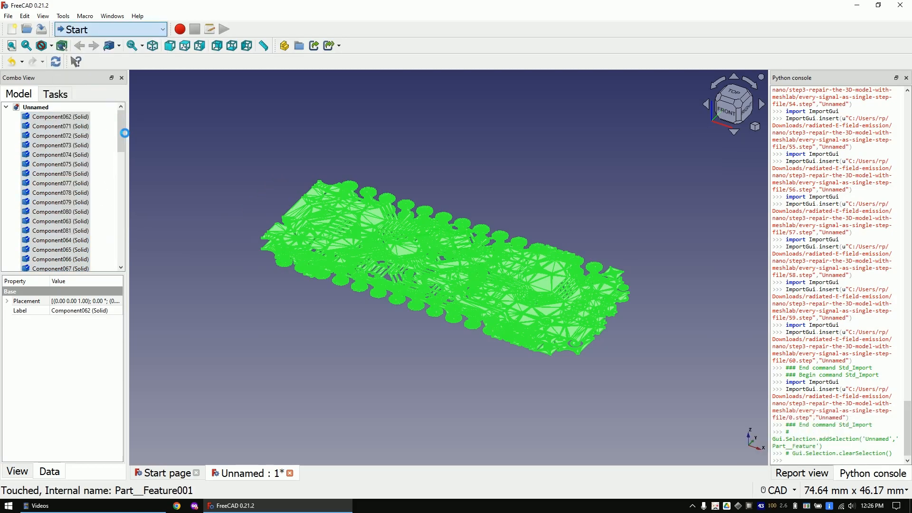
{"action": "left_click", "coordinate": [110, 29]}
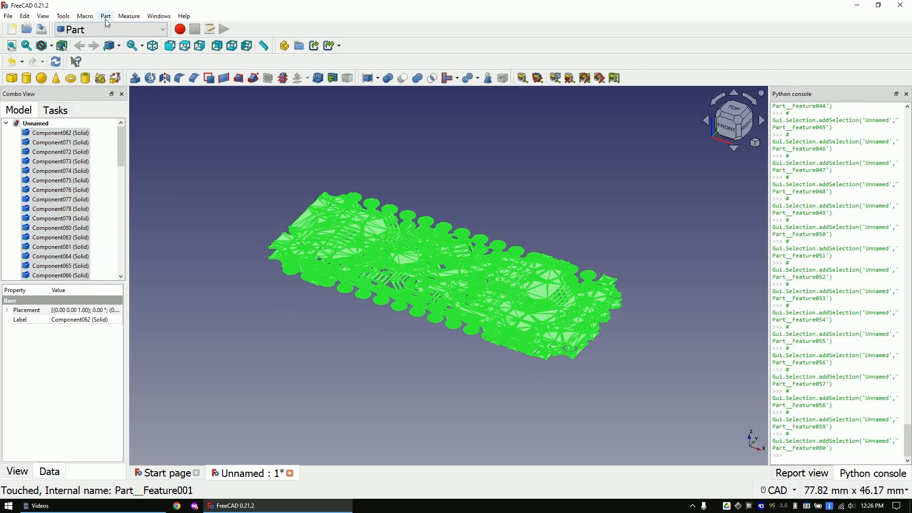
{"action": "left_click", "coordinate": [106, 16]}
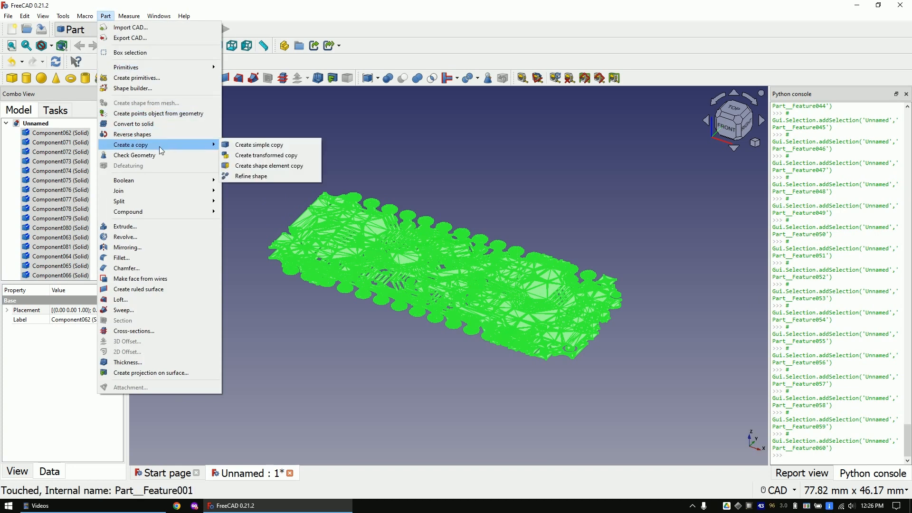
{"action": "left_click", "coordinate": [251, 177]}
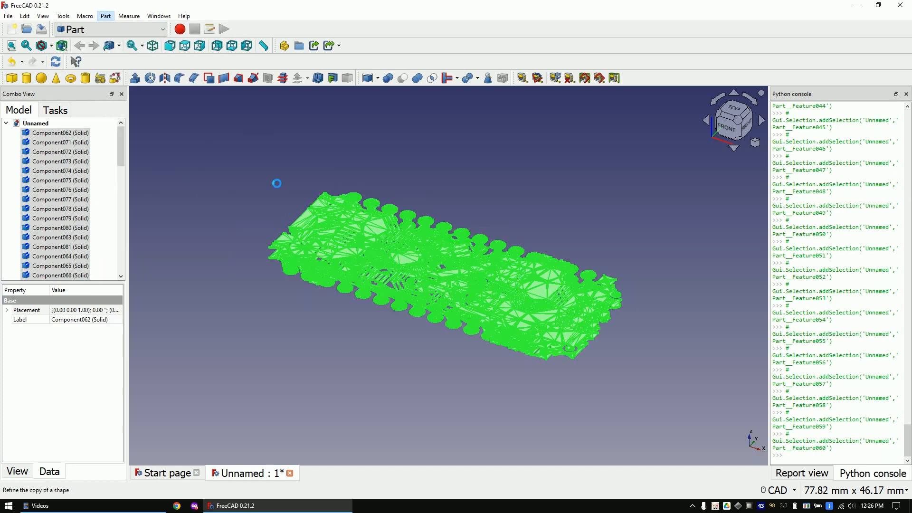
{"action": "key", "text": "shift"}
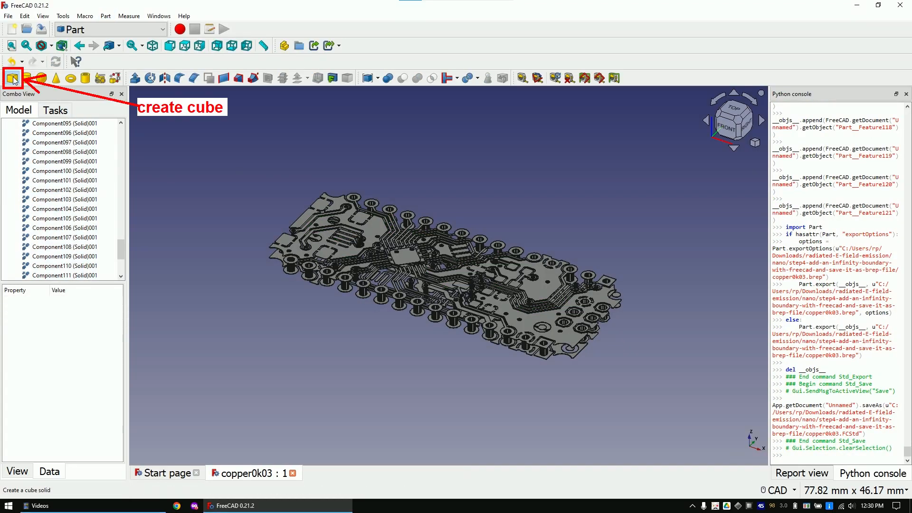
Add a Cube to the document, view it from the front, and make it semi-transparent
{"action": "left_click", "coordinate": [13, 77]}
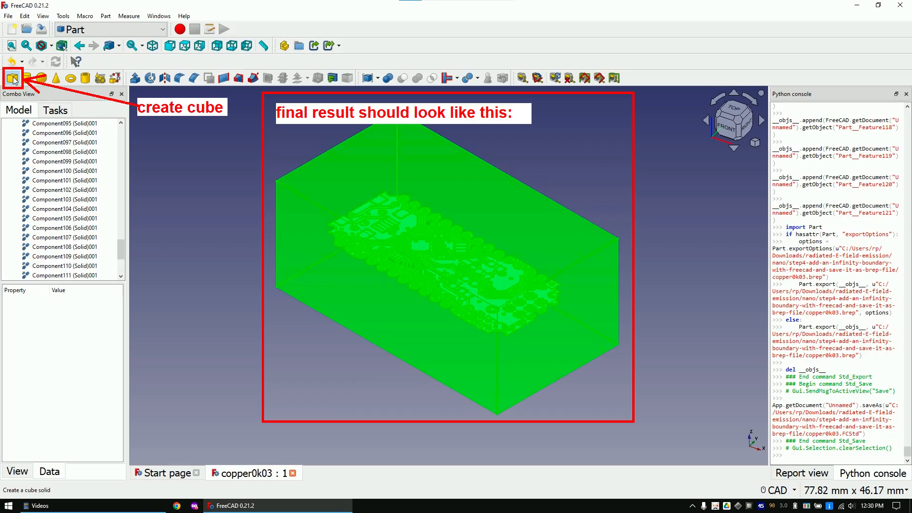
{"action": "left_click", "coordinate": [12, 78]}
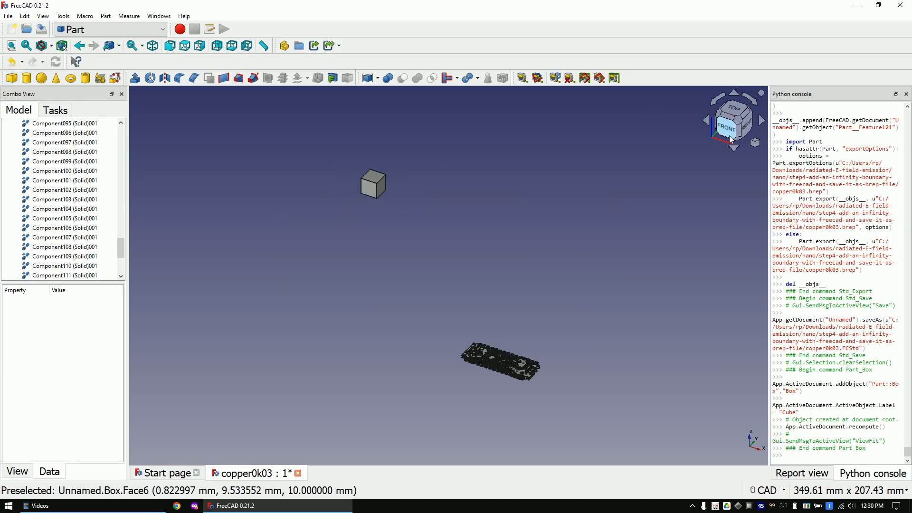
{"action": "left_click", "coordinate": [38, 275]}
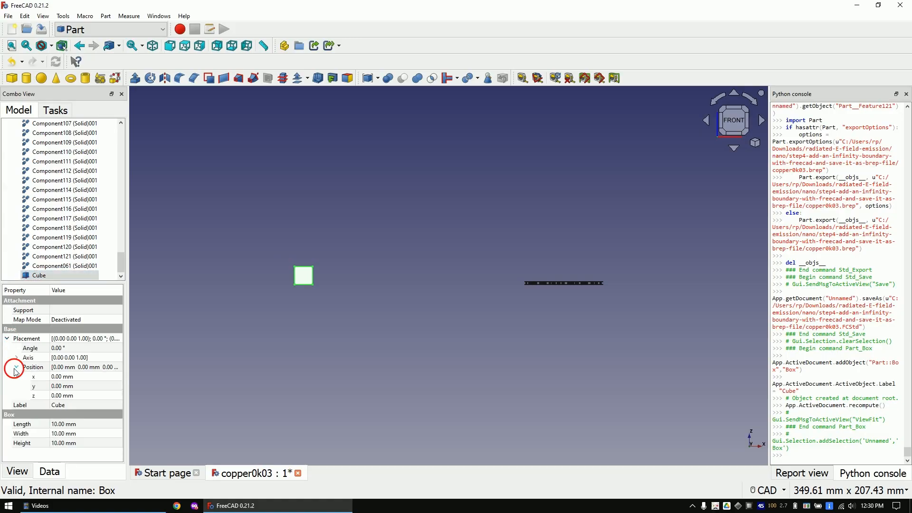
{"action": "left_click", "coordinate": [17, 471]}
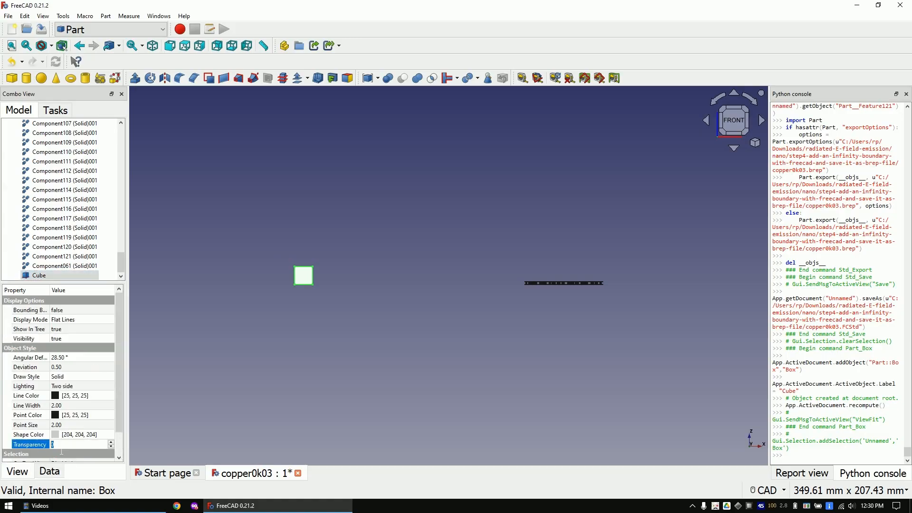
{"action": "type", "text": "50"}
{"action": "key", "text": "Return"}
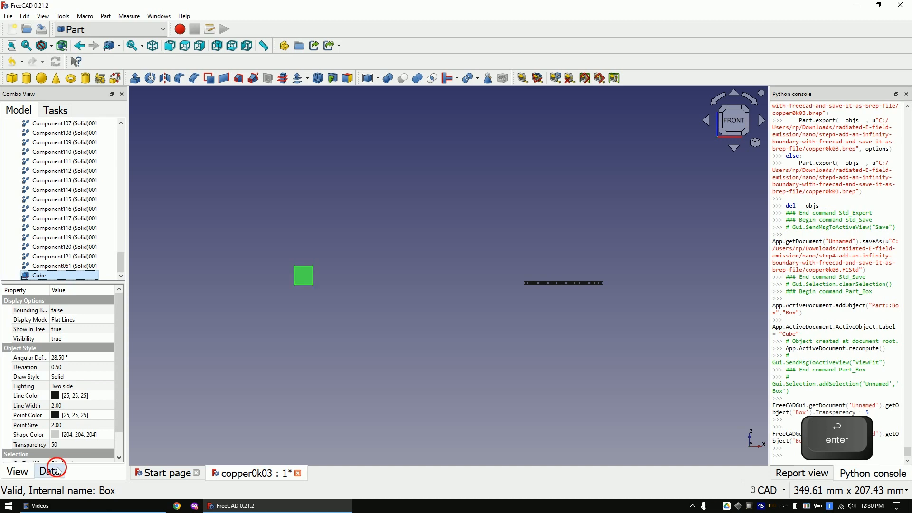
Edit the Cube's placement position and size so it surrounds the PCB traces
{"action": "left_click", "coordinate": [49, 471]}
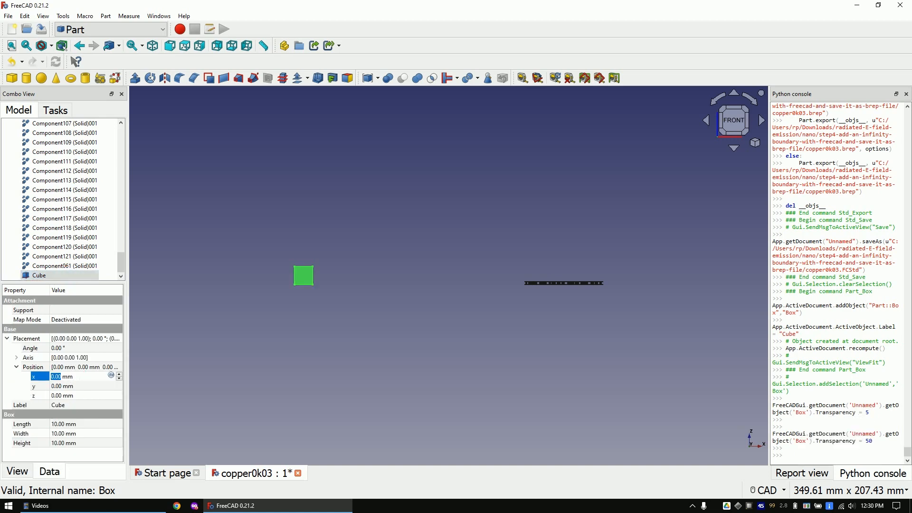
{"action": "key", "text": "tab"}
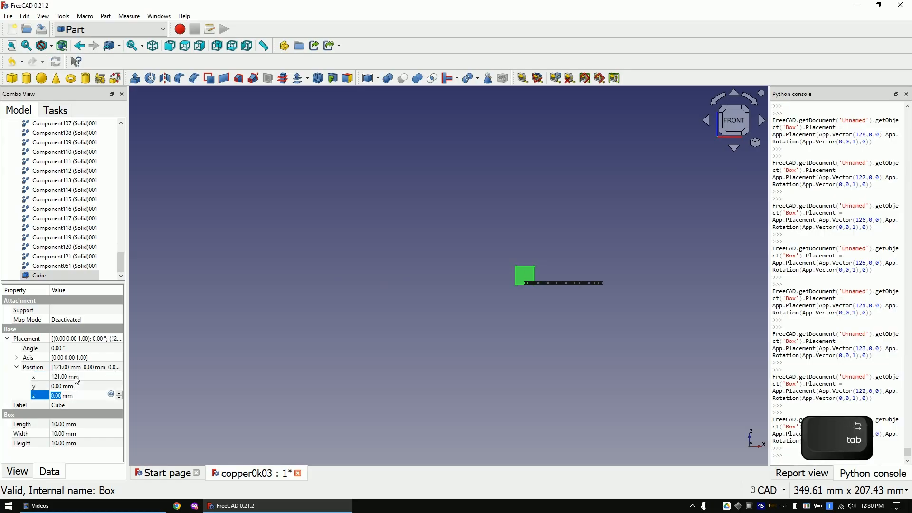
{"action": "key", "text": "Tab"}
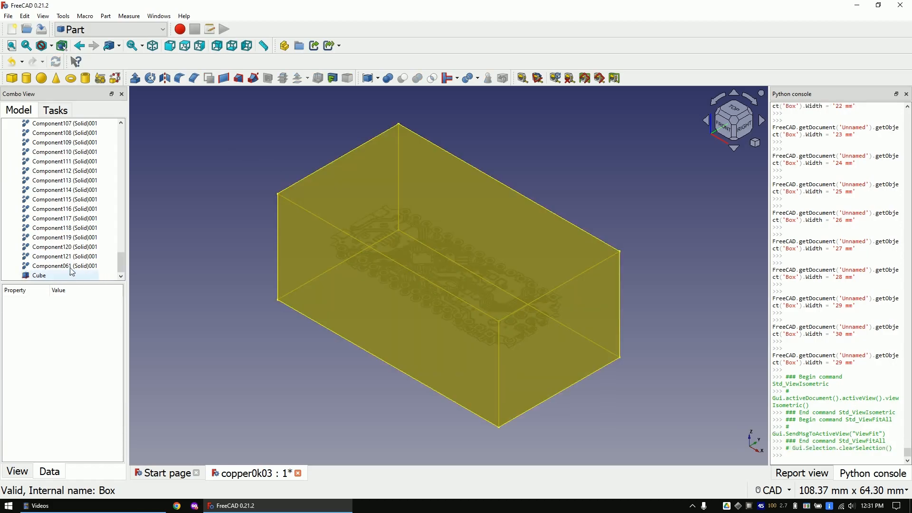
Union all copper trace components into one Fusion, then select the Cube and Fusion together
{"action": "left_click", "coordinate": [65, 266]}
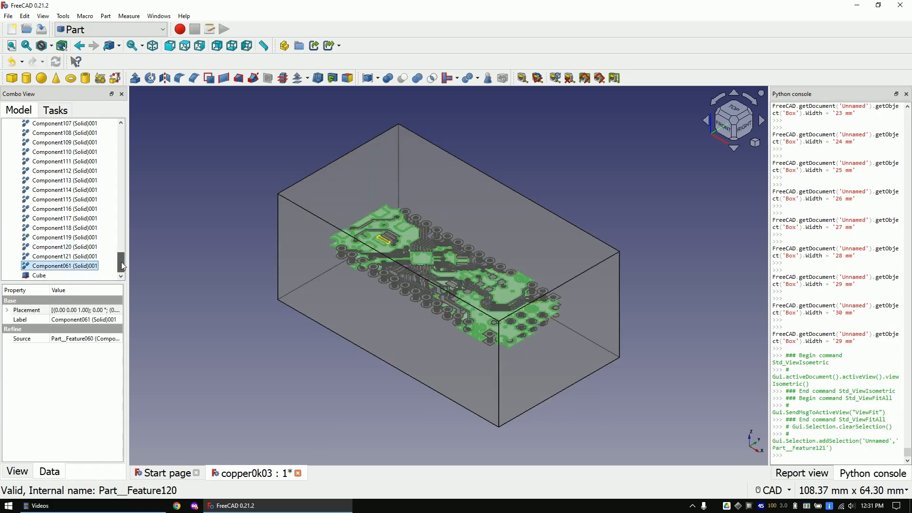
{"action": "scroll", "scroll_direction": "down", "scroll_amount": 3}
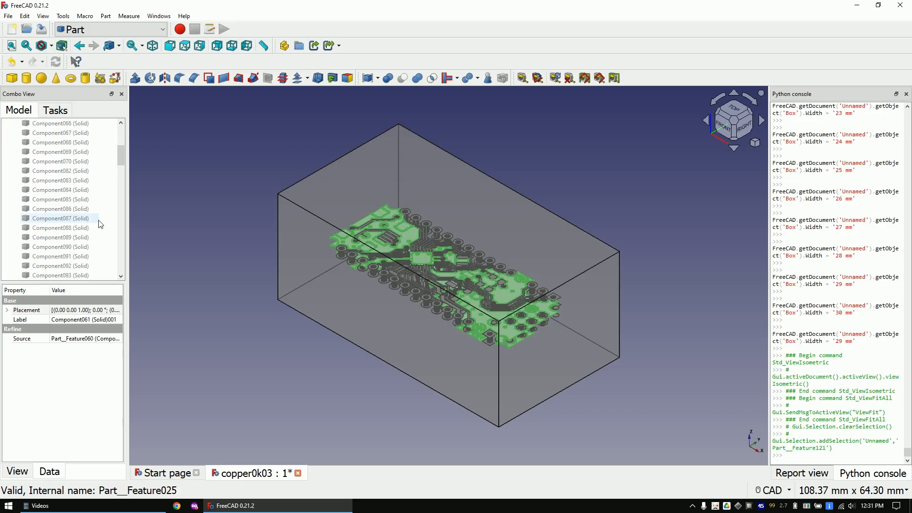
{"action": "left_click", "coordinate": [64, 208]}
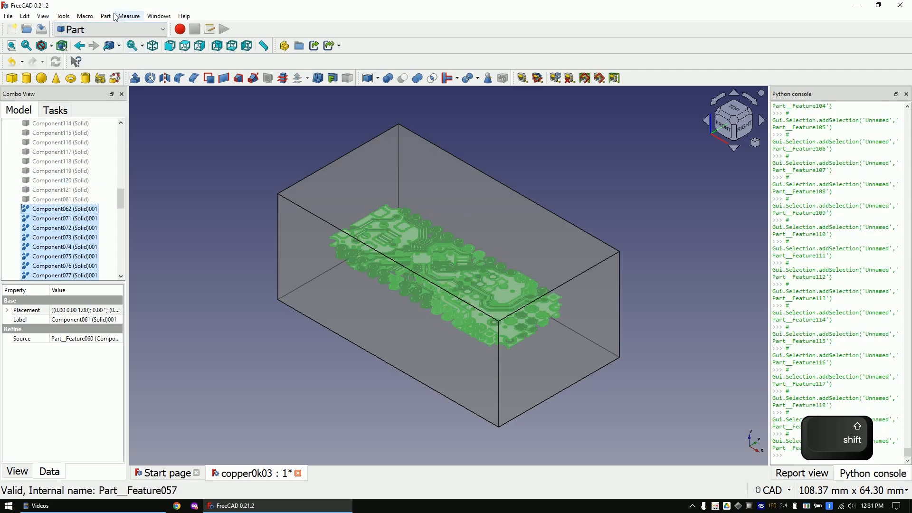
{"action": "left_click", "coordinate": [105, 15]}
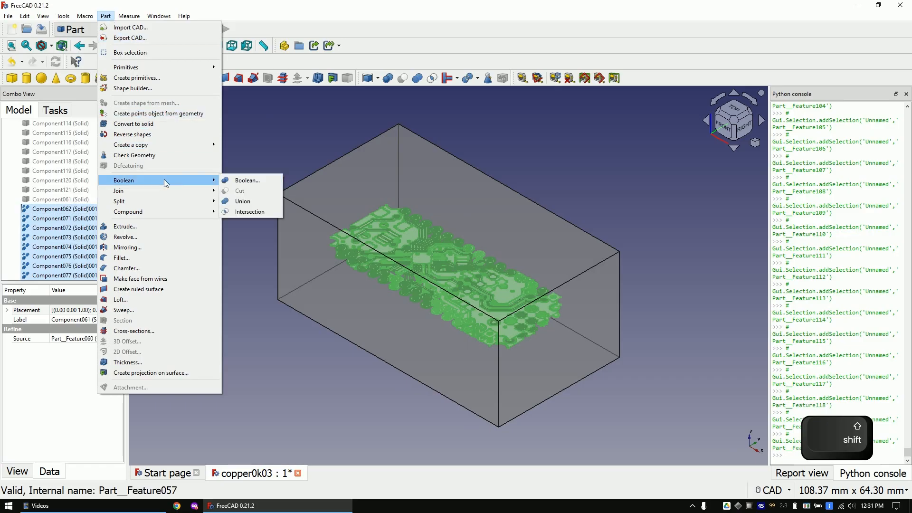
{"action": "left_click", "coordinate": [243, 200]}
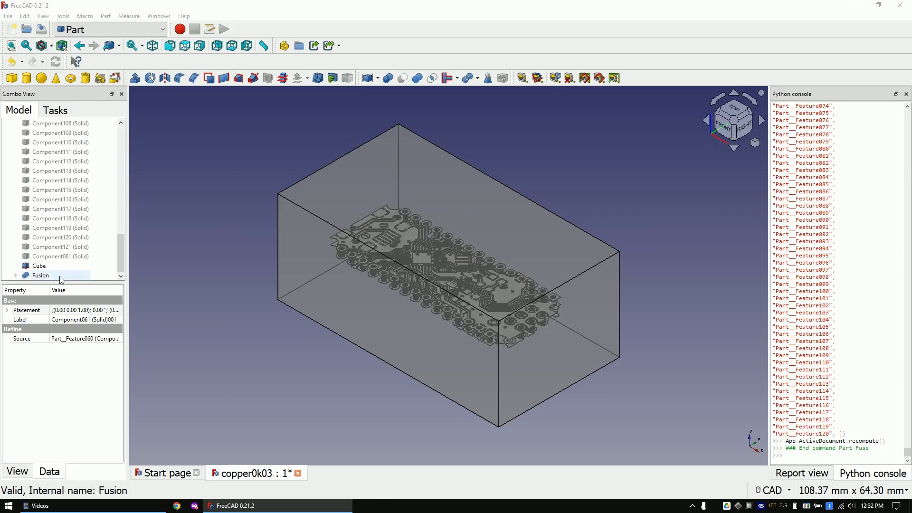
{"action": "left_click", "coordinate": [39, 266]}
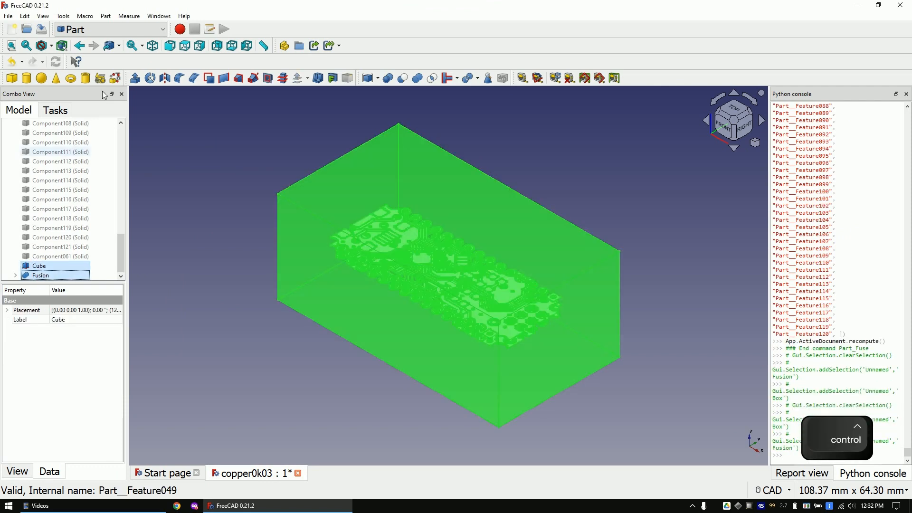
{"action": "left_click", "coordinate": [105, 16]}
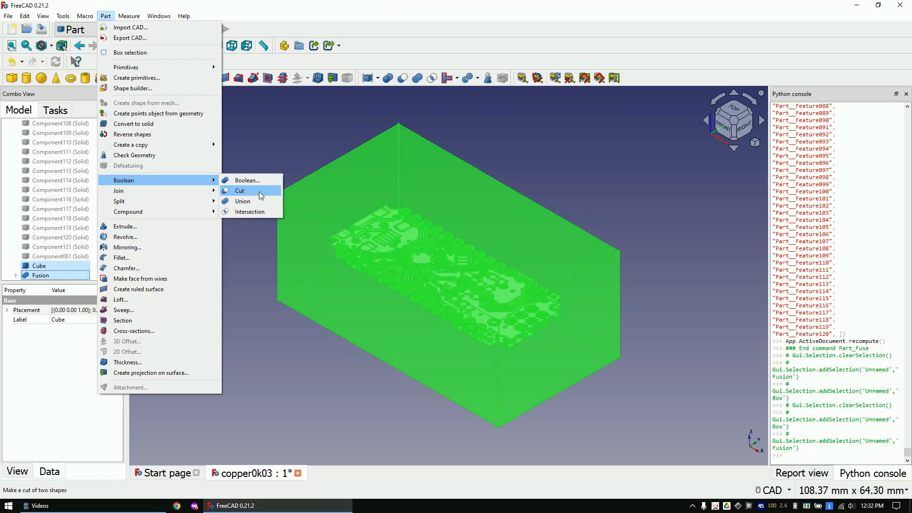
Cut the Fusion from the Cube and save the document as cut.FCStd
{"action": "left_click", "coordinate": [239, 190]}
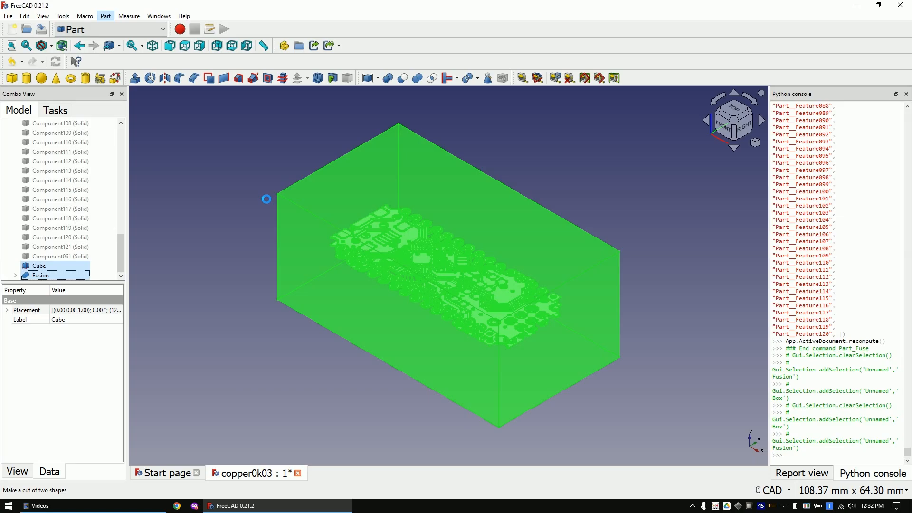
{"action": "key", "text": "shift"}
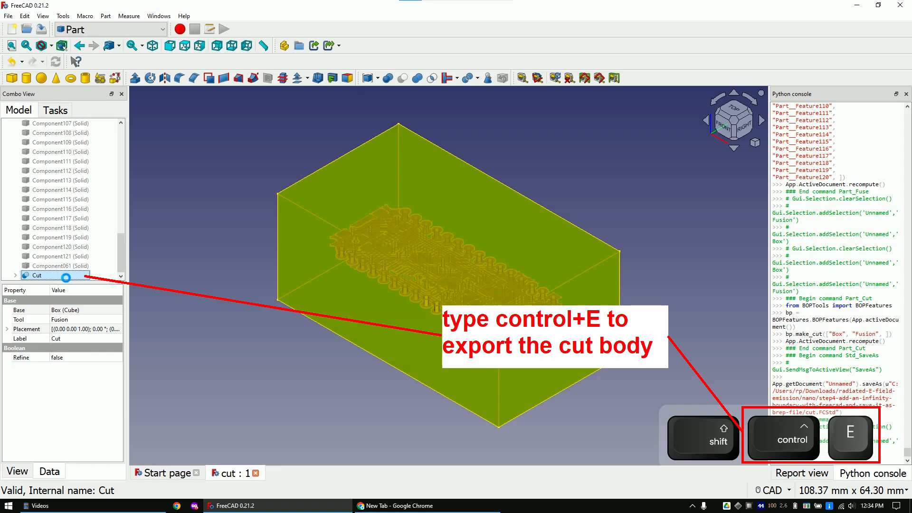
Export the Cut body in BREP format as cut.brep
{"action": "key", "text": "ctrl+e"}
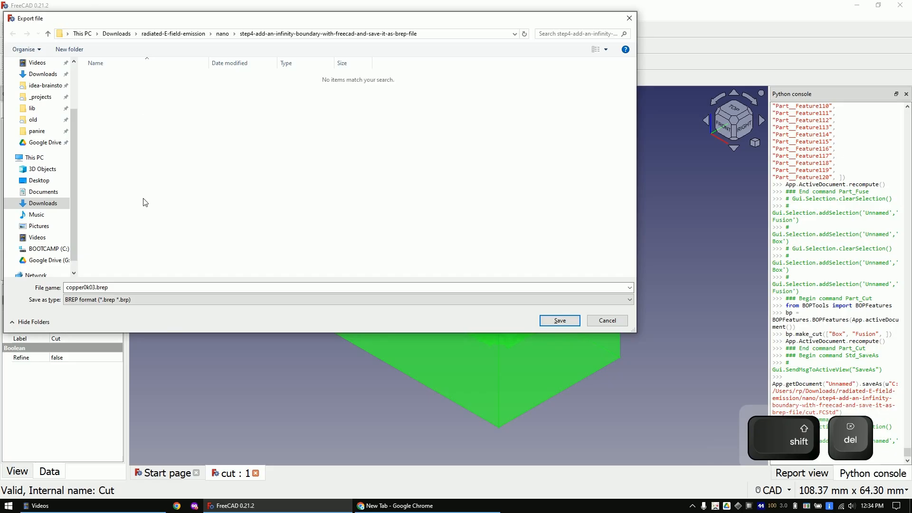
{"action": "type", "text": "cut"}
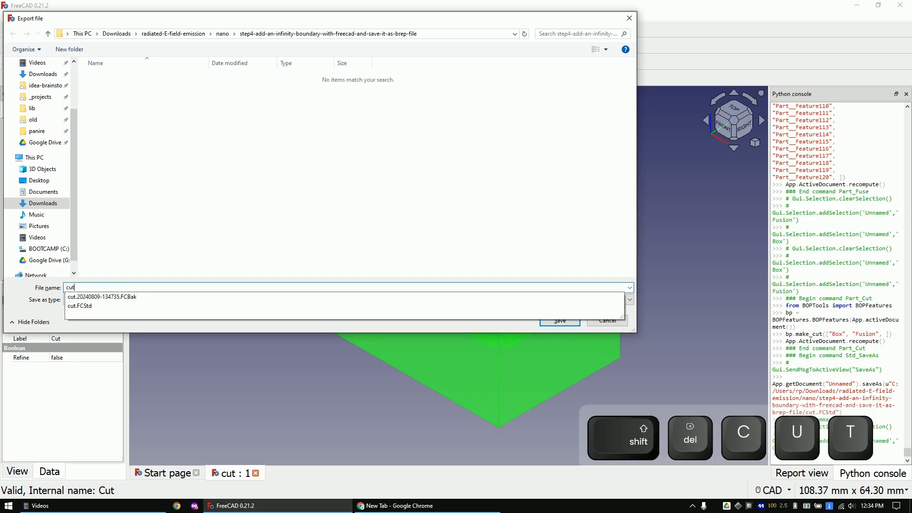
{"action": "type", "text": "nre"}
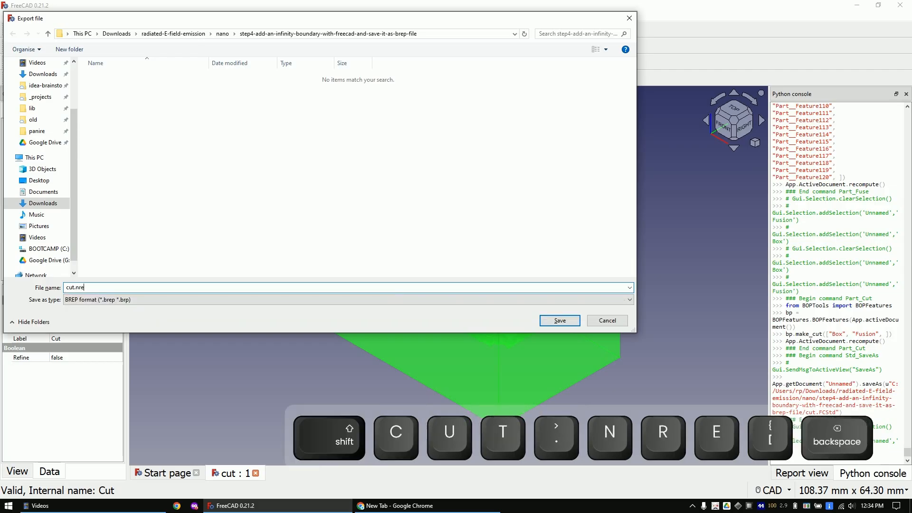
{"action": "type", "text": "brep"}
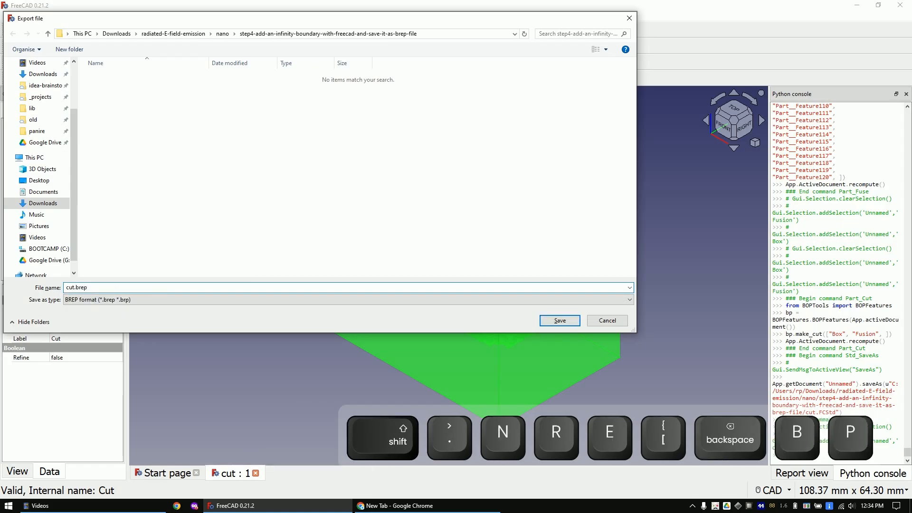
{"action": "left_click", "coordinate": [558, 321]}
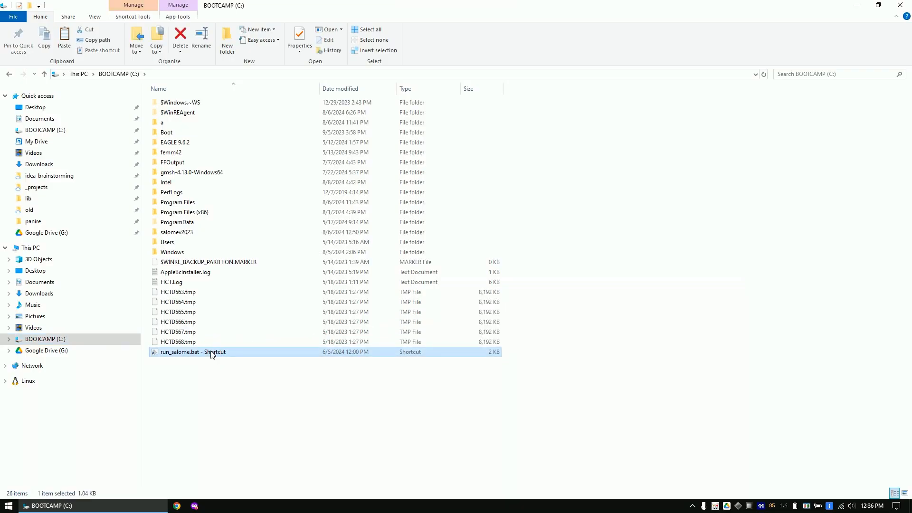
Launch SALOME from run_salome.bat, enter the Geometry module, and fit imported cut.brep in view
{"action": "double_click", "coordinate": [192, 352]}
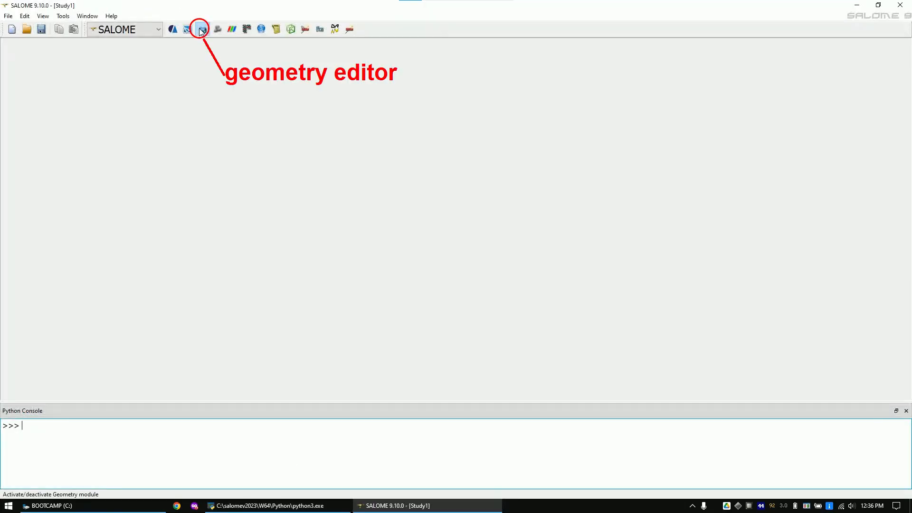
{"action": "left_click", "coordinate": [199, 29]}
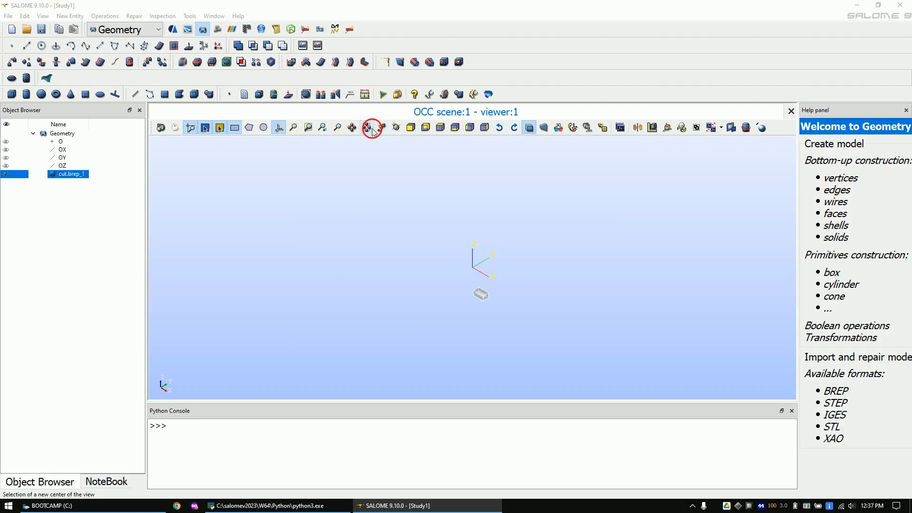
{"action": "left_click", "coordinate": [367, 127]}
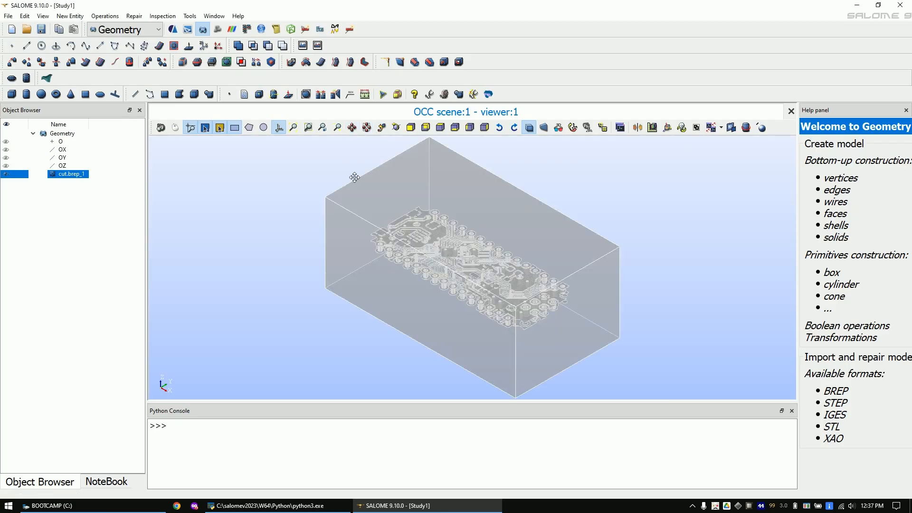
{"action": "mouse_move", "coordinate": [349, 177]}
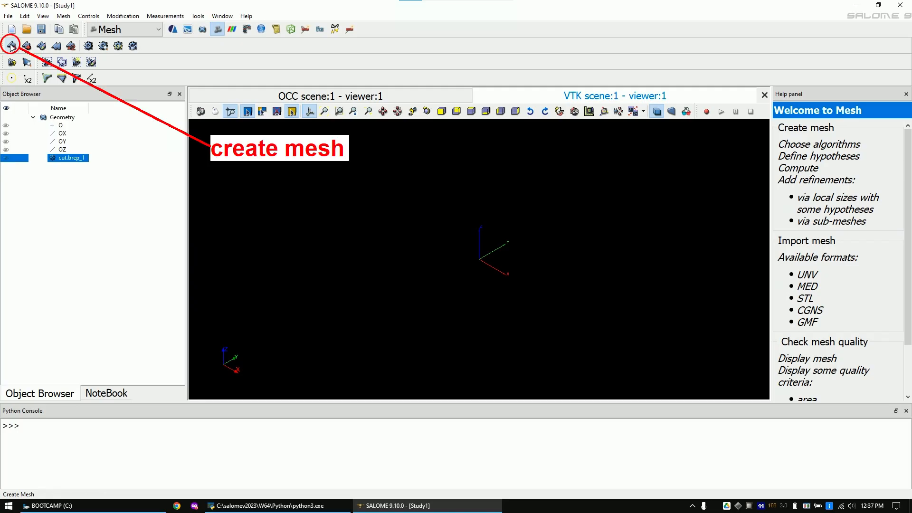
Create Mesh_1 with the Gmsh 3D algorithm and a Gmsh Parameters hypothesis of size factor 0.1
{"action": "left_click", "coordinate": [10, 45]}
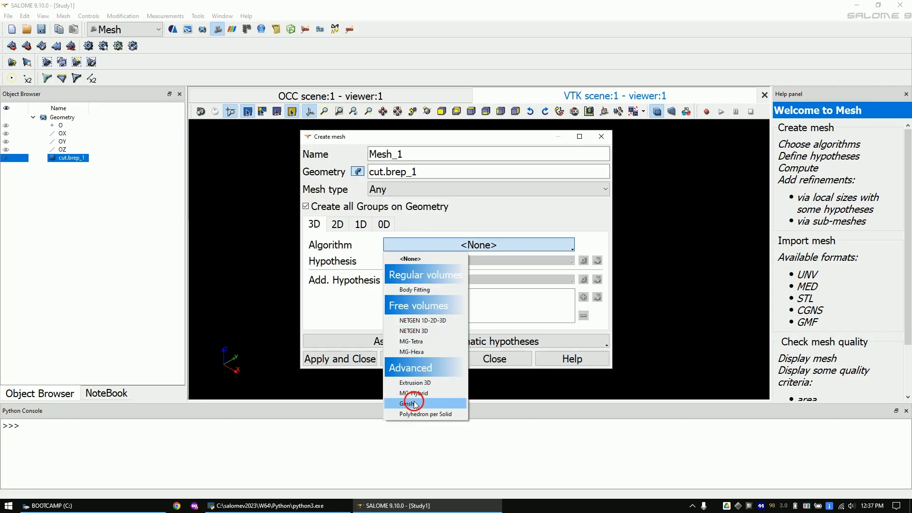
{"action": "left_click", "coordinate": [409, 403]}
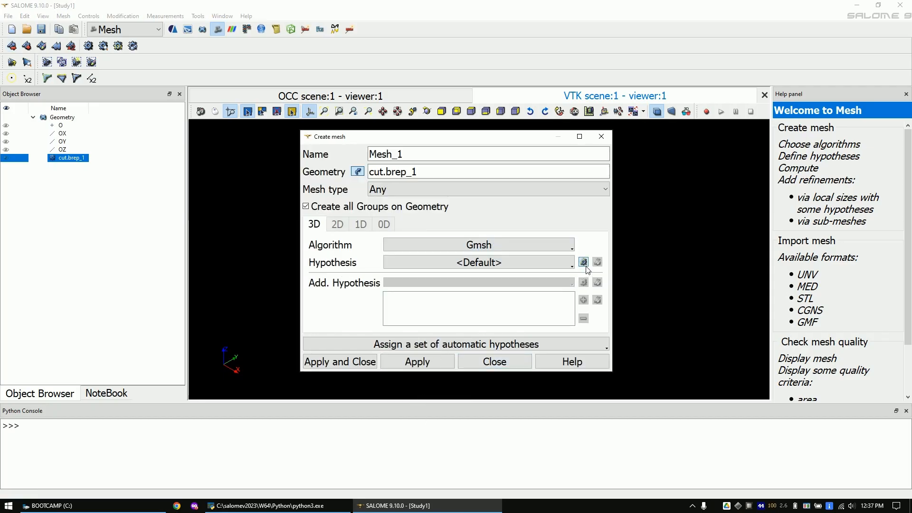
{"action": "left_click", "coordinate": [584, 262]}
{"action": "type", "text": "0.1"}
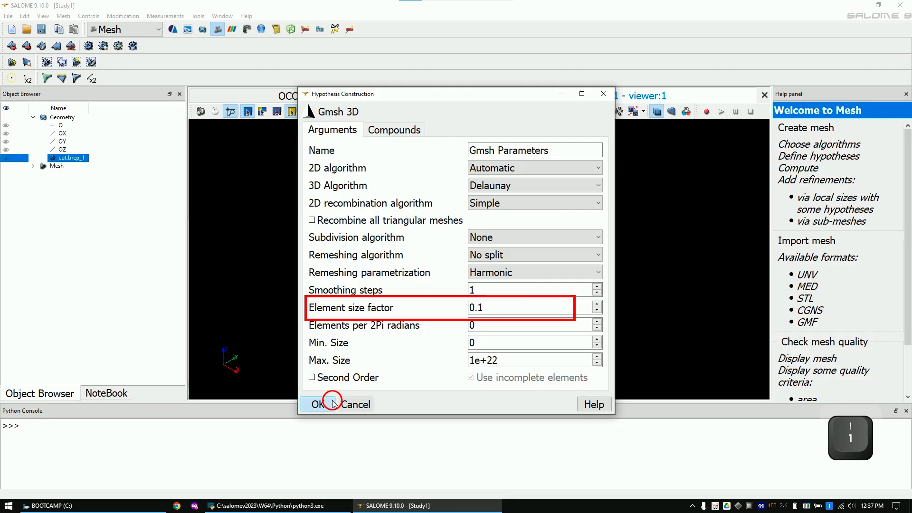
{"action": "left_click", "coordinate": [316, 404]}
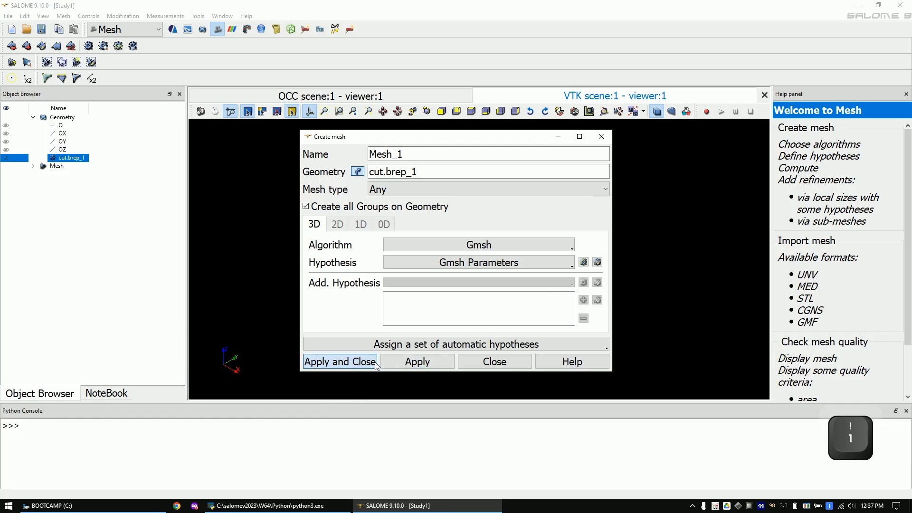
{"action": "left_click", "coordinate": [340, 361]}
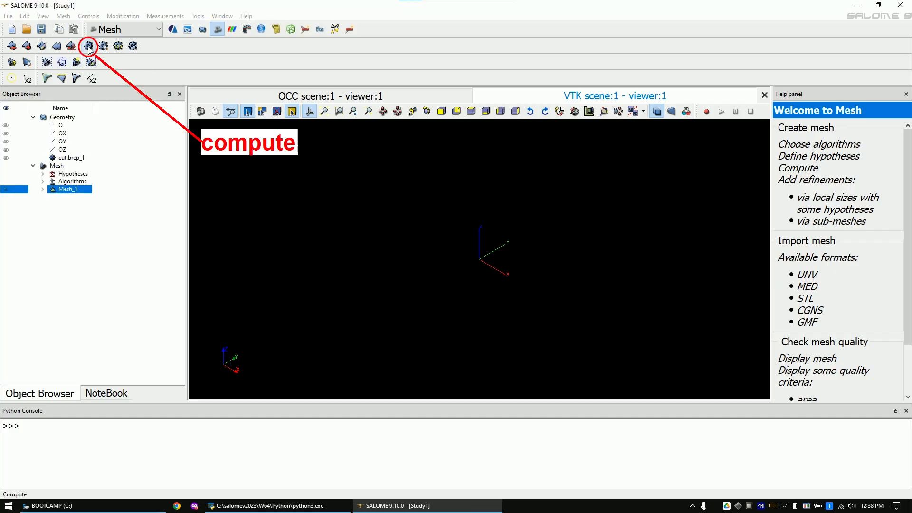
Compute Mesh_1 and close the summary reporting 352,478 nodes and 1,841,935 tetrahedra
{"action": "left_click", "coordinate": [87, 45]}
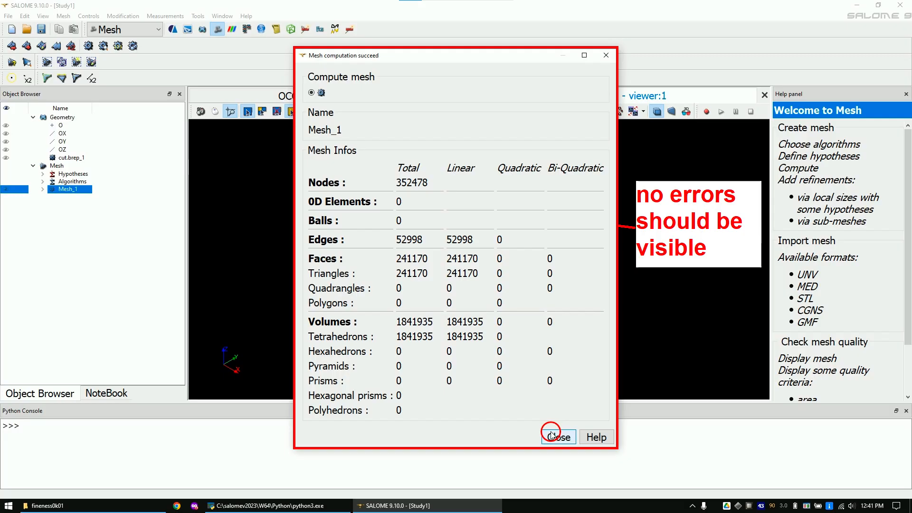
{"action": "left_click", "coordinate": [557, 437]}
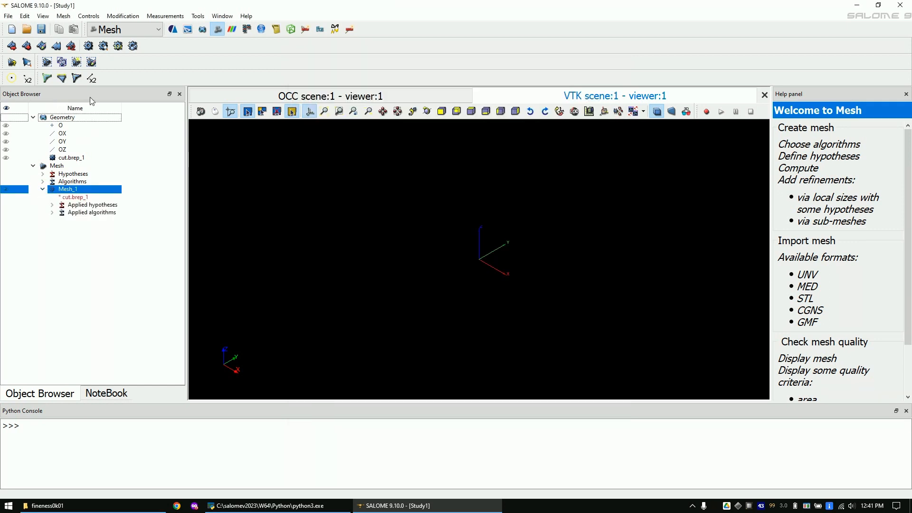
Group Mesh_1's faces separated by sharp edges at angle 180, producing 62 face groups
{"action": "left_click", "coordinate": [63, 16]}
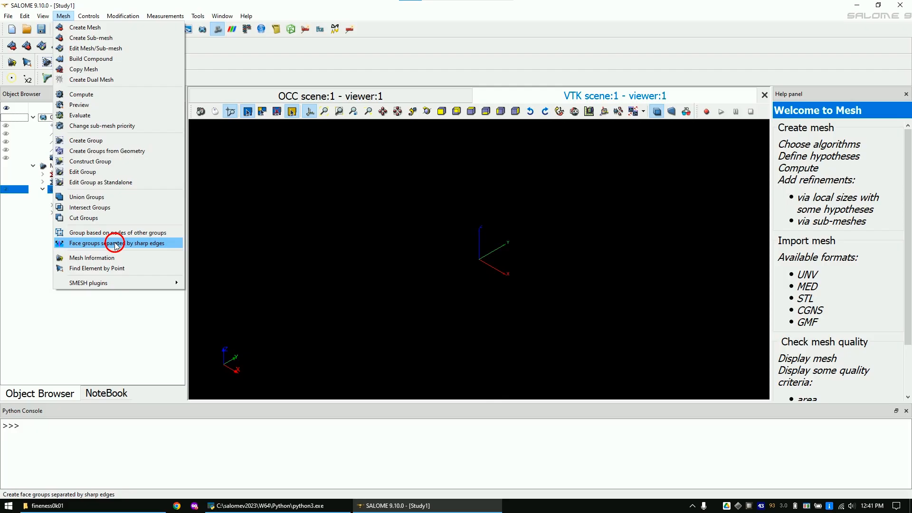
{"action": "left_click", "coordinate": [117, 242]}
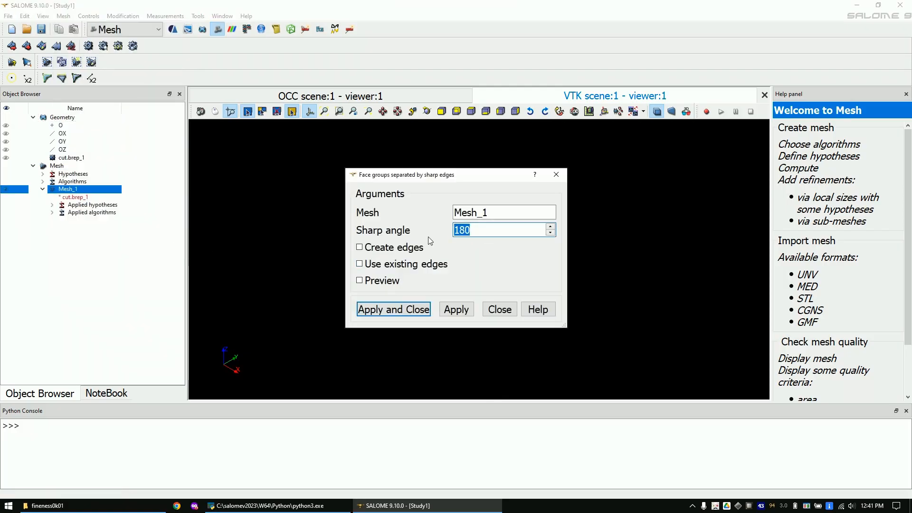
{"action": "left_click", "coordinate": [393, 309]}
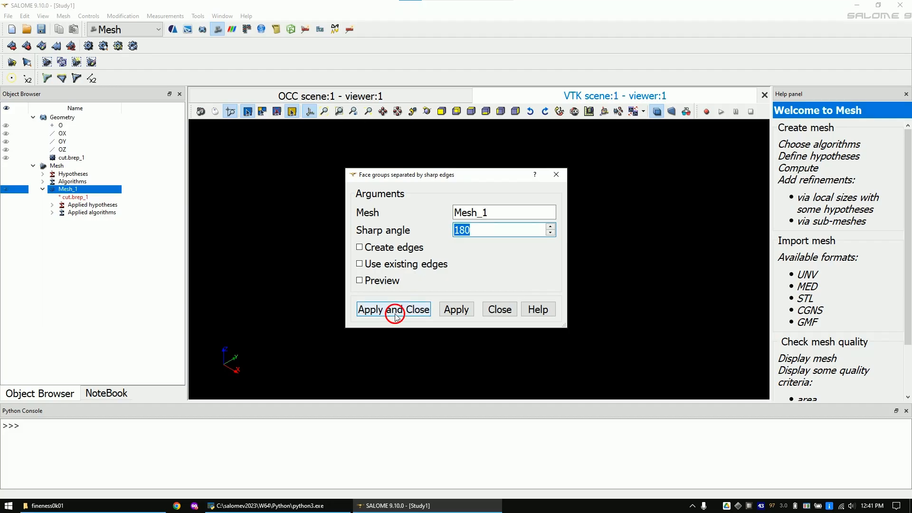
{"action": "left_click", "coordinate": [393, 309]}
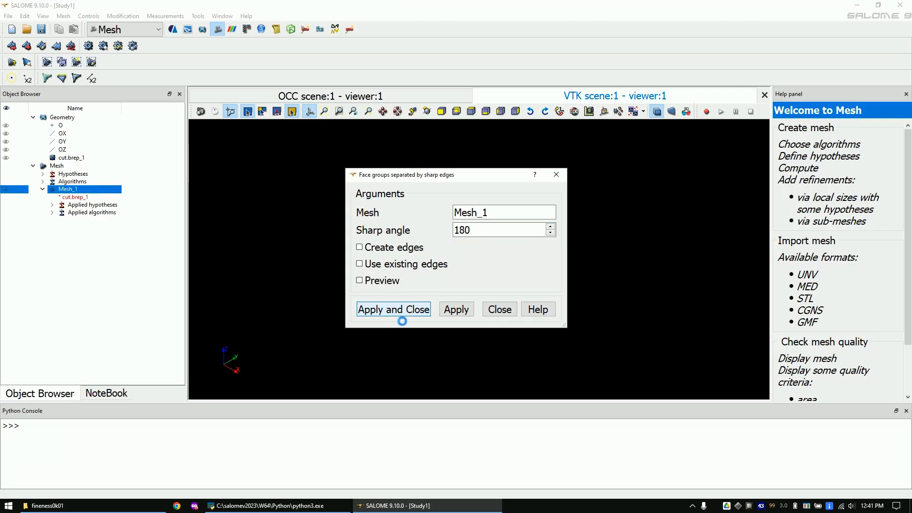
{"action": "left_click", "coordinate": [456, 309]}
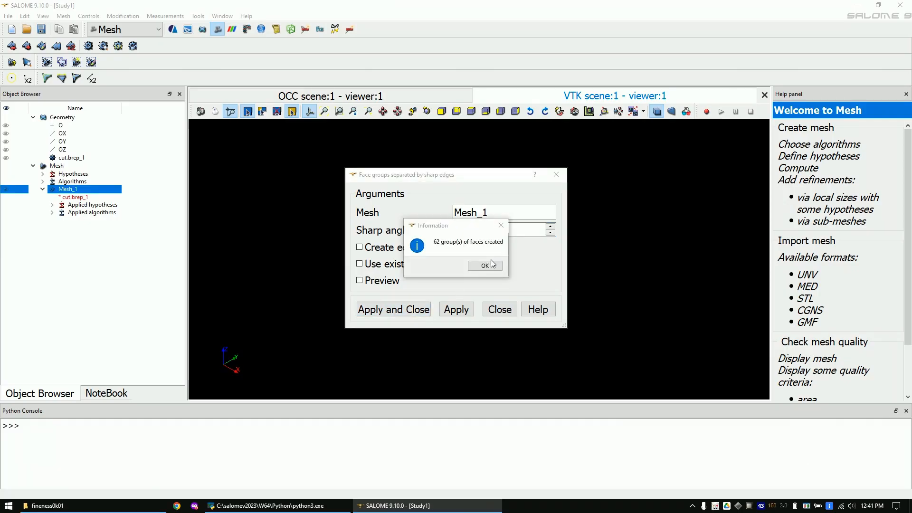
{"action": "left_click", "coordinate": [484, 265]}
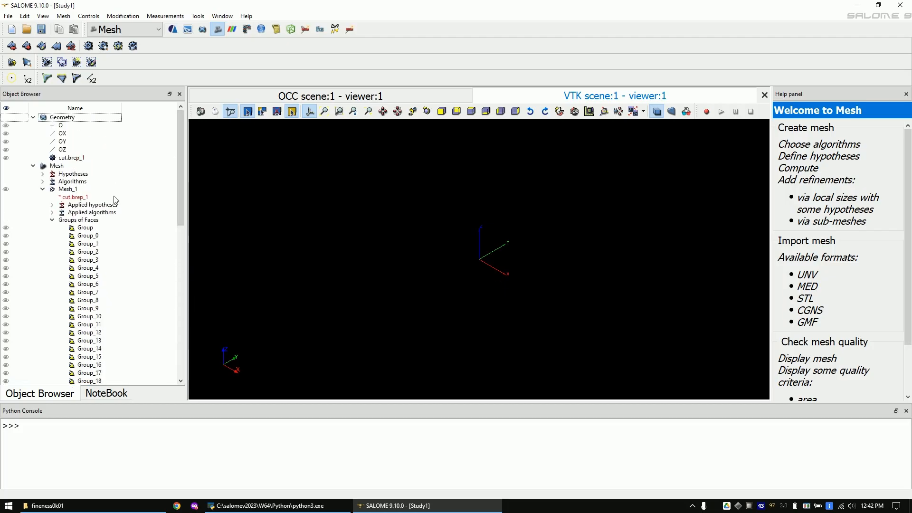
{"action": "left_click", "coordinate": [69, 189]}
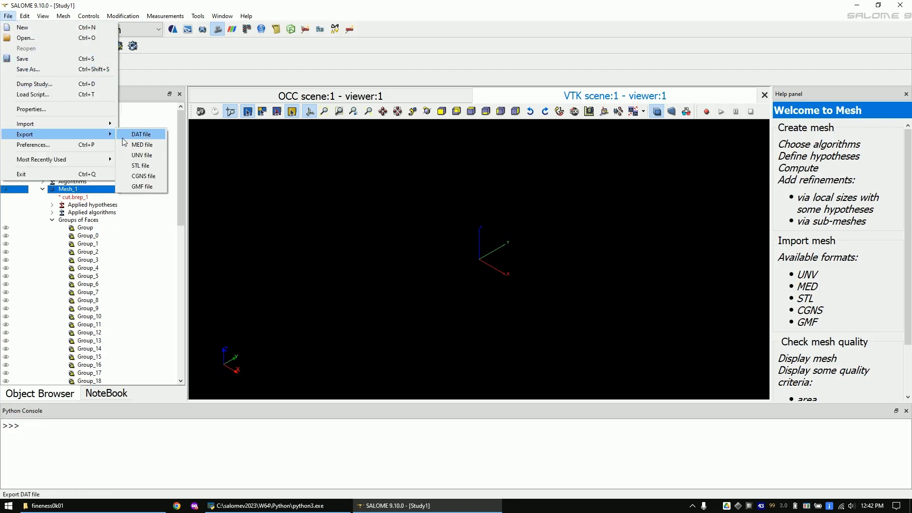
{"action": "mouse_move", "coordinate": [141, 155]}
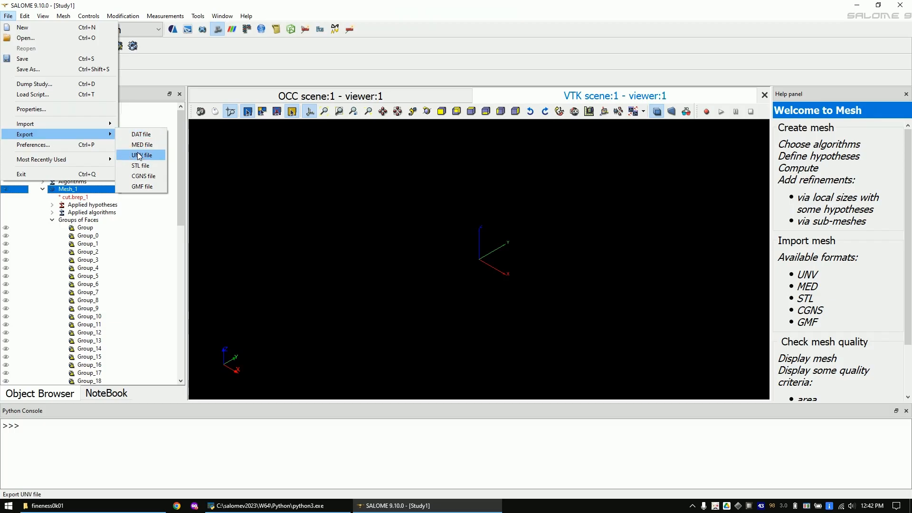
Export Mesh_1 as a UNV file into the elmer folder, then quit SALOME
{"action": "left_click", "coordinate": [142, 155]}
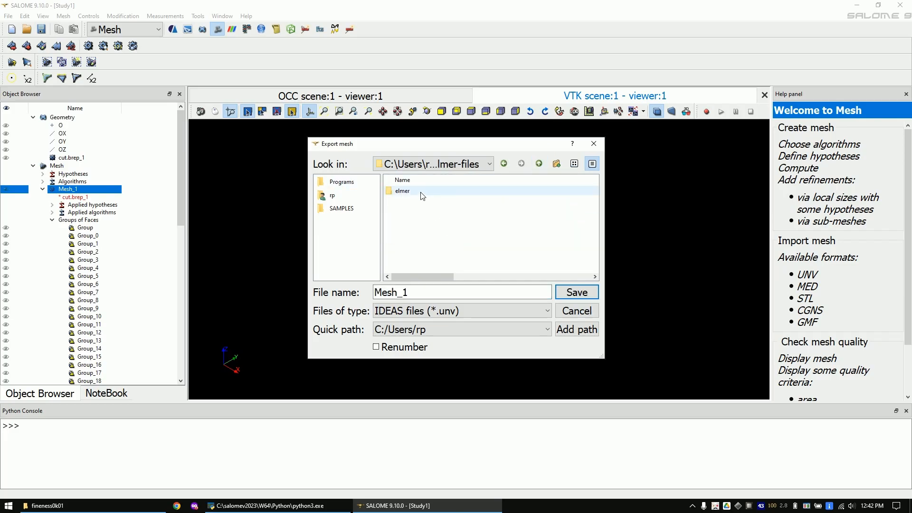
{"action": "double_click", "coordinate": [402, 191]}
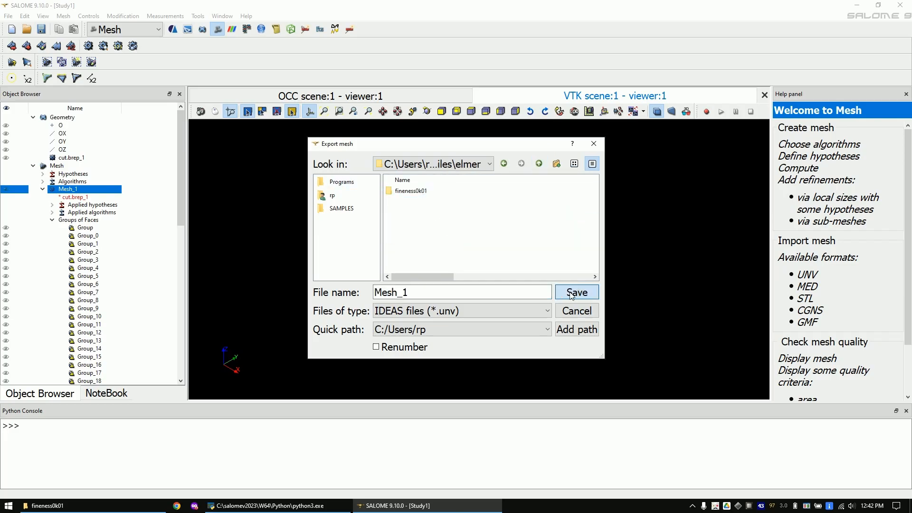
{"action": "left_click", "coordinate": [576, 291]}
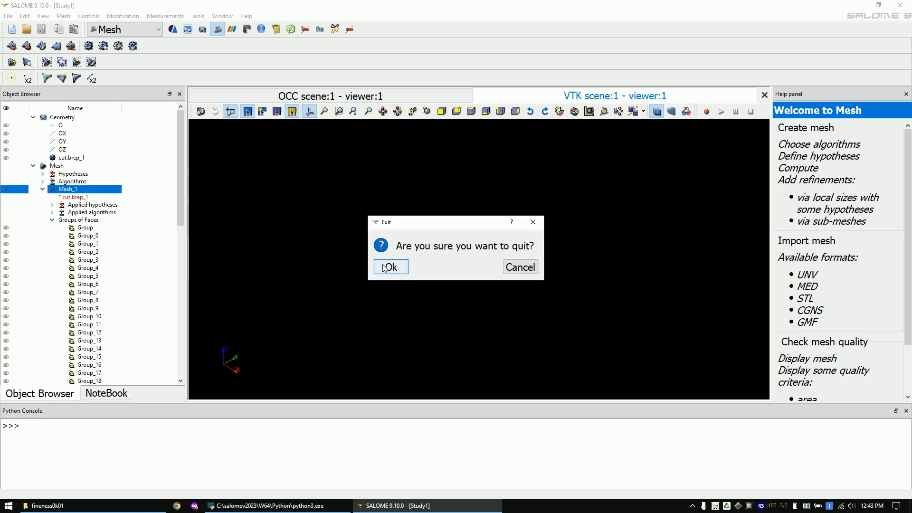
{"action": "left_click", "coordinate": [389, 266]}
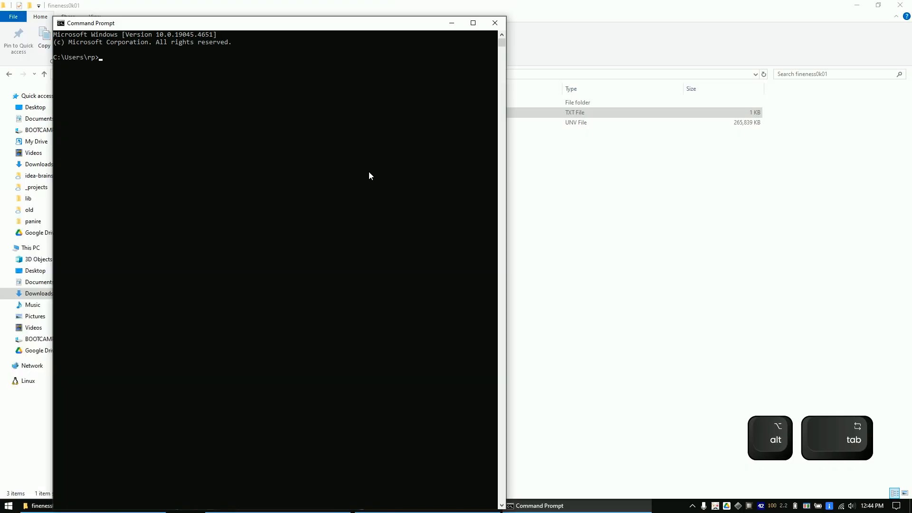
Run 'elmergrid 8 2 Mesh_1.unv' in Command Prompt to convert the mesh for ElmerSolver
{"action": "key", "text": "ctrl+v"}
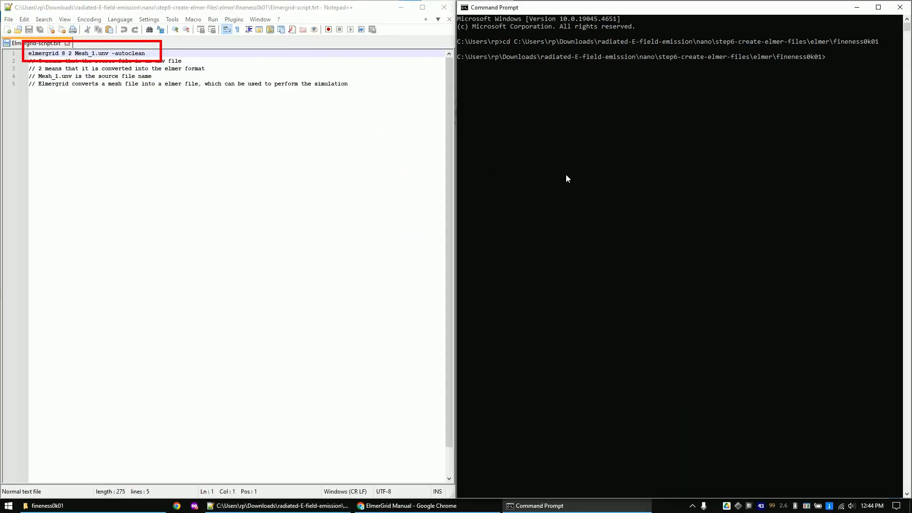
{"action": "type", "text": "elmergrid 8 2 Mesh_1.unv -autoclean"}
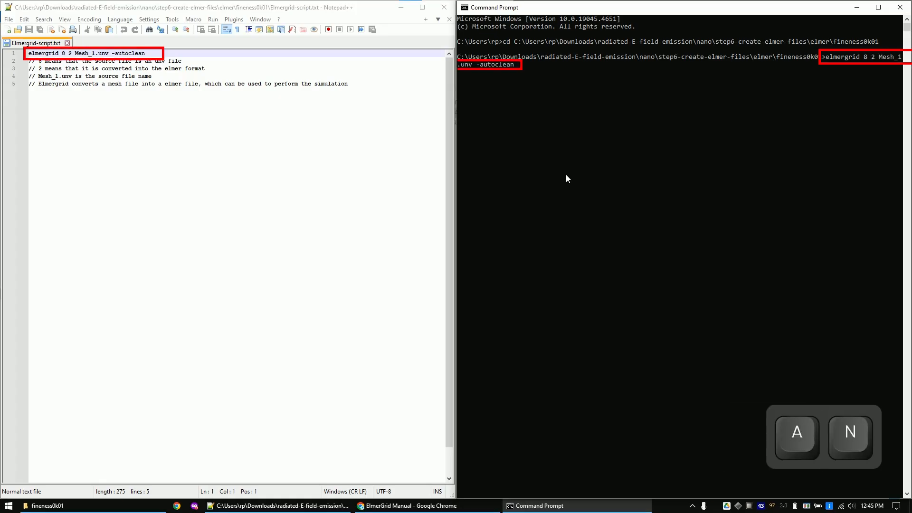
{"action": "left_click", "coordinate": [407, 505]}
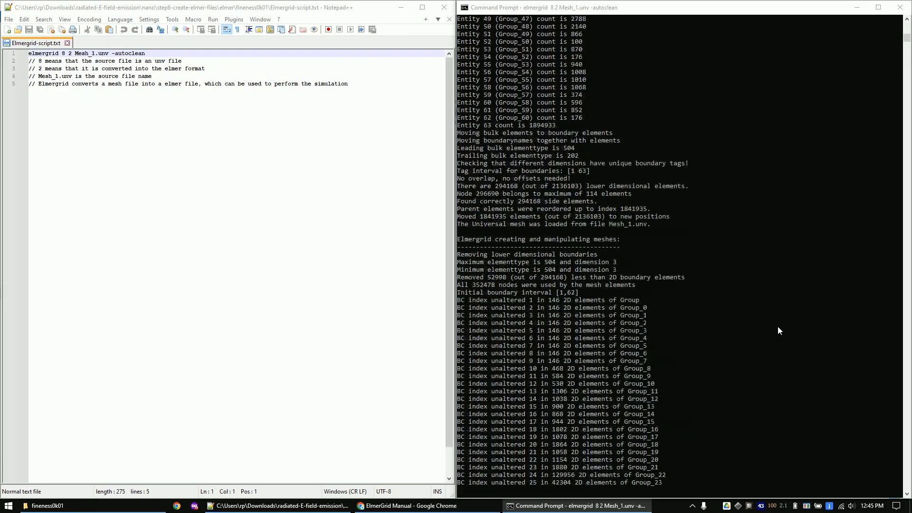
{"action": "scroll", "scroll_direction": "down", "scroll_amount": 3}
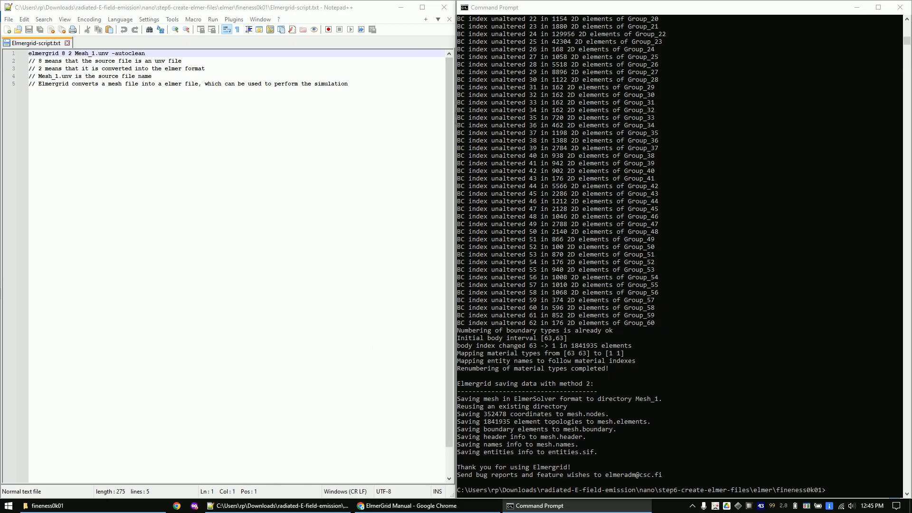
Open the Mesh_1 output folder and review case.sif's solver, material and boundary sections
{"action": "left_click", "coordinate": [47, 505]}
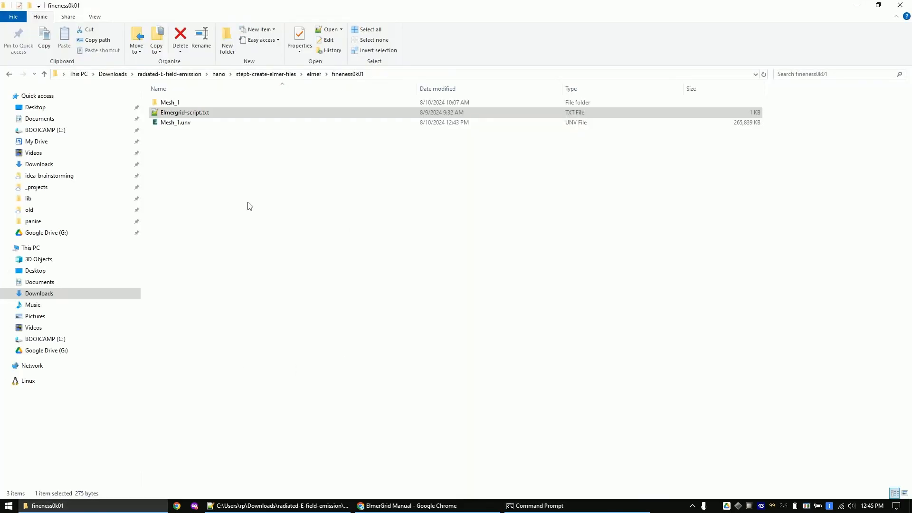
{"action": "left_click", "coordinate": [171, 103]}
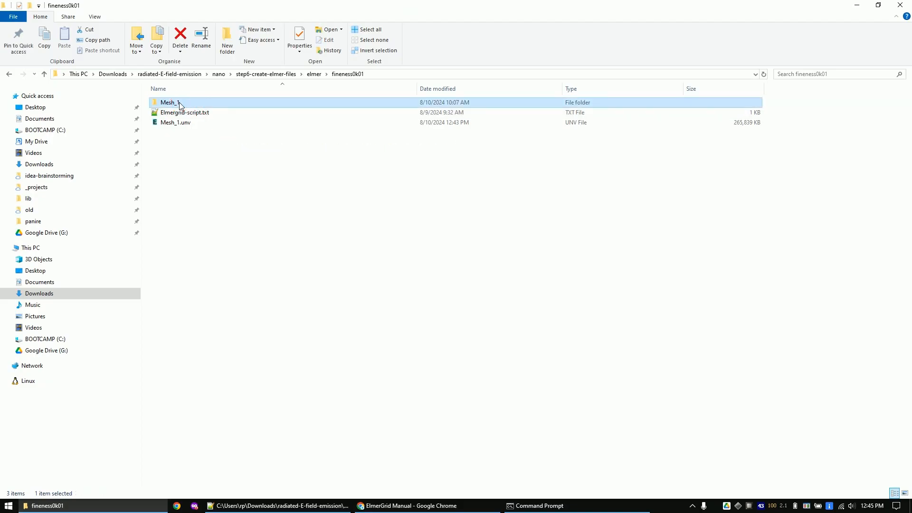
{"action": "double_click", "coordinate": [170, 102]}
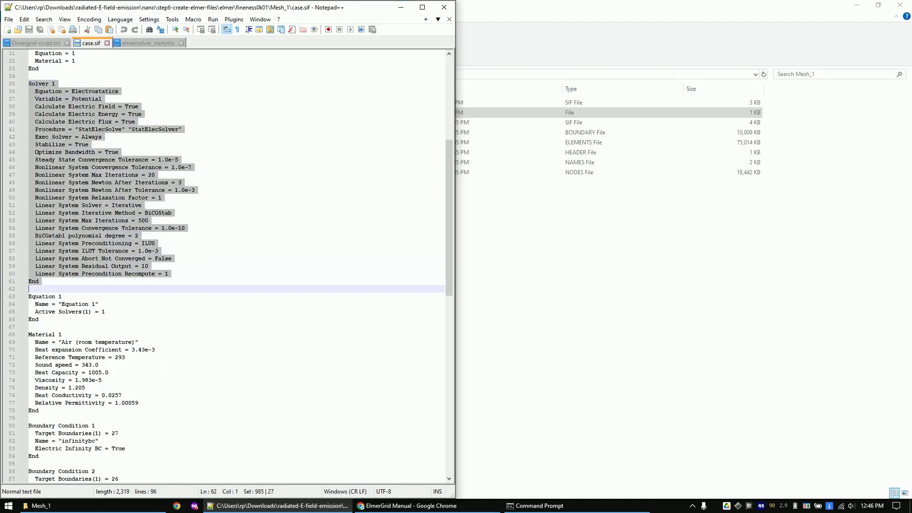
{"action": "left_click", "coordinate": [35, 281]}
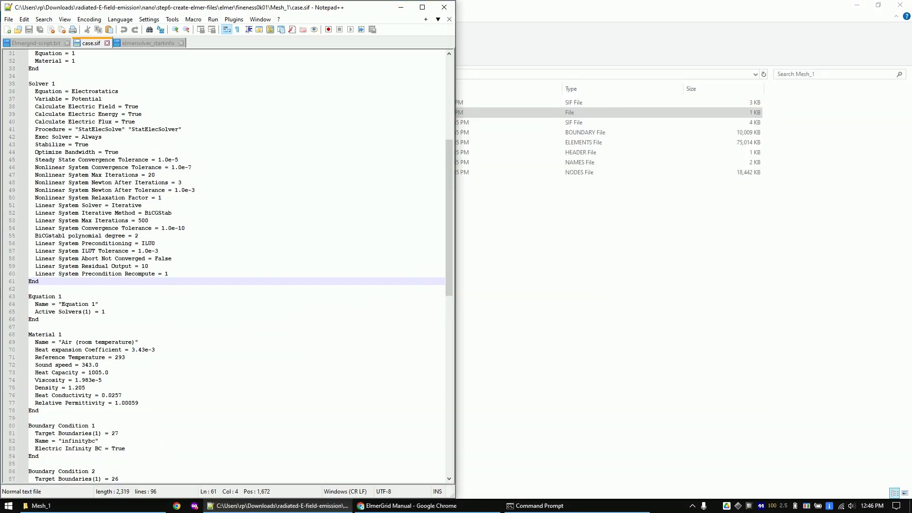
{"action": "scroll", "scroll_direction": "down", "scroll_amount": 3}
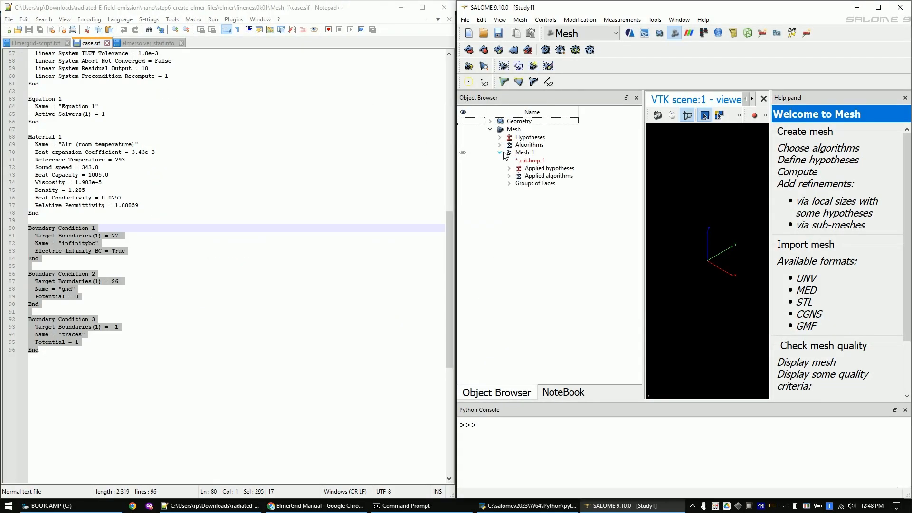
Expand Mesh_1's Groups of Faces and show Group_0 through Group_10
{"action": "left_click", "coordinate": [509, 184]}
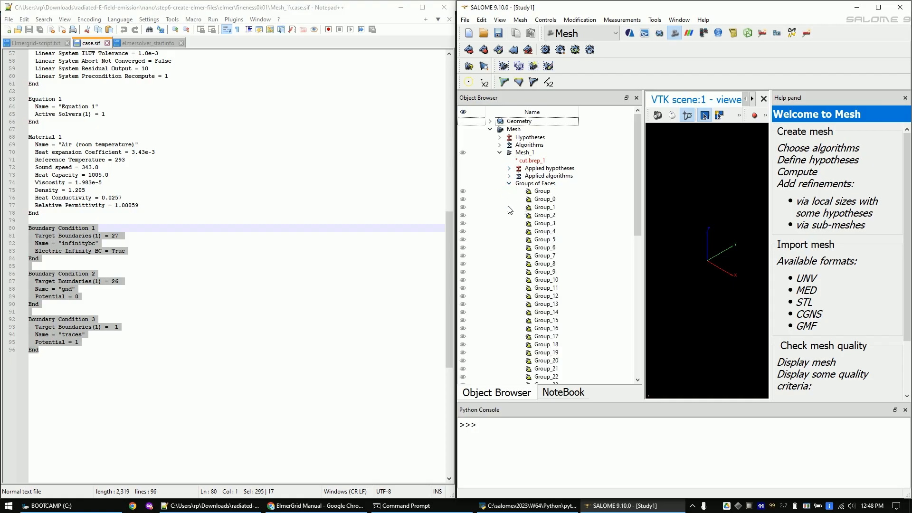
{"action": "left_click", "coordinate": [541, 191]}
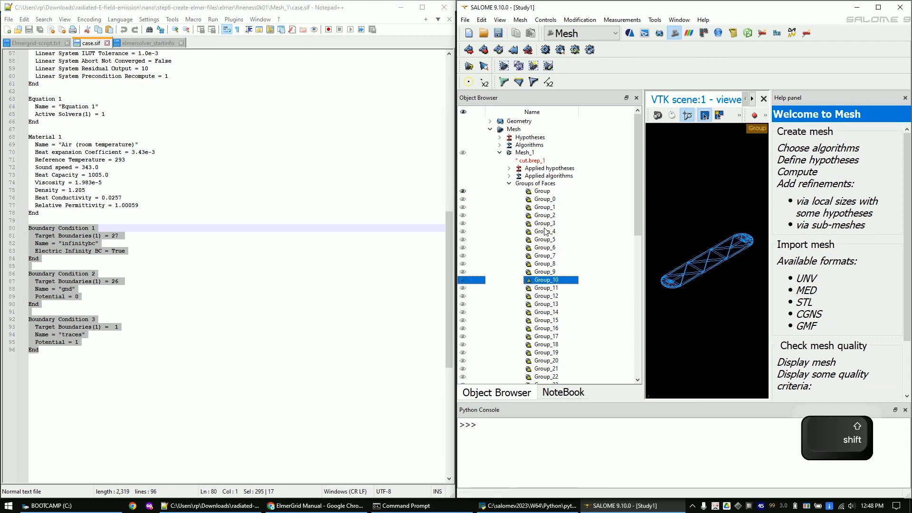
{"action": "right_click", "coordinate": [546, 199]}
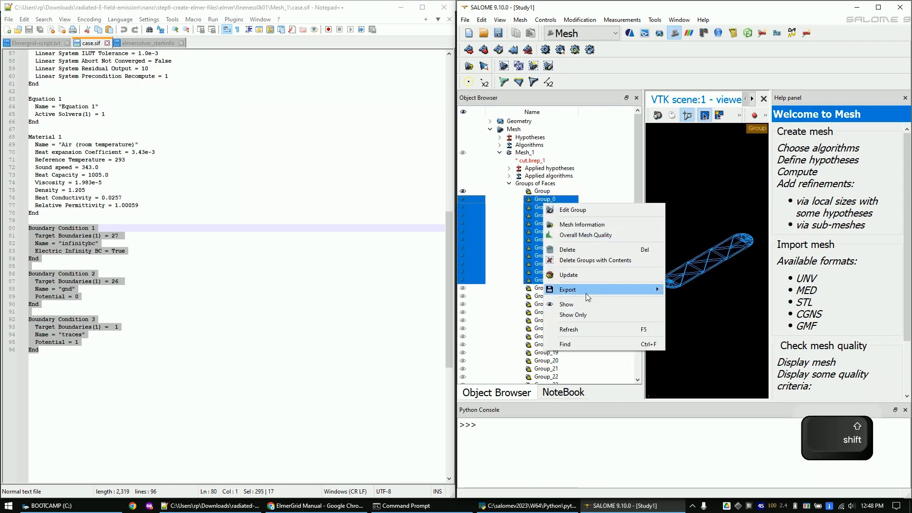
{"action": "mouse_move", "coordinate": [585, 306]}
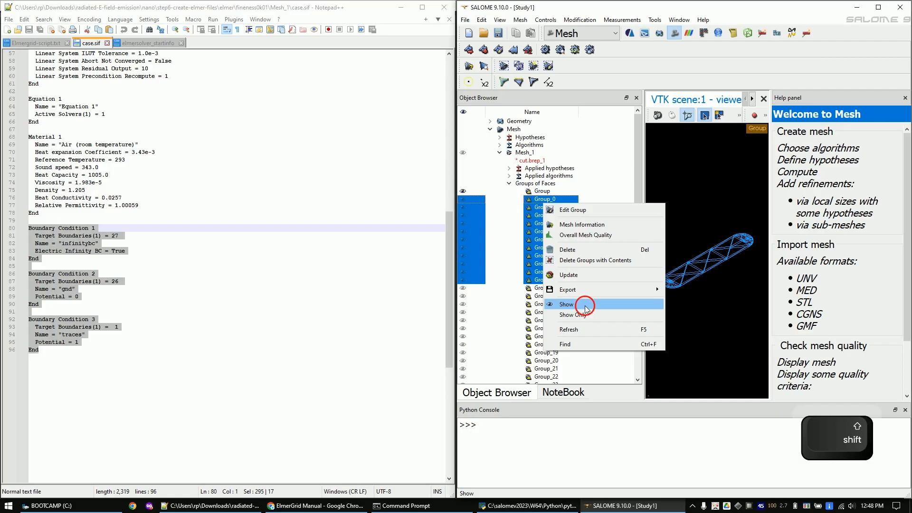
{"action": "left_click", "coordinate": [565, 303]}
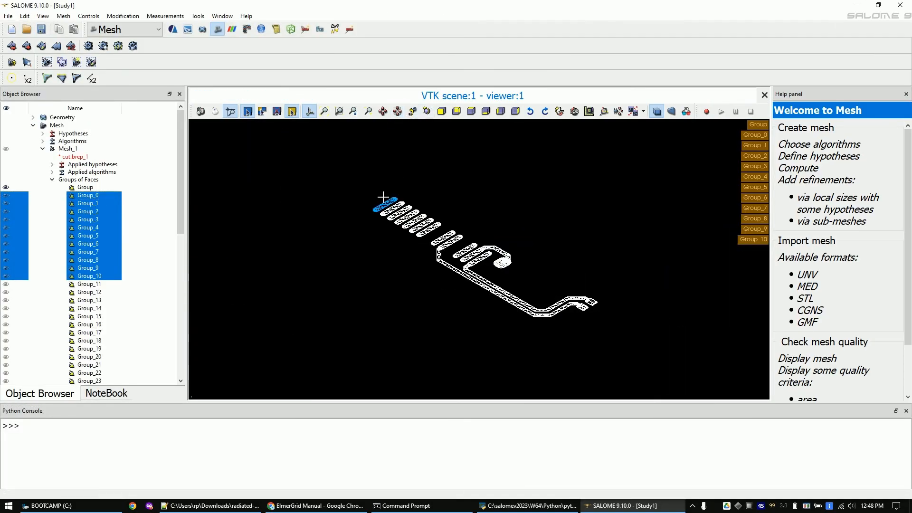
Show Group_11 through Group_25 to reveal the surrounding meshed surfaces
{"action": "left_click", "coordinate": [89, 284]}
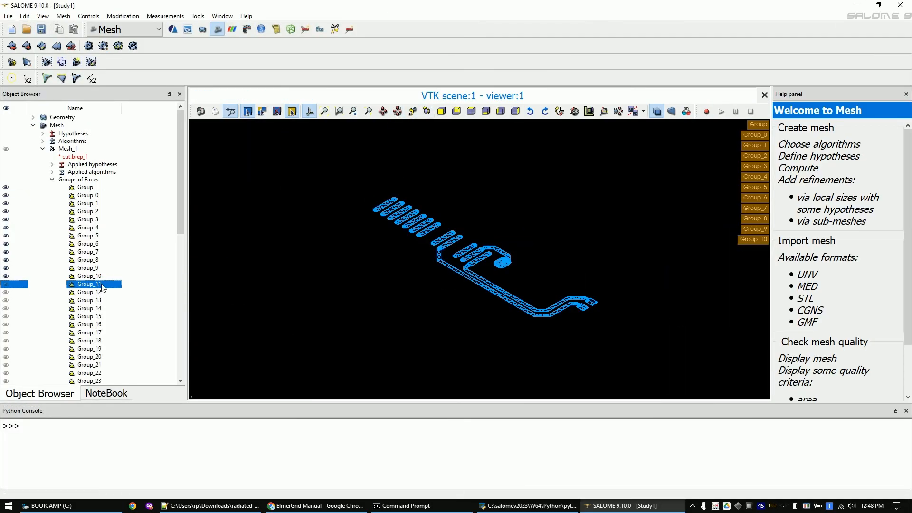
{"action": "left_click", "coordinate": [88, 295]}
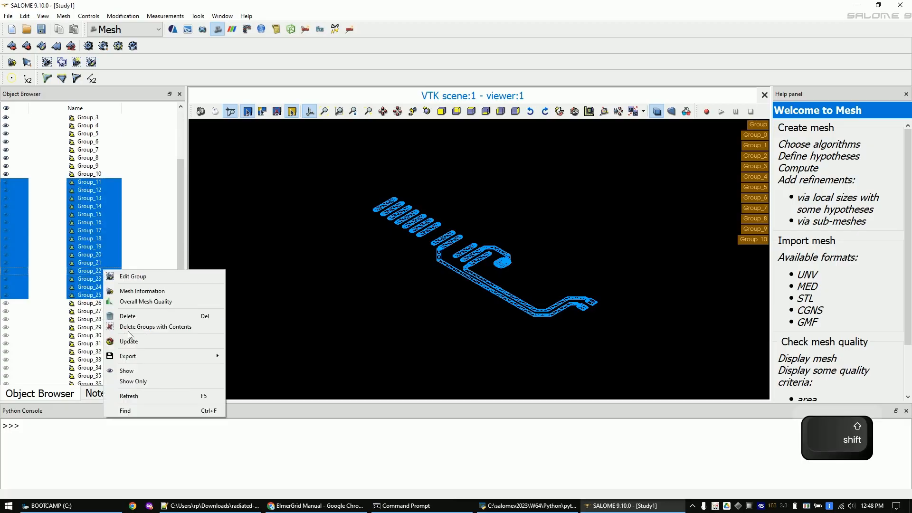
{"action": "left_click", "coordinate": [127, 371]}
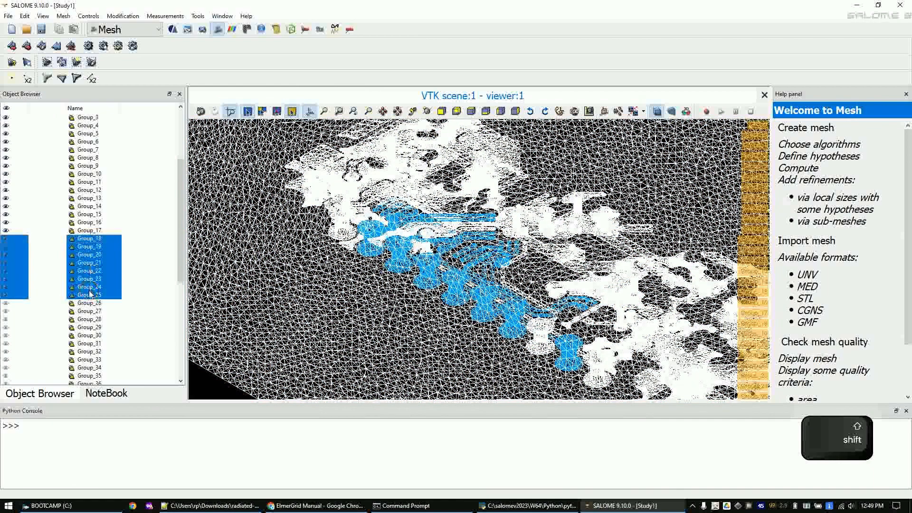
{"action": "left_click", "coordinate": [89, 279]}
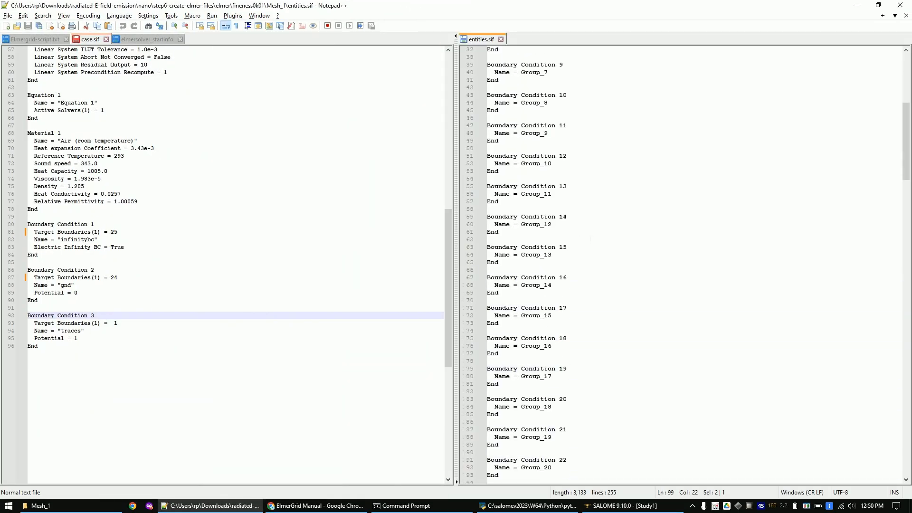
Set Target Boundaries to 25 for infinitybc, 24 for gnd and 1…62 for traces
{"action": "scroll", "scroll_direction": "up", "scroll_amount": 3}
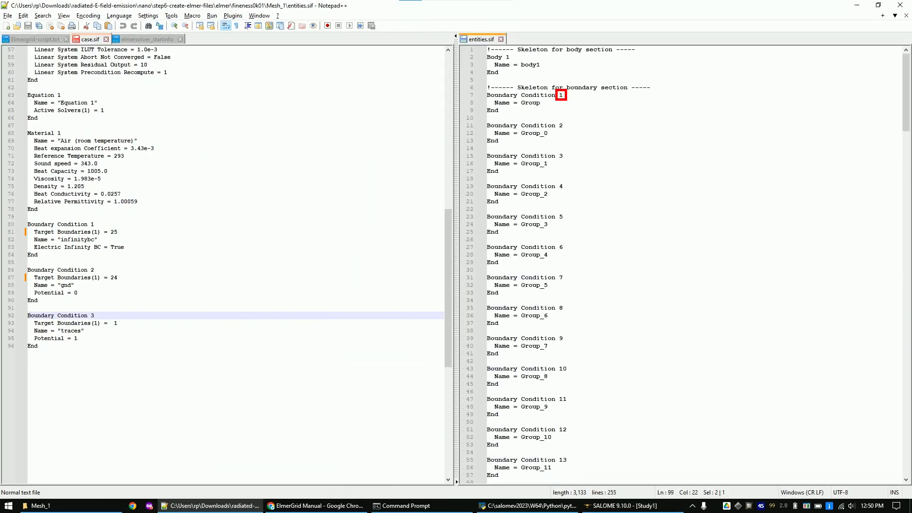
{"action": "scroll", "scroll_direction": "down", "scroll_amount": 3}
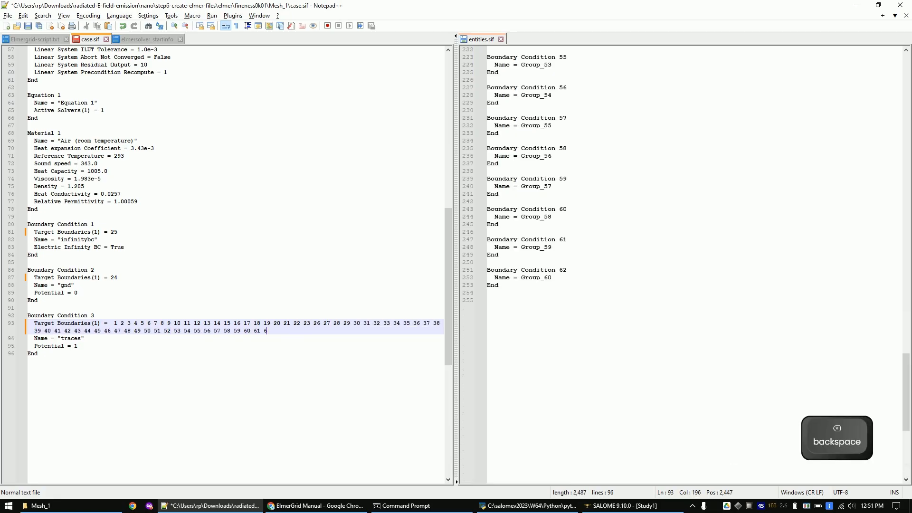
{"action": "type", "text": "2"}
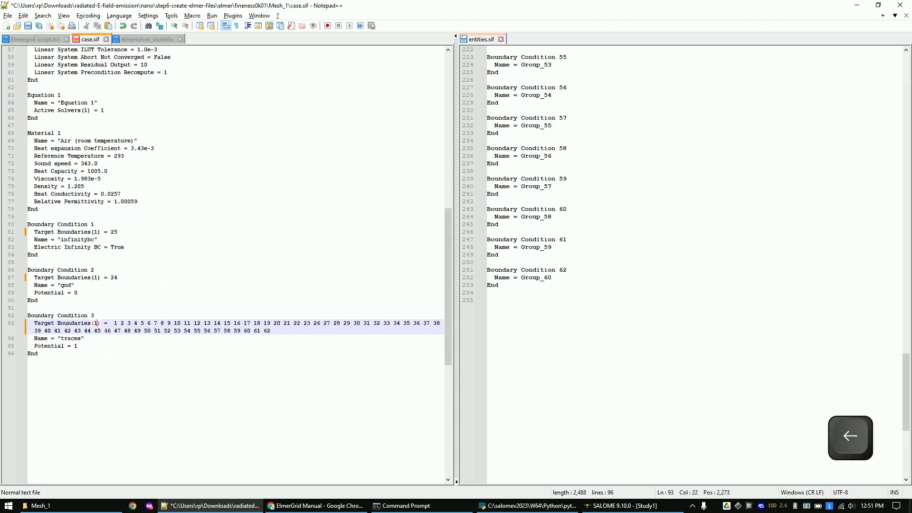
{"action": "key", "text": "alt+tab"}
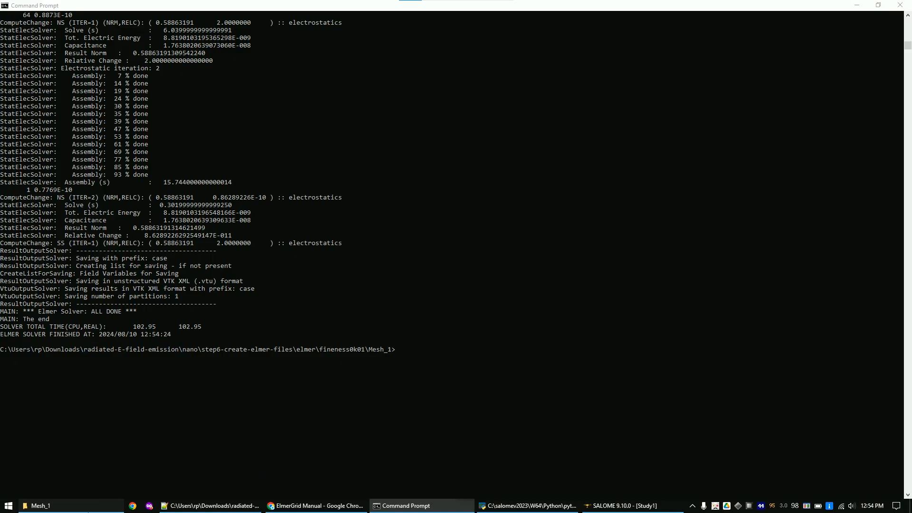
Check for case_t0001.vtu, then run 'paraview case_t0001.vtu' from the command prompt
{"action": "left_click", "coordinate": [38, 505]}
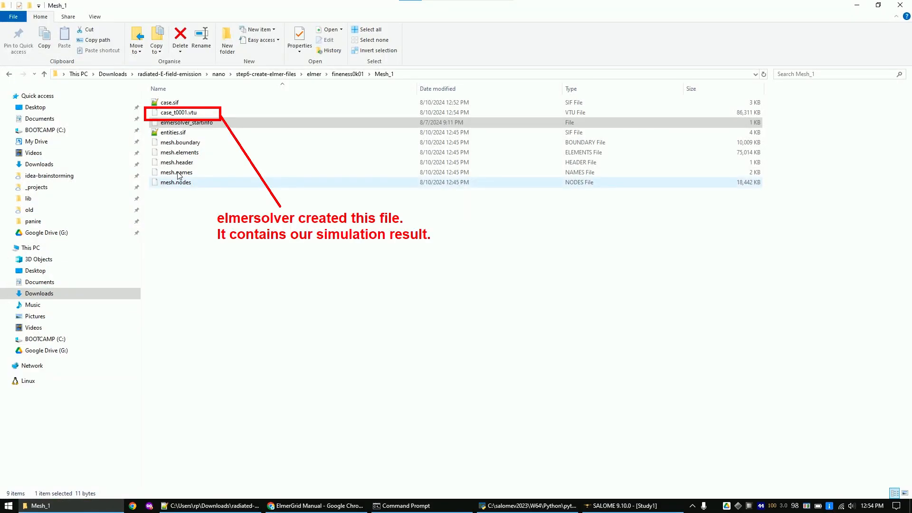
{"action": "key", "text": "alt+tab"}
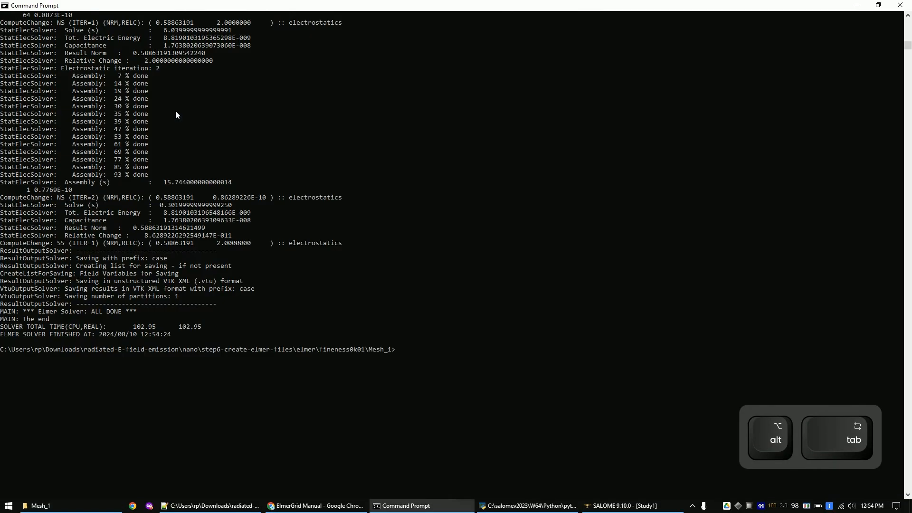
{"action": "type", "text": "paraview ca"}
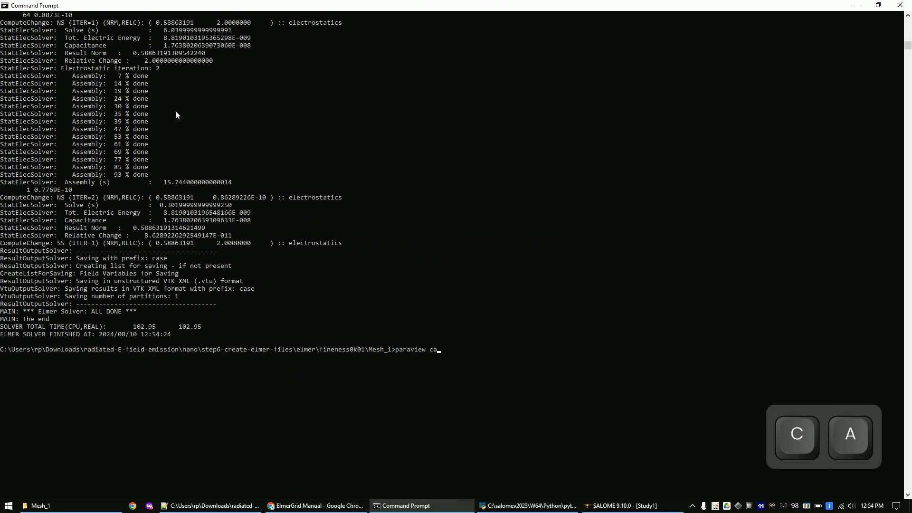
{"action": "type", "text": "se_t0001"}
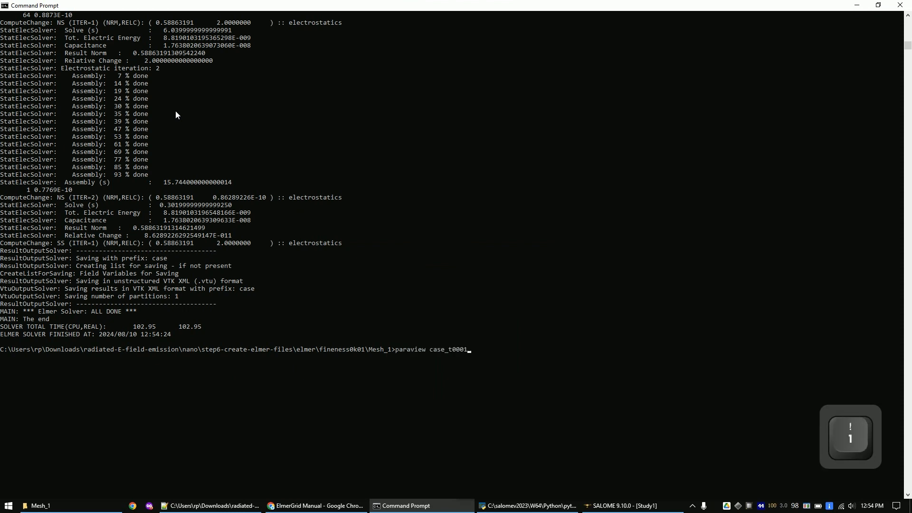
{"action": "type", "text": ".vtu"}
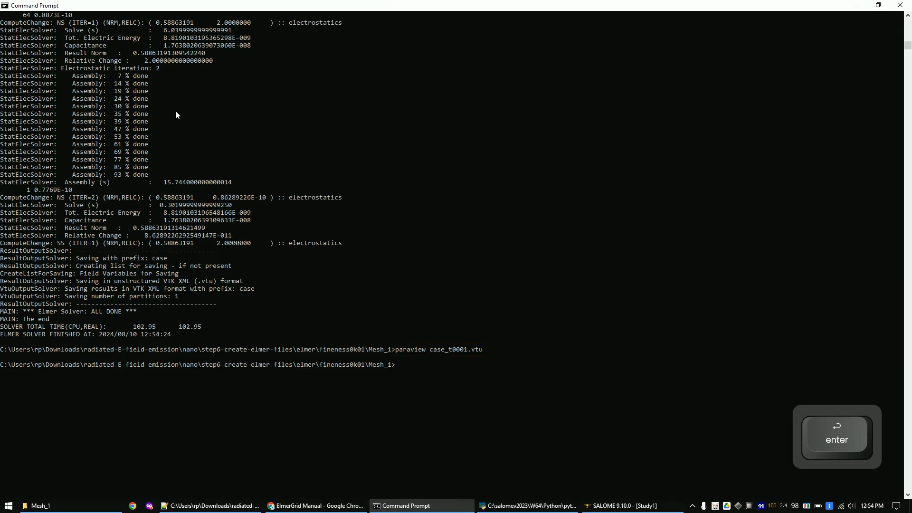
{"action": "key", "text": "shift"}
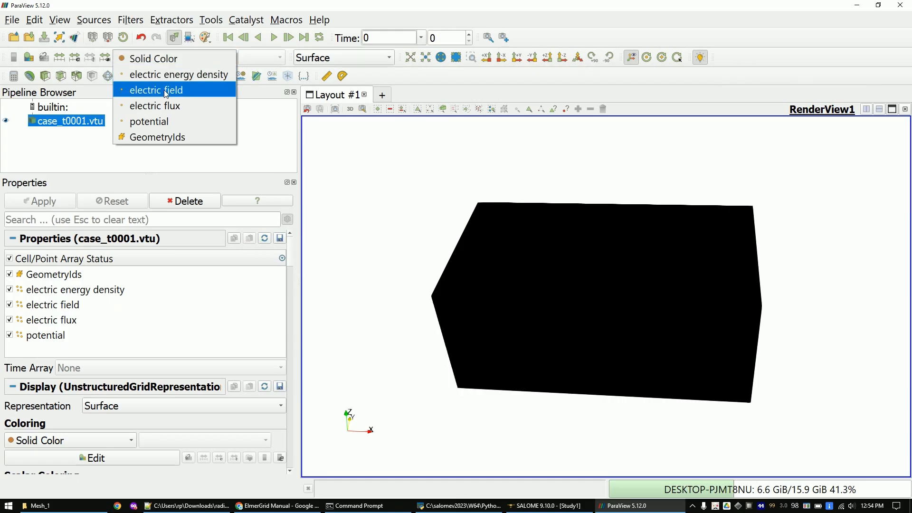
Colour the result by potential and set its opacity to 0.5
{"action": "left_click", "coordinate": [148, 121]}
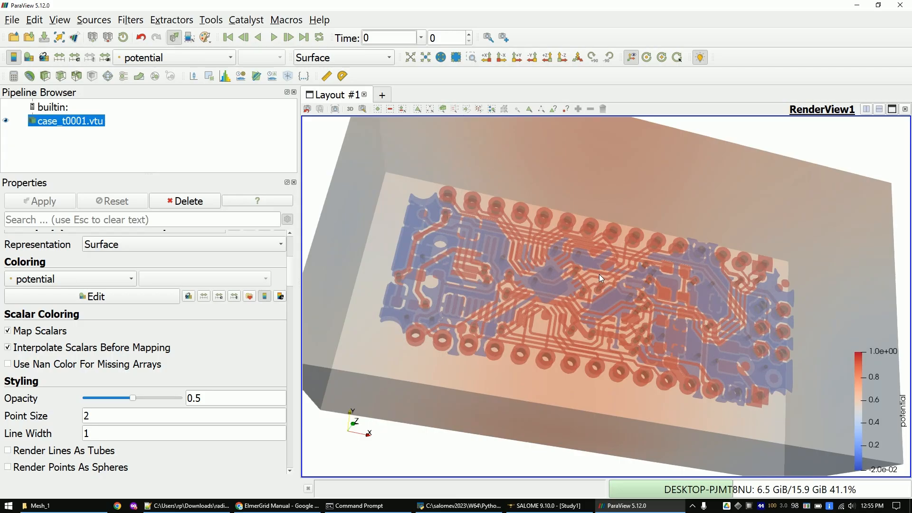
{"action": "mouse_move", "coordinate": [535, 282]}
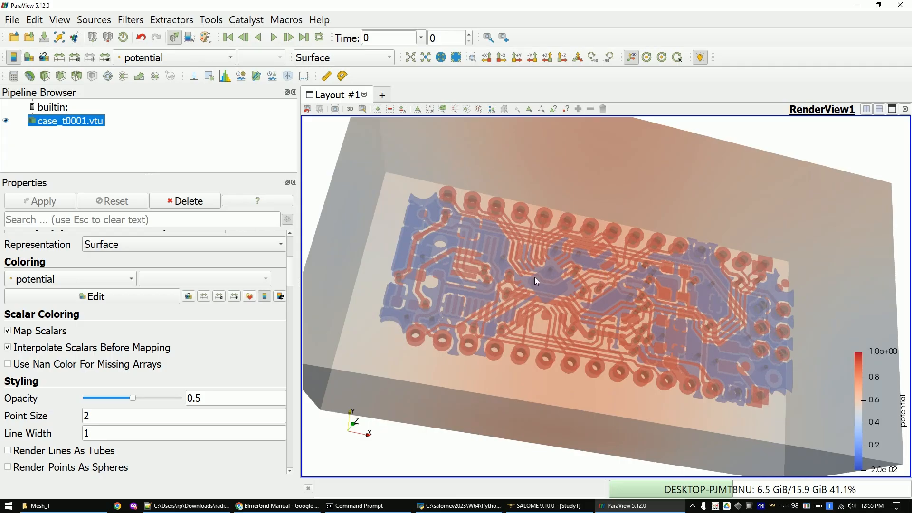
{"action": "mouse_move", "coordinate": [539, 280]}
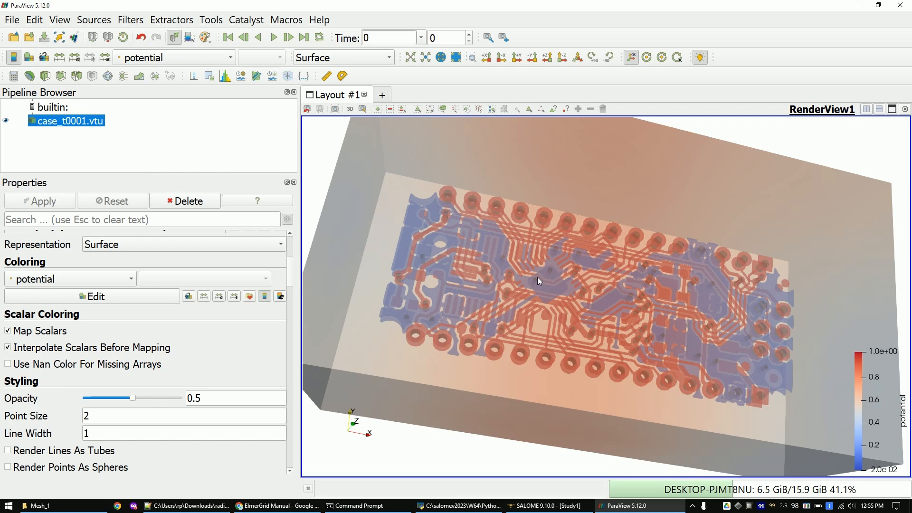
{"action": "mouse_move", "coordinate": [525, 375]}
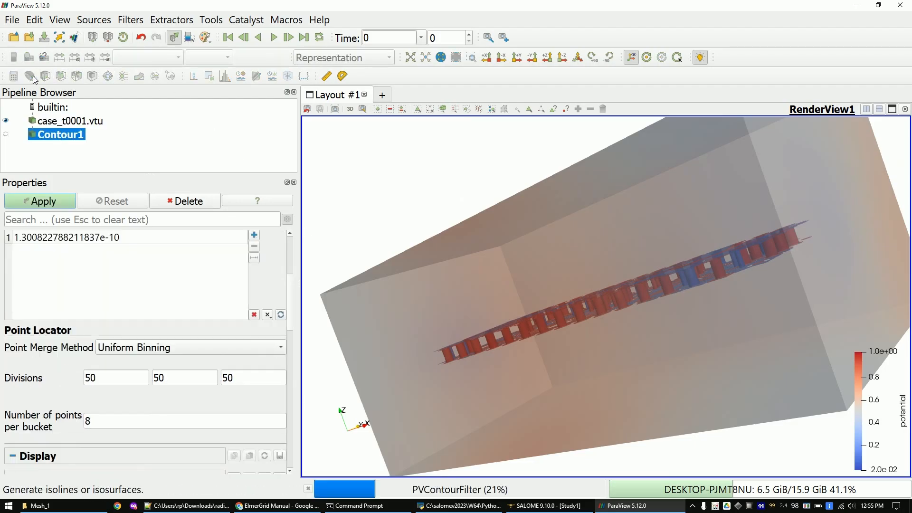
Apply a Contour filter, hide case_t0001.vtu and generate ten potential levels
{"action": "left_click", "coordinate": [39, 200]}
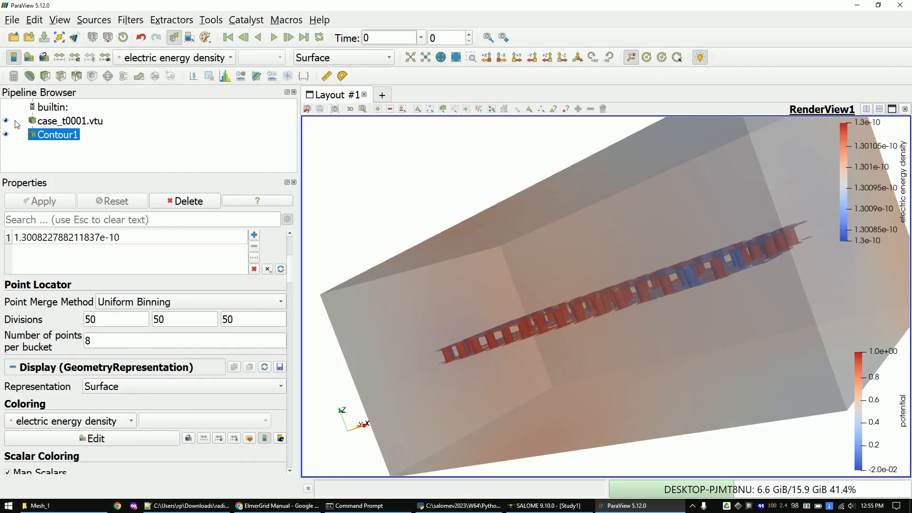
{"action": "left_click", "coordinate": [6, 121]}
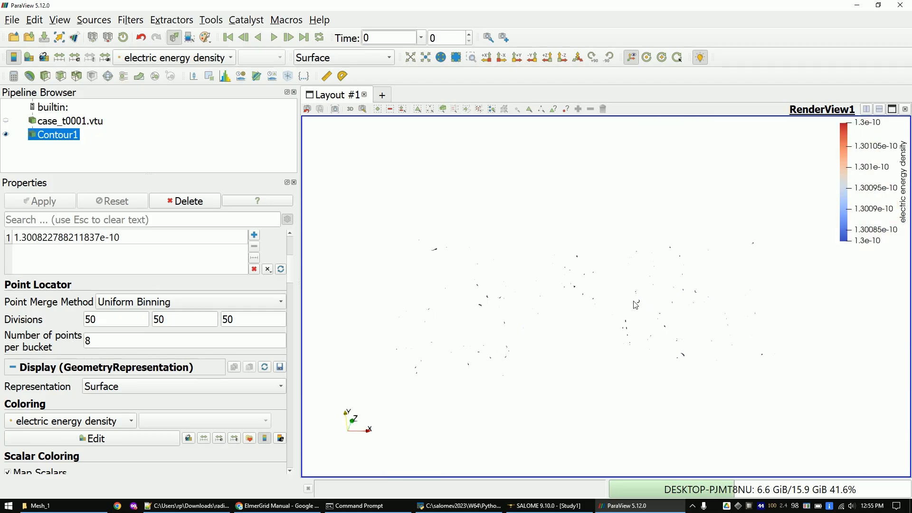
{"action": "scroll", "scroll_direction": "up", "scroll_amount": 3}
{"action": "type", "text": "0.5"}
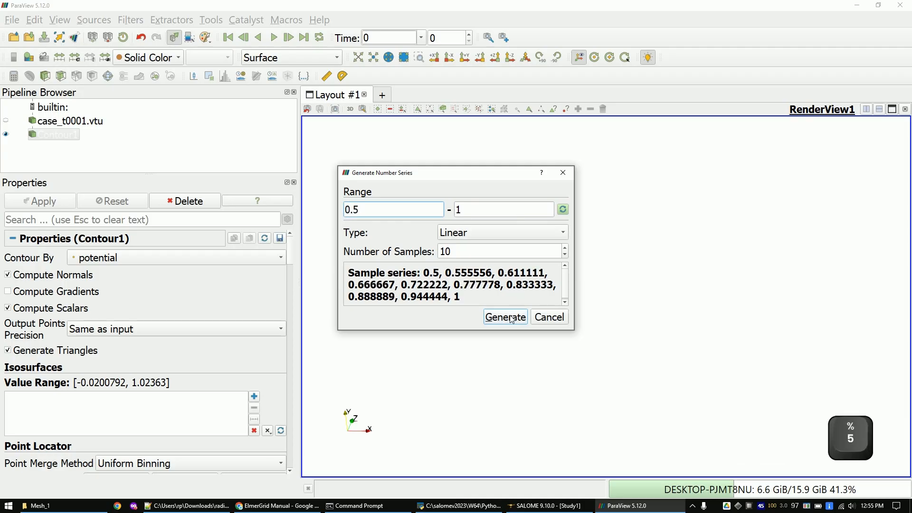
{"action": "left_click", "coordinate": [505, 317]}
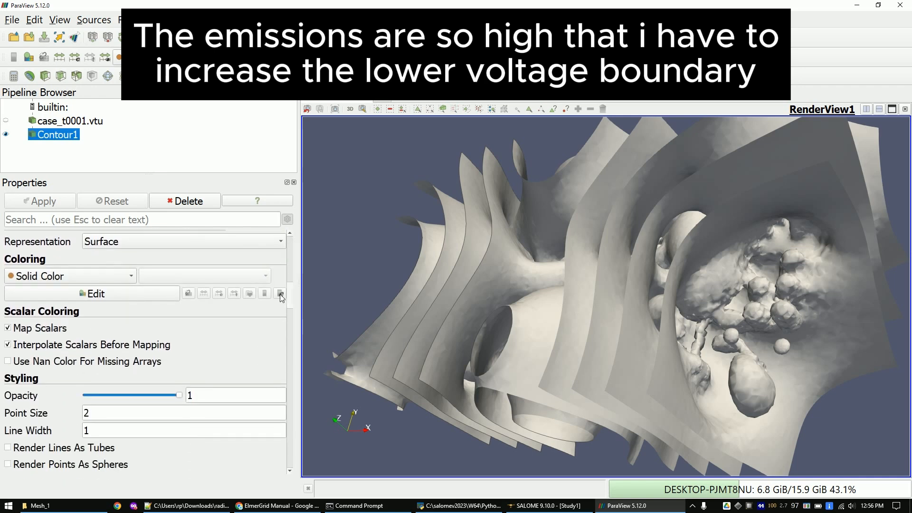
Colour the contour by potential and regenerate ten levels from 0.8 to 1
{"action": "left_click", "coordinate": [70, 275]}
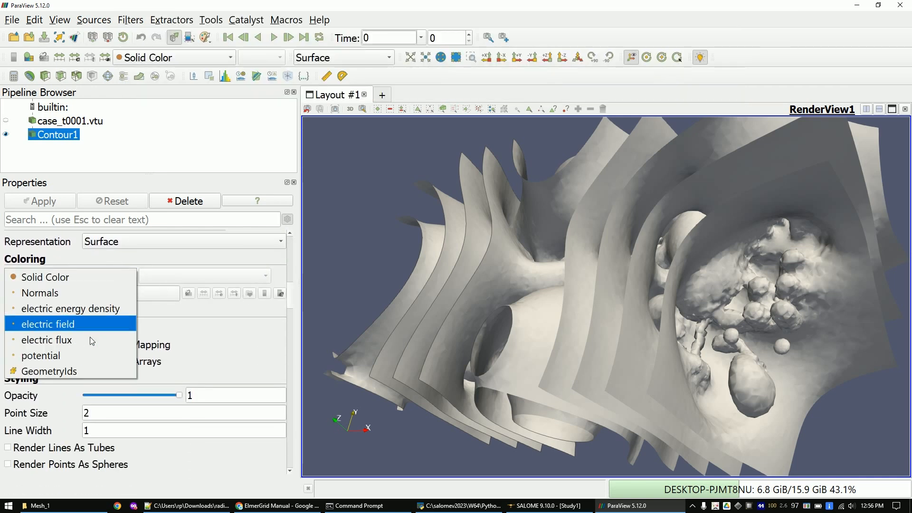
{"action": "left_click", "coordinate": [40, 356]}
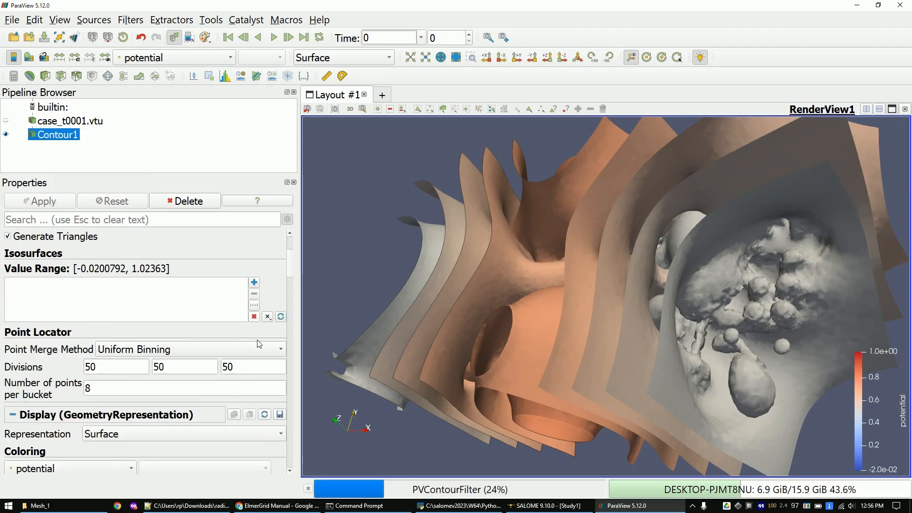
{"action": "left_click", "coordinate": [253, 308]}
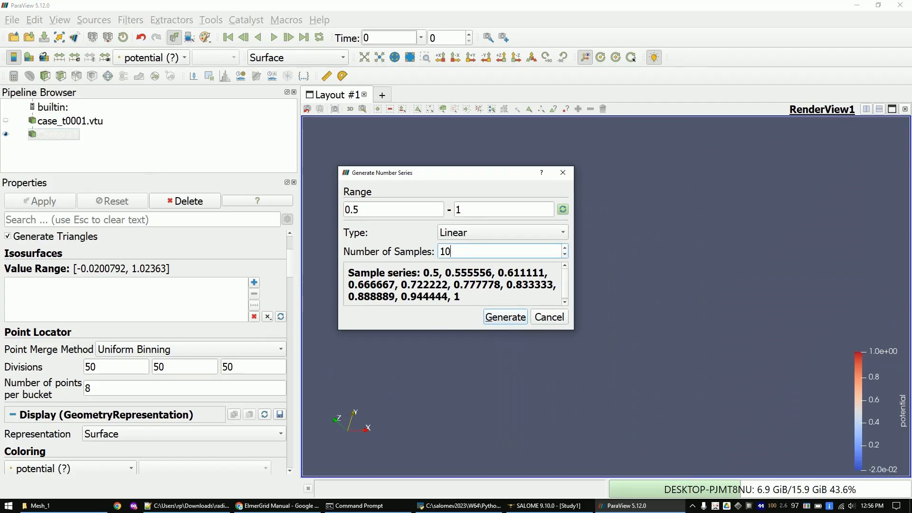
{"action": "left_click", "coordinate": [393, 209]}
{"action": "type", "text": "0.8"}
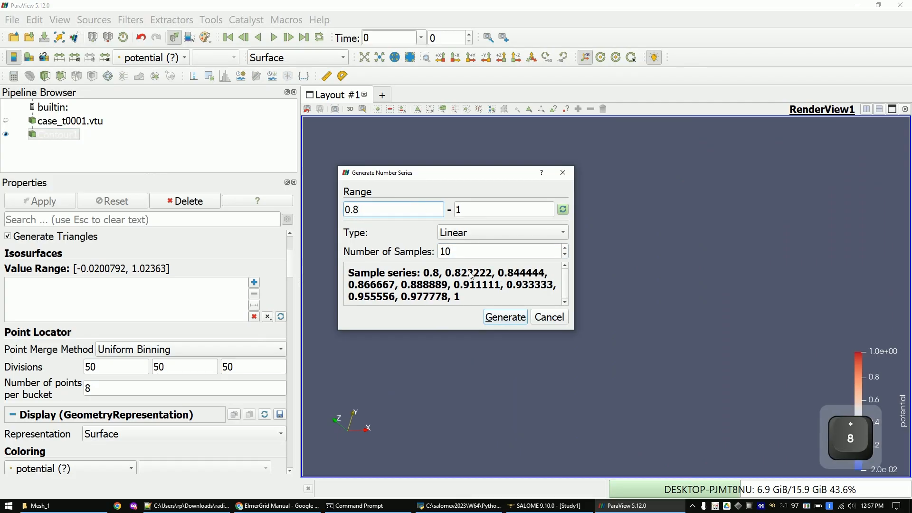
{"action": "left_click", "coordinate": [503, 317]}
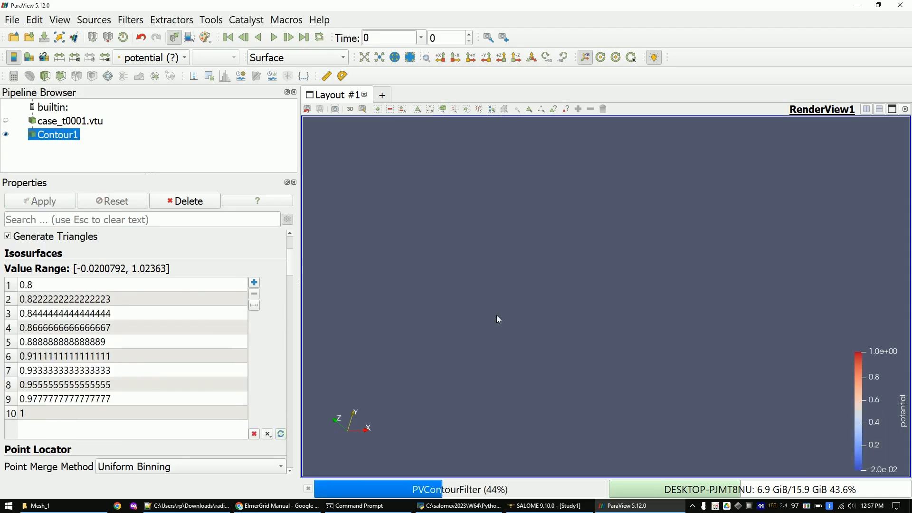
{"action": "left_click", "coordinate": [39, 200]}
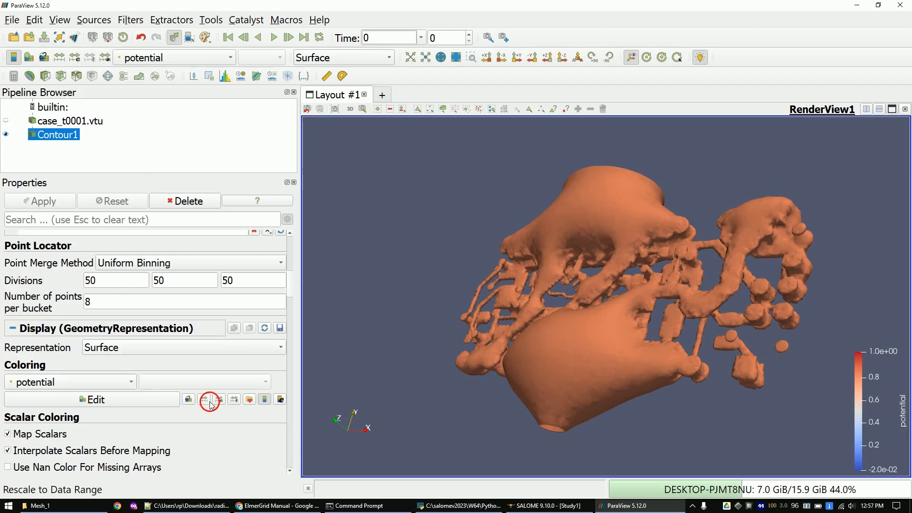
Rescale colours to the isosurface range and briefly overlay the result volume, then hide it
{"action": "left_click", "coordinate": [210, 400]}
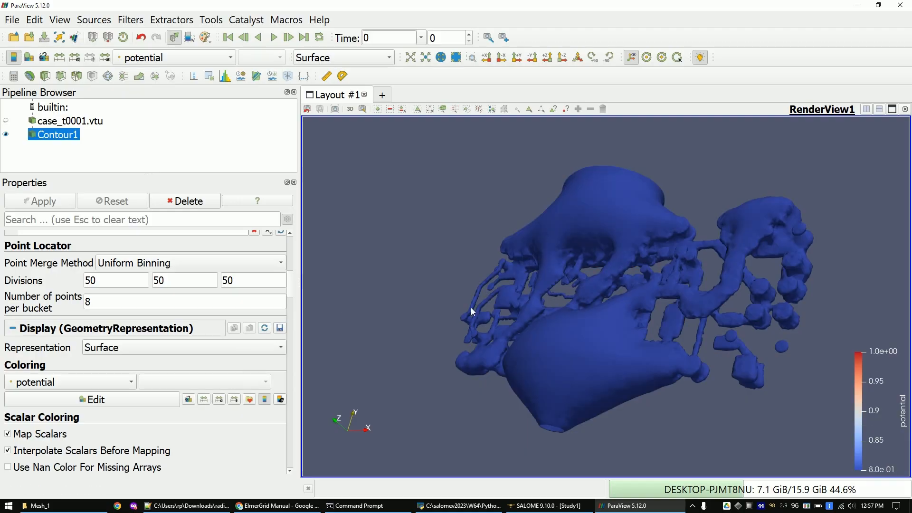
{"action": "mouse_move", "coordinate": [296, 269]}
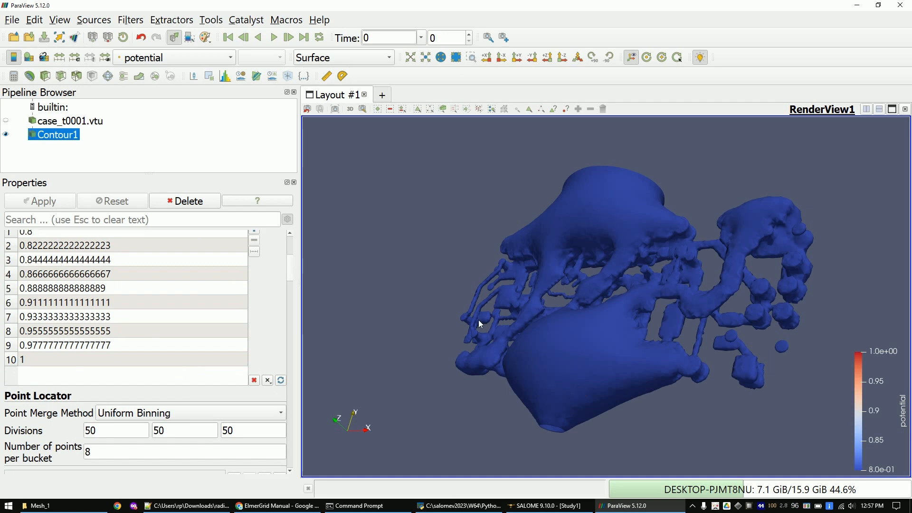
{"action": "mouse_move", "coordinate": [482, 310]}
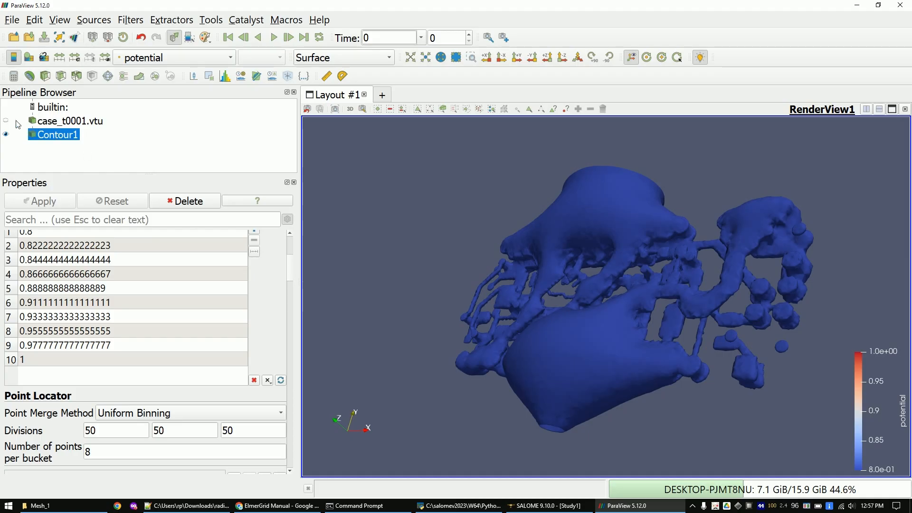
{"action": "left_click", "coordinate": [70, 121]}
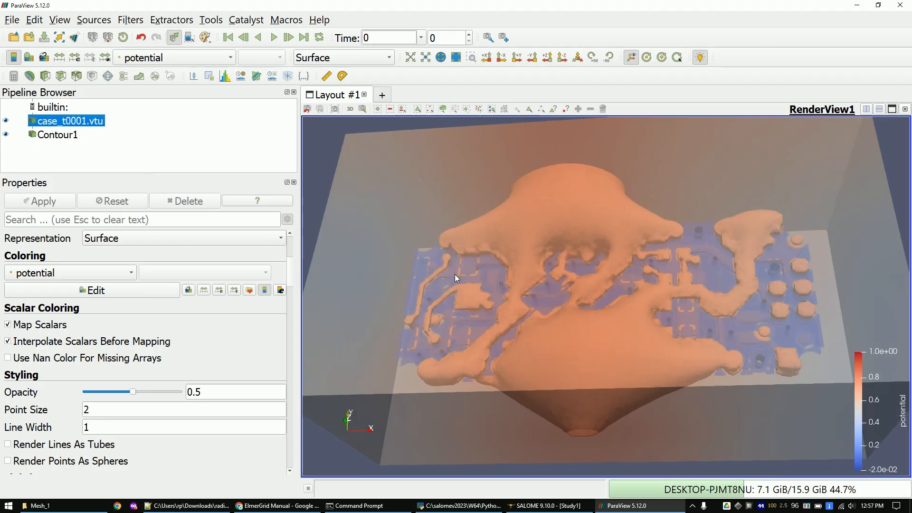
{"action": "left_click", "coordinate": [6, 120]}
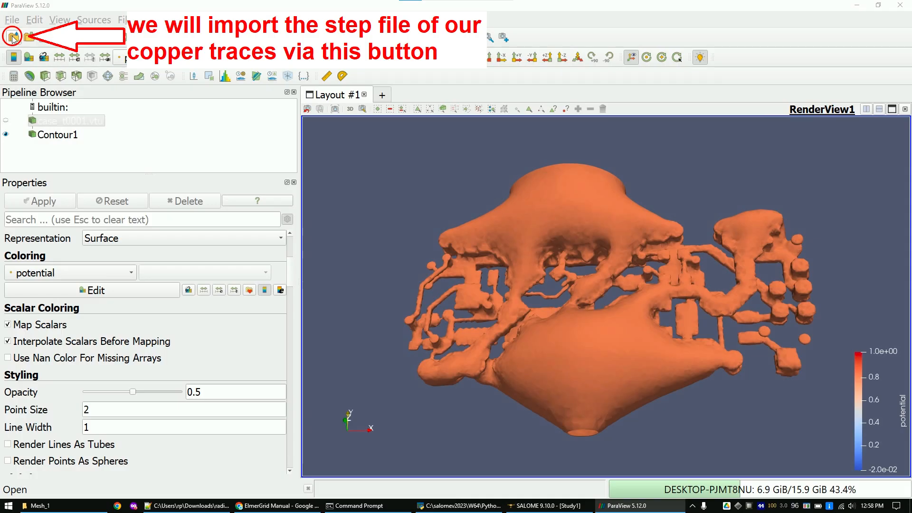
Load all trace STEP files from the each-trace-as-one-file folder
{"action": "left_click", "coordinate": [11, 37]}
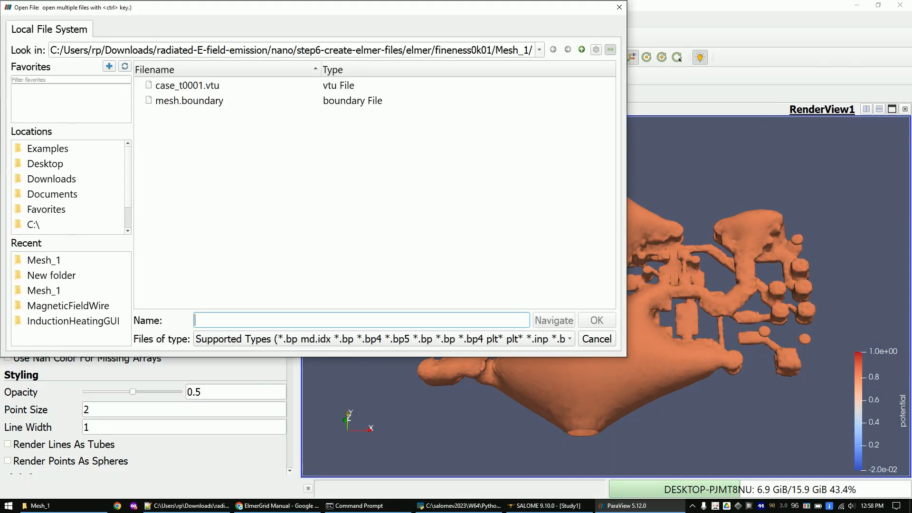
{"action": "left_click", "coordinate": [552, 49]}
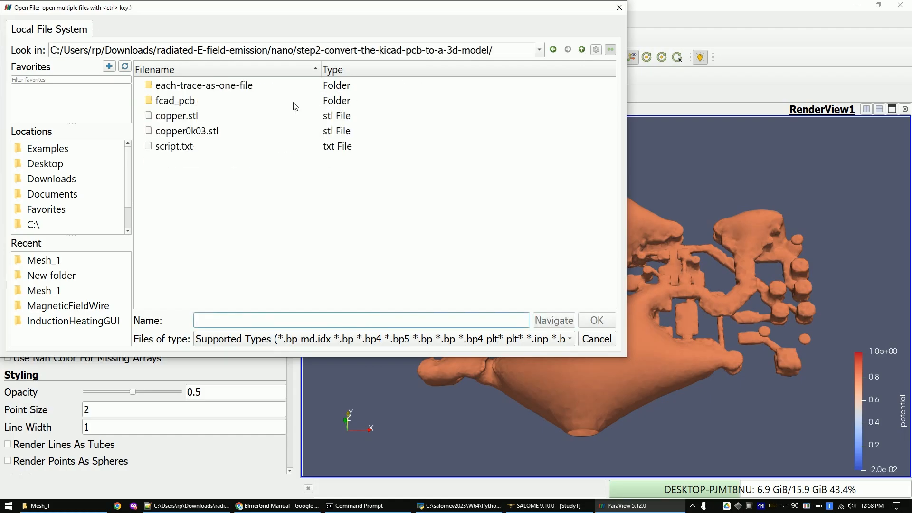
{"action": "double_click", "coordinate": [204, 85]}
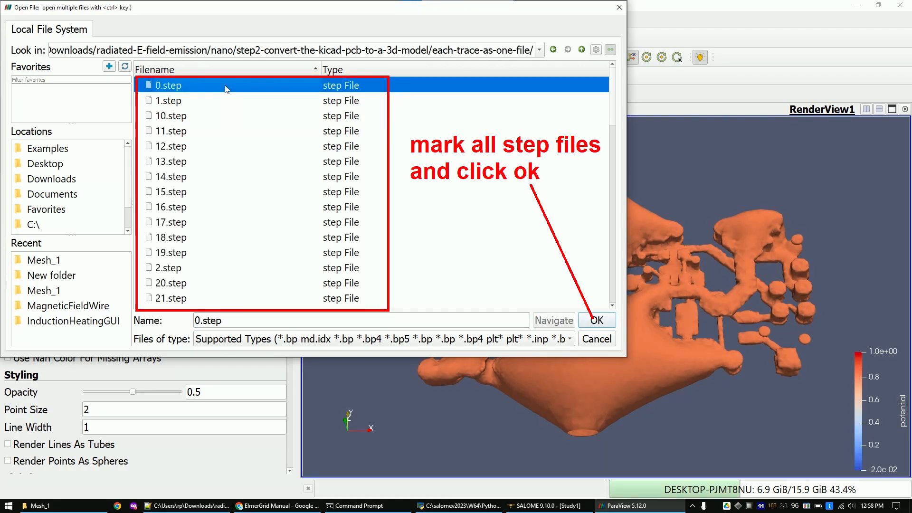
{"action": "left_click", "coordinate": [596, 321]}
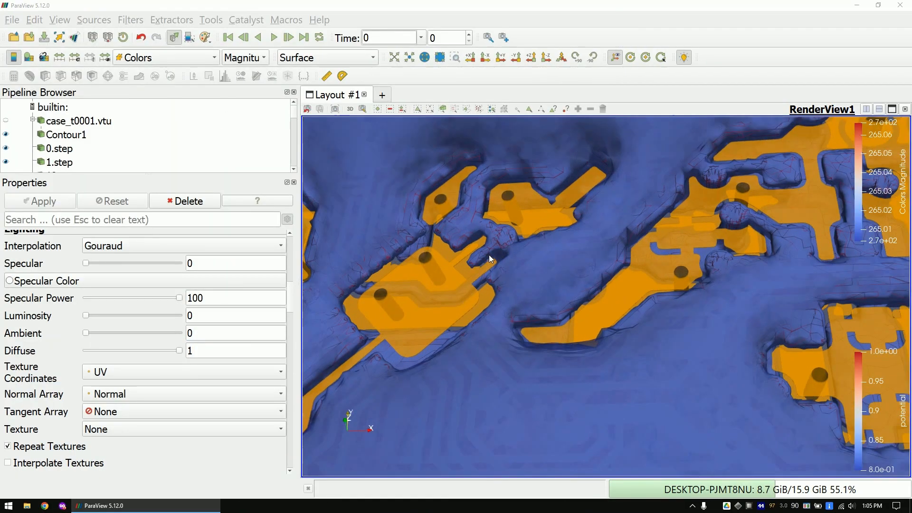